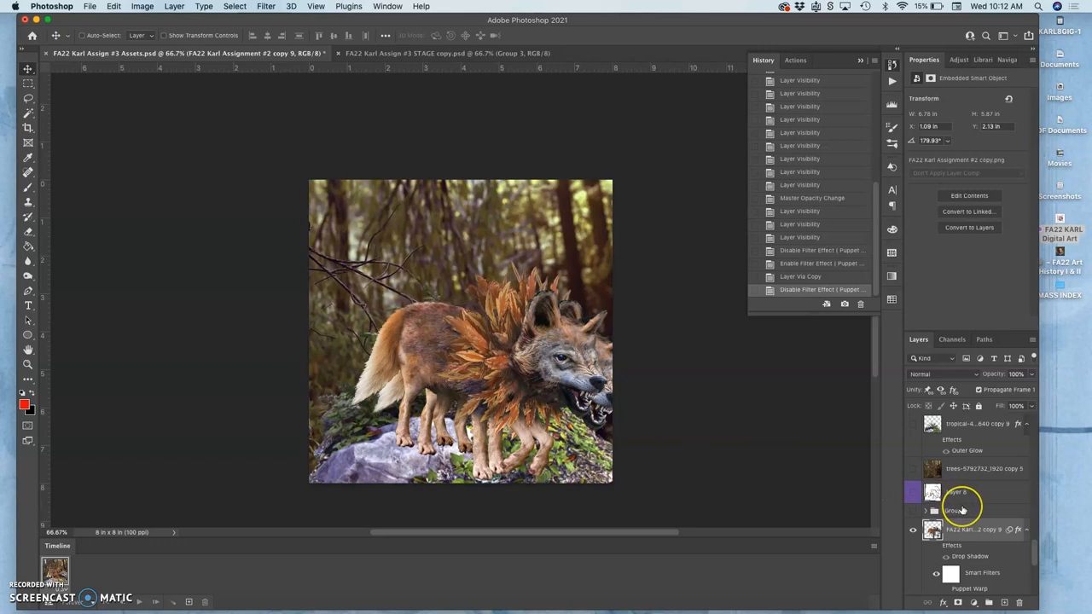
Free-transform the selected wolf pose layer, rotating and resizing it to step onto the mossy rock
scroll("down", 3)
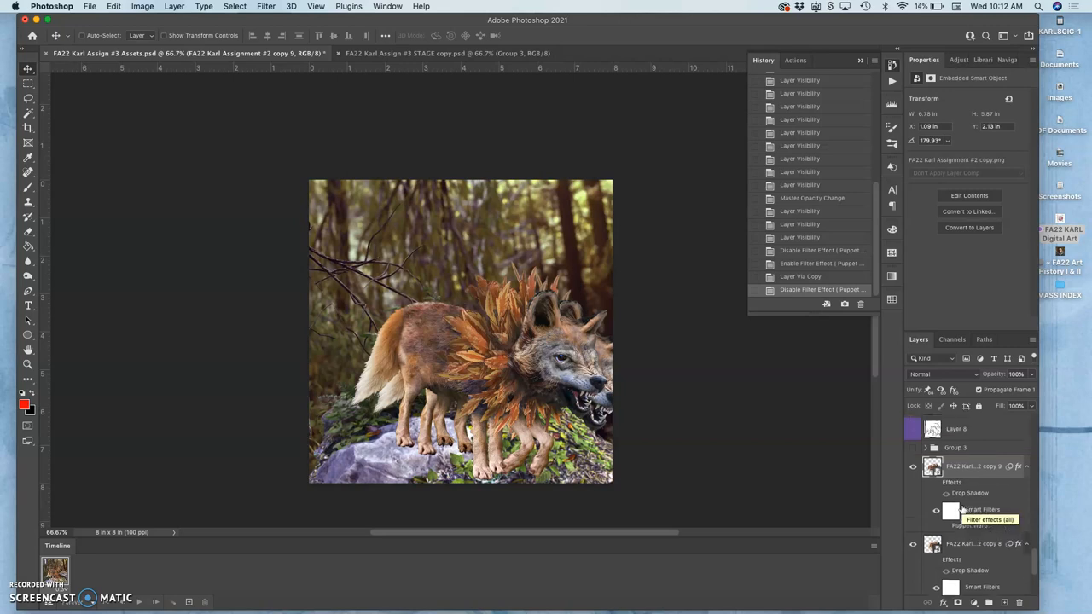
left_click(912, 446)
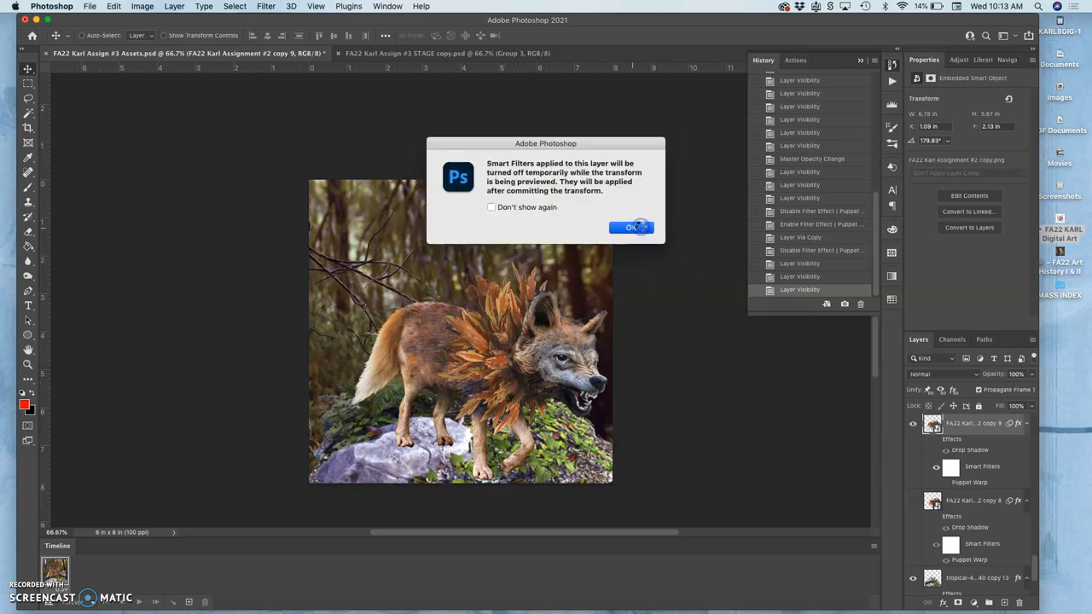
left_click(631, 227)
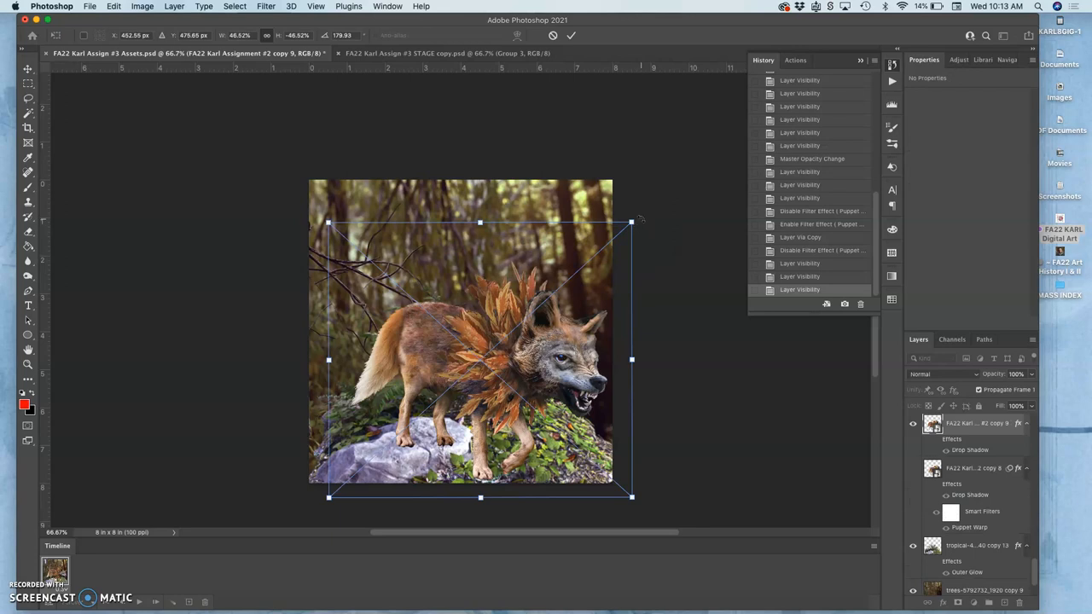
left_click_drag(631, 221, 635, 215)
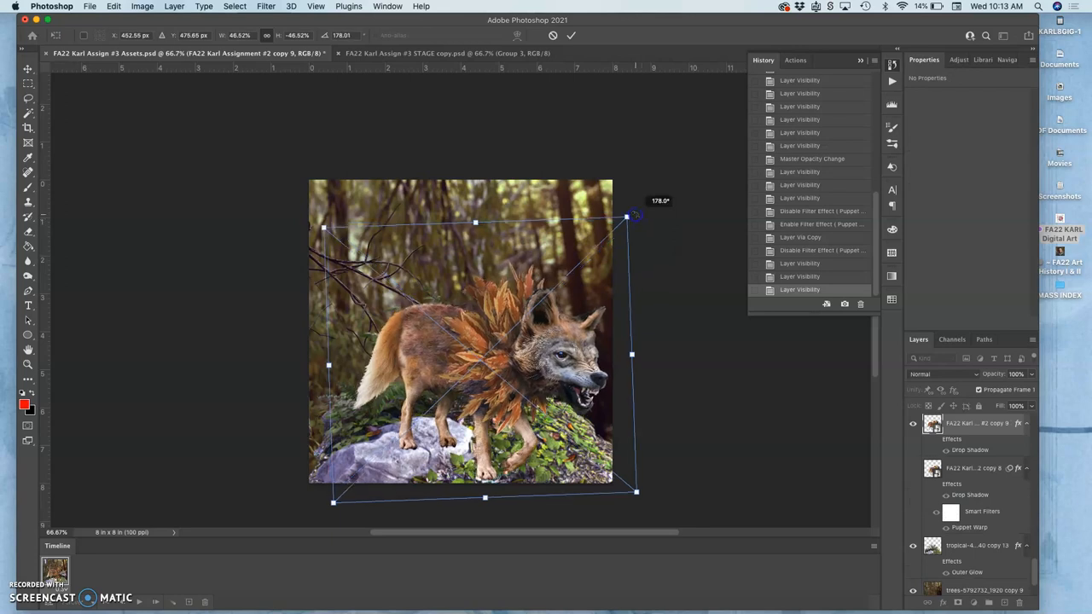
left_click_drag(628, 215, 621, 223)
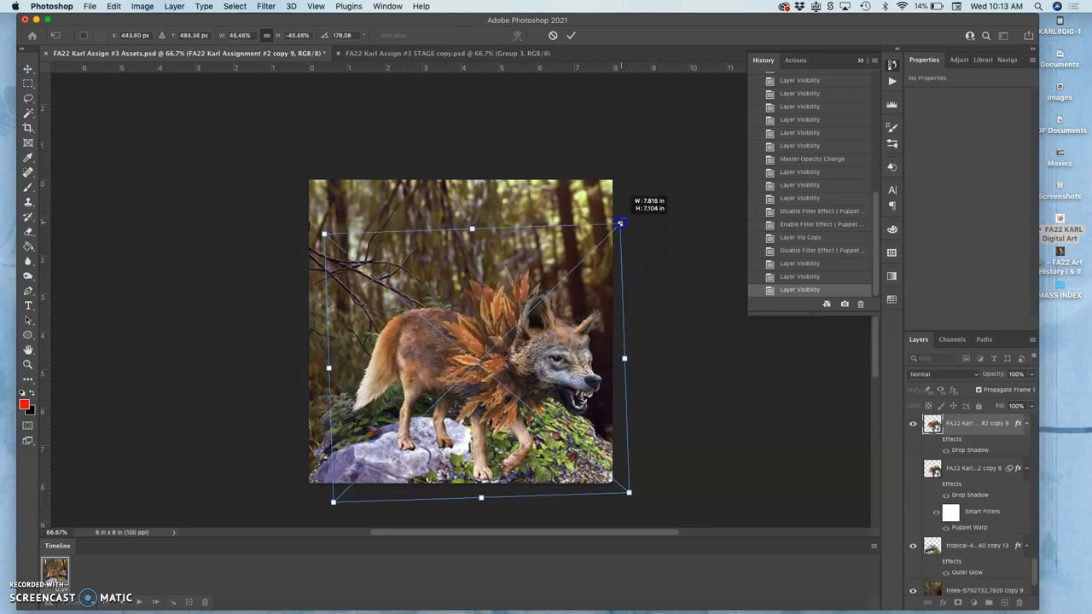
left_click_drag(621, 223, 624, 229)
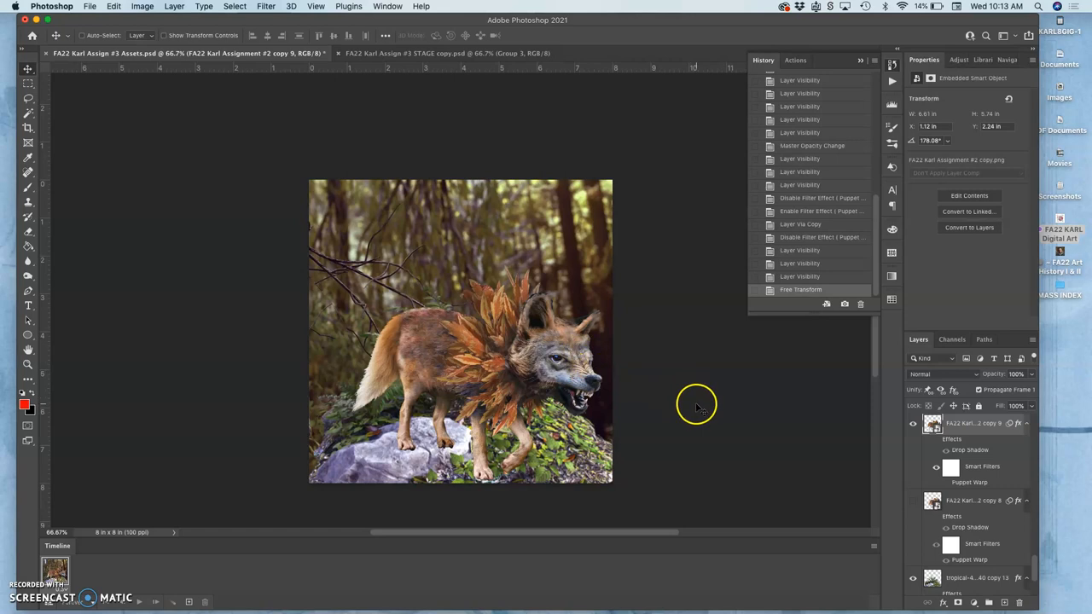
Scroll the Layers panel toward the wolf pose layers to be grouped
scroll("down", 3)
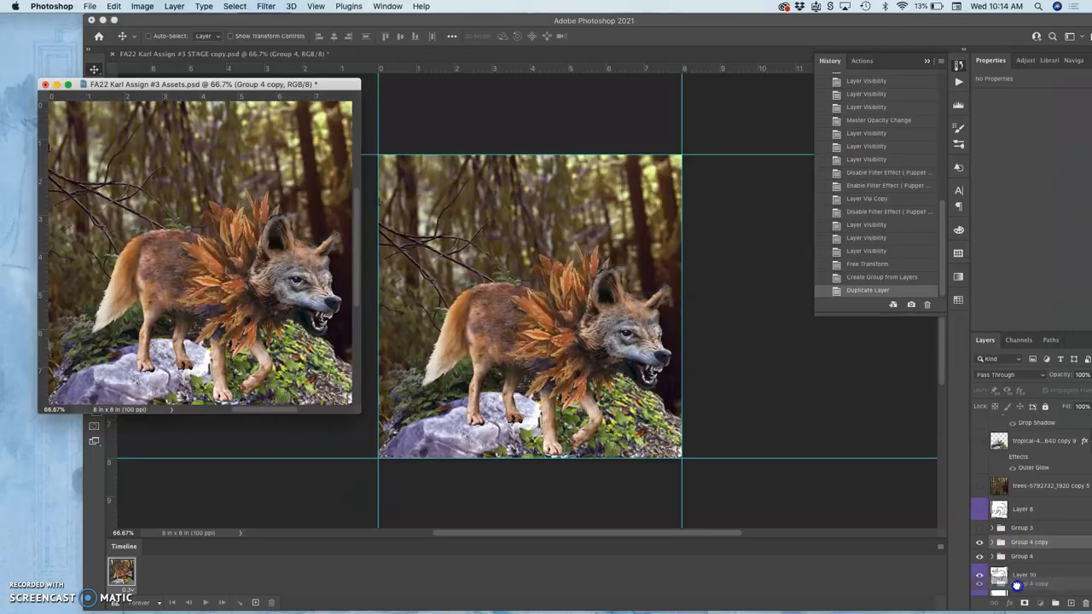
Rotate the wolf in Group 4 copy so its head dips, then re-enable its layer effects
left_click(979, 529)
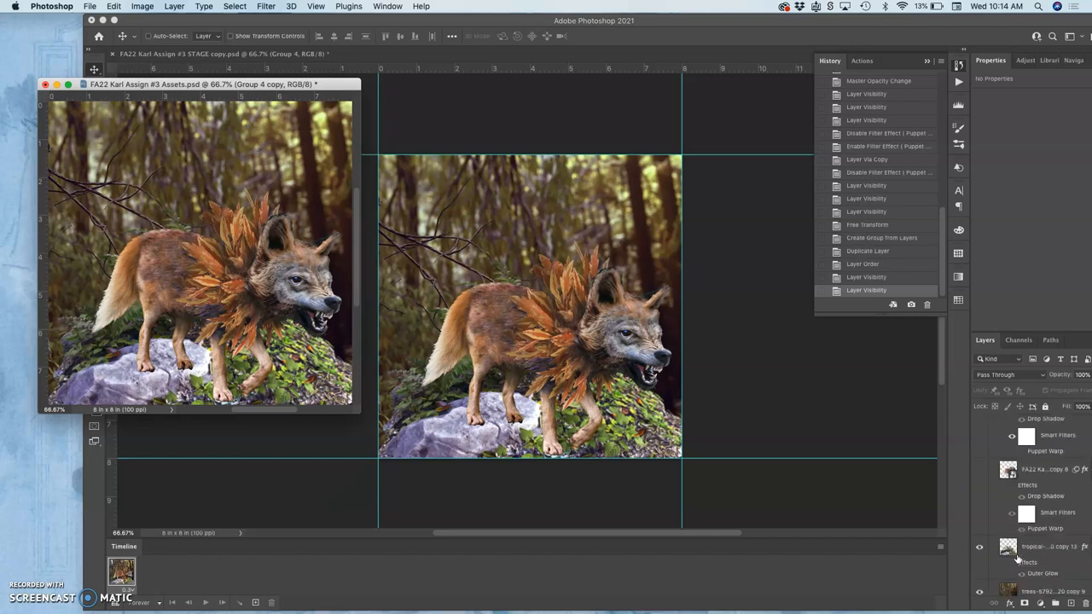
left_click(1027, 421)
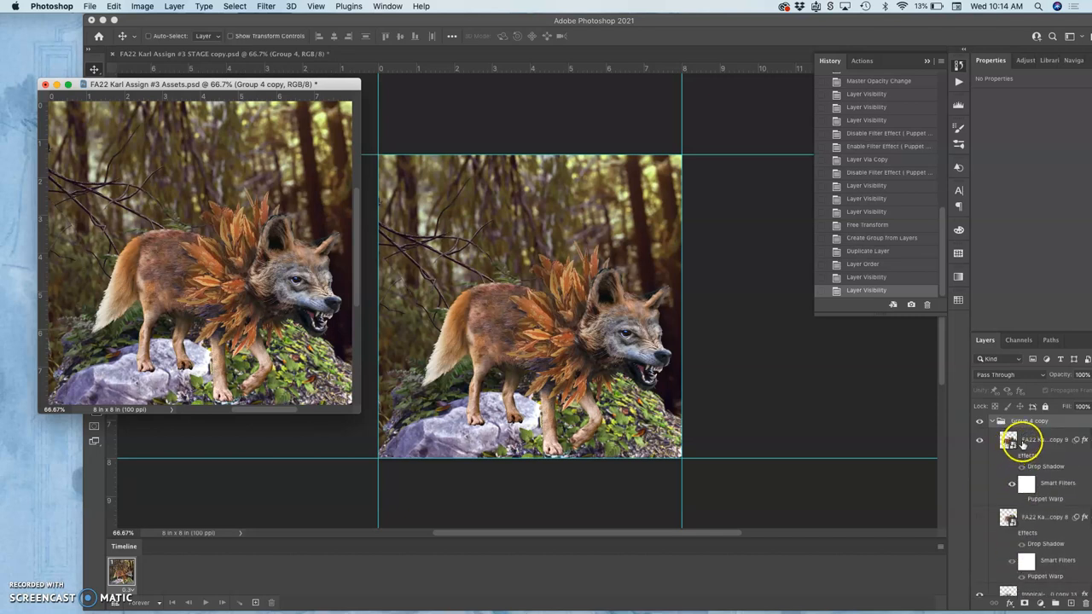
left_click(1010, 440)
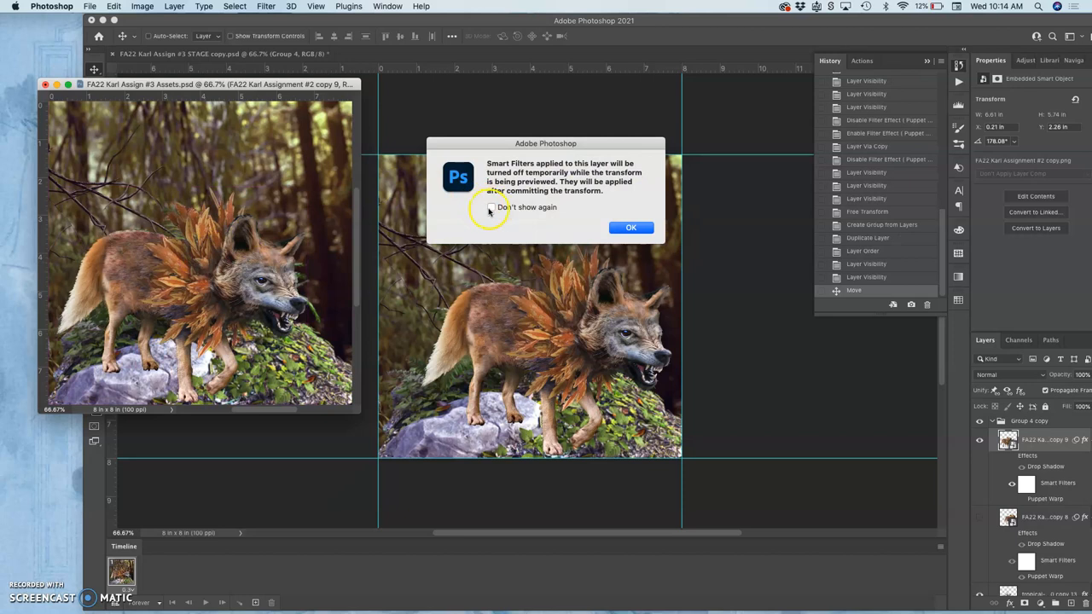
left_click(631, 227)
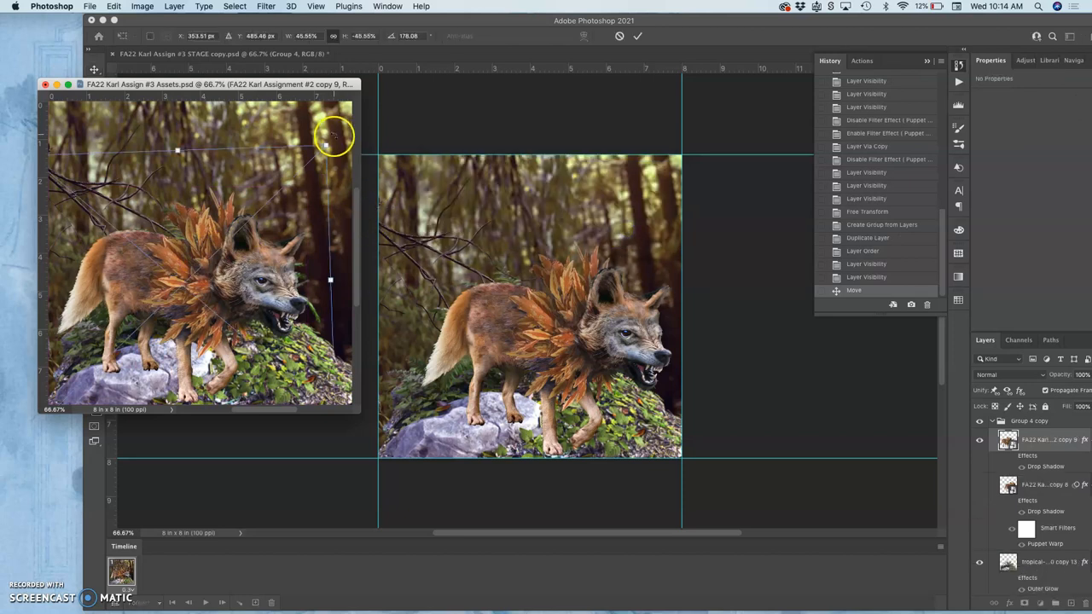
left_click_drag(333, 137, 334, 159)
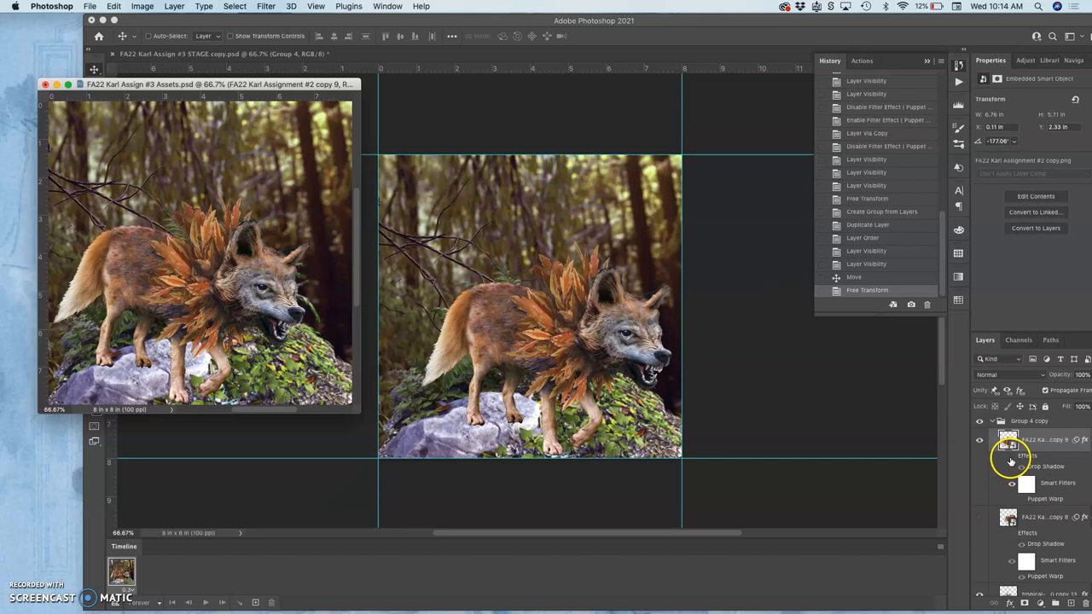
left_click(1013, 457)
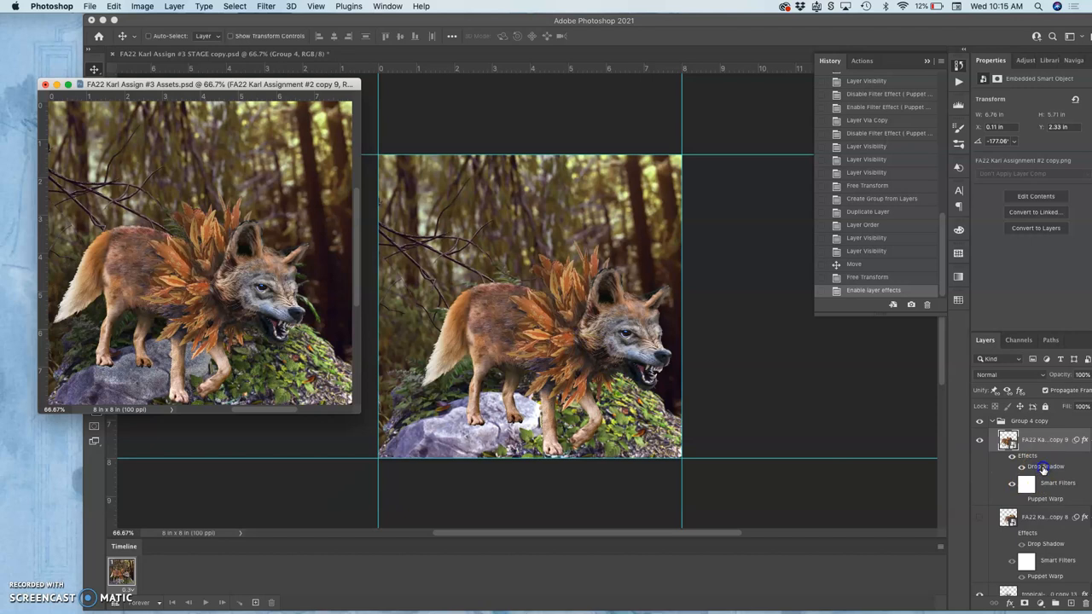
Confirm the wolf layer's Drop Shadow and paste that layer style onto the next wolf pose
double_click(1045, 467)
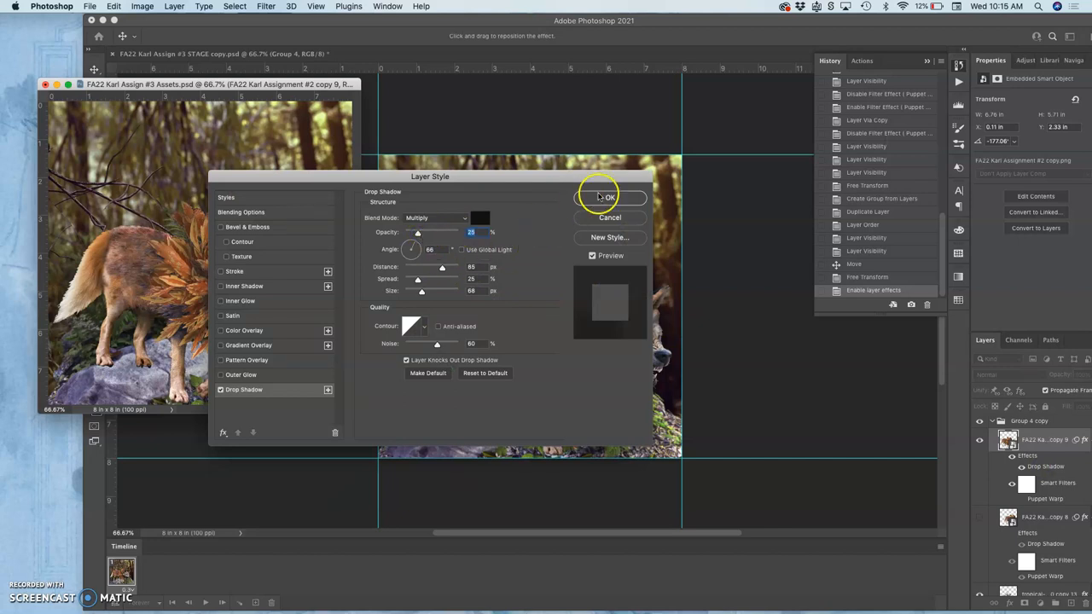
left_click(607, 197)
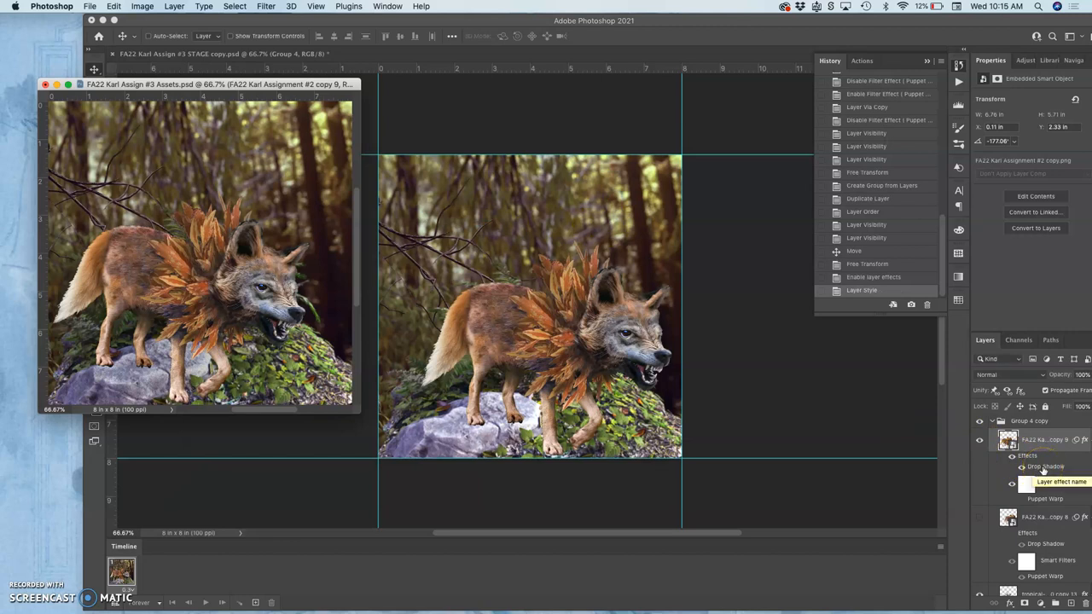
right_click(1008, 440)
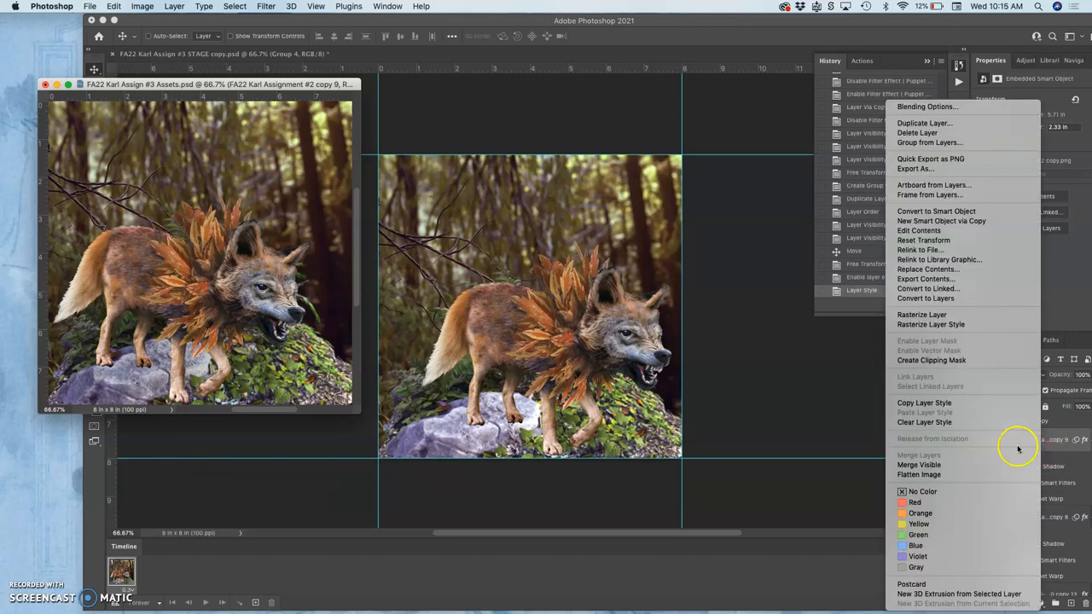
mouse_move(924, 403)
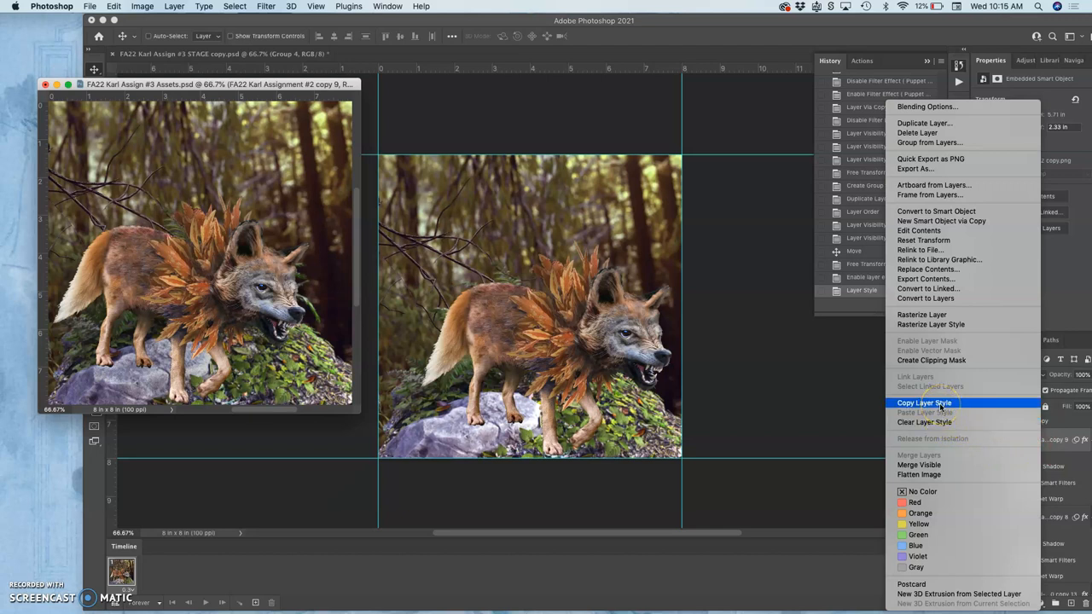
left_click(925, 402)
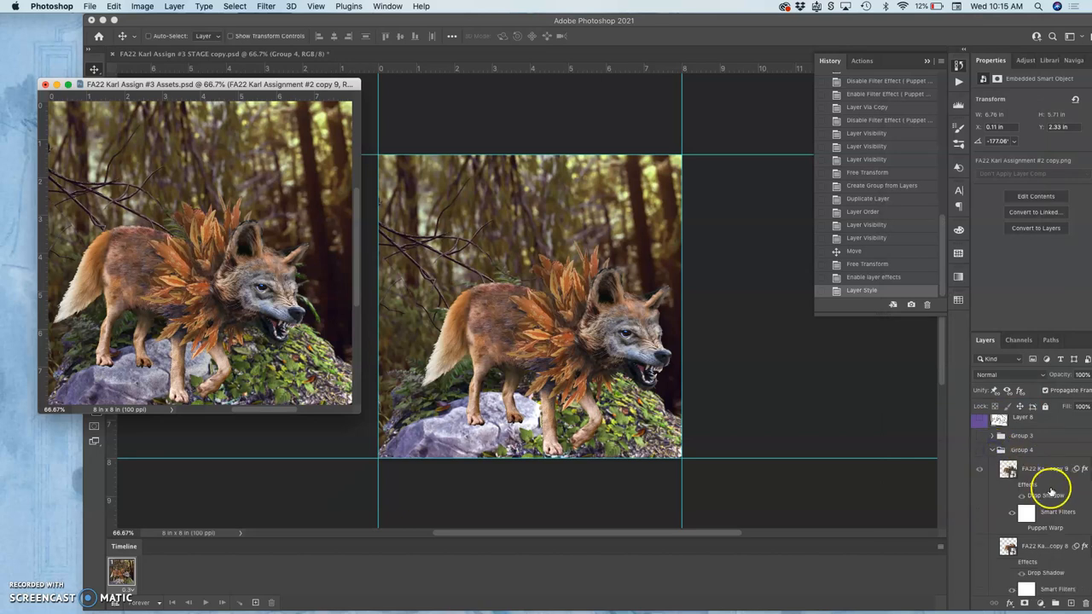
right_click(1032, 470)
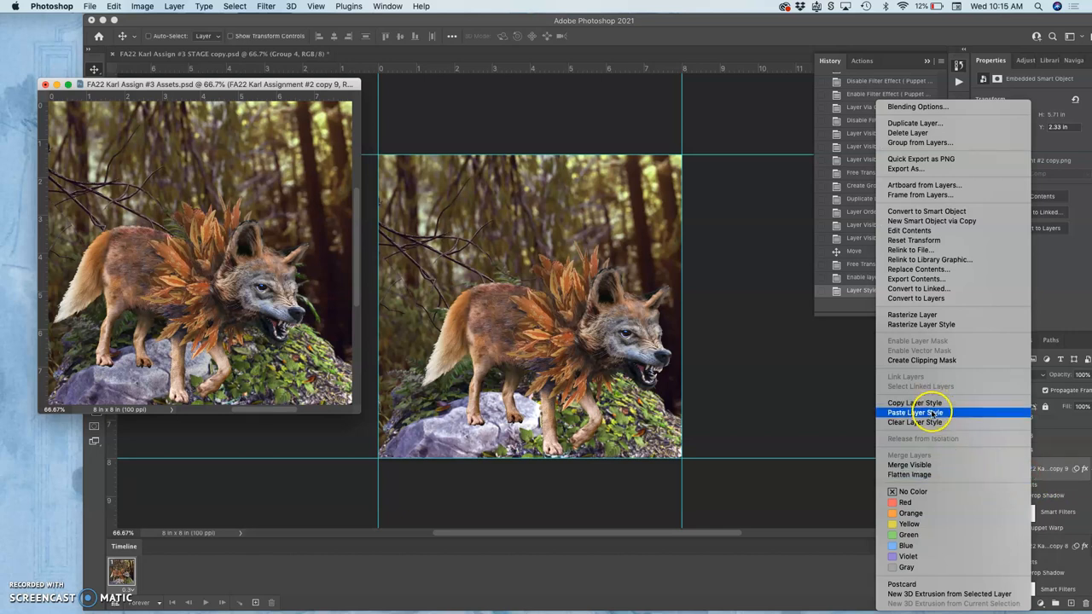
left_click(914, 411)
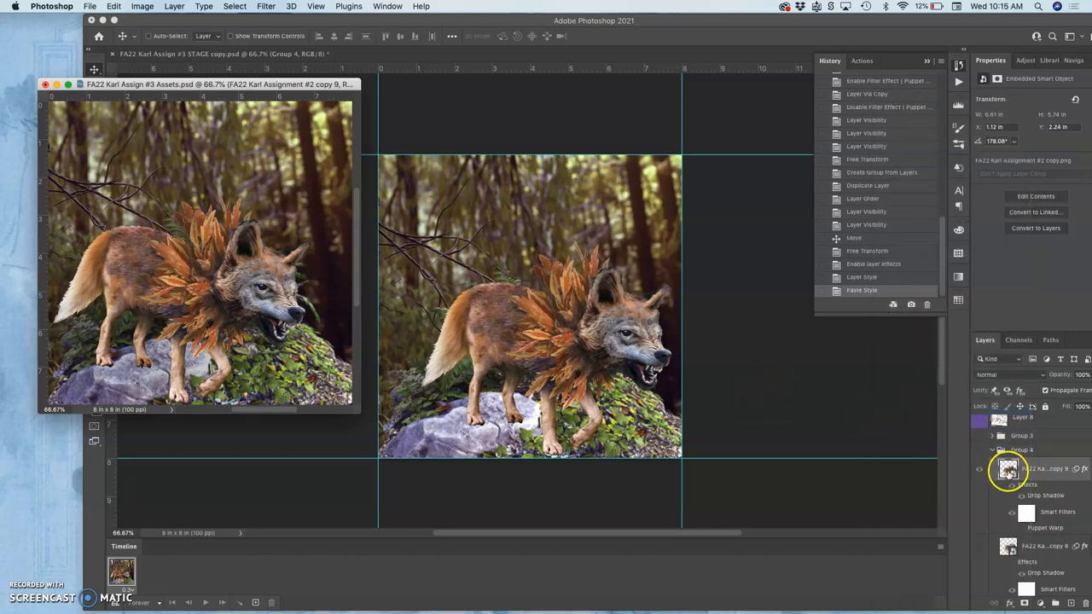
Adjust the pasted Drop Shadow on the second wolf layer and accept it
left_click(979, 452)
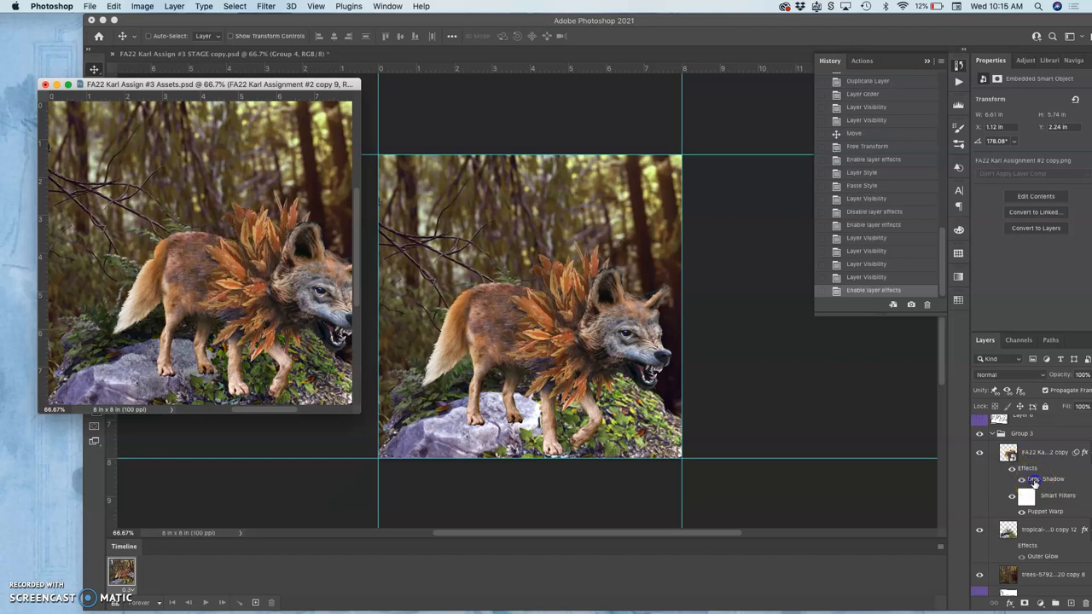
double_click(1047, 478)
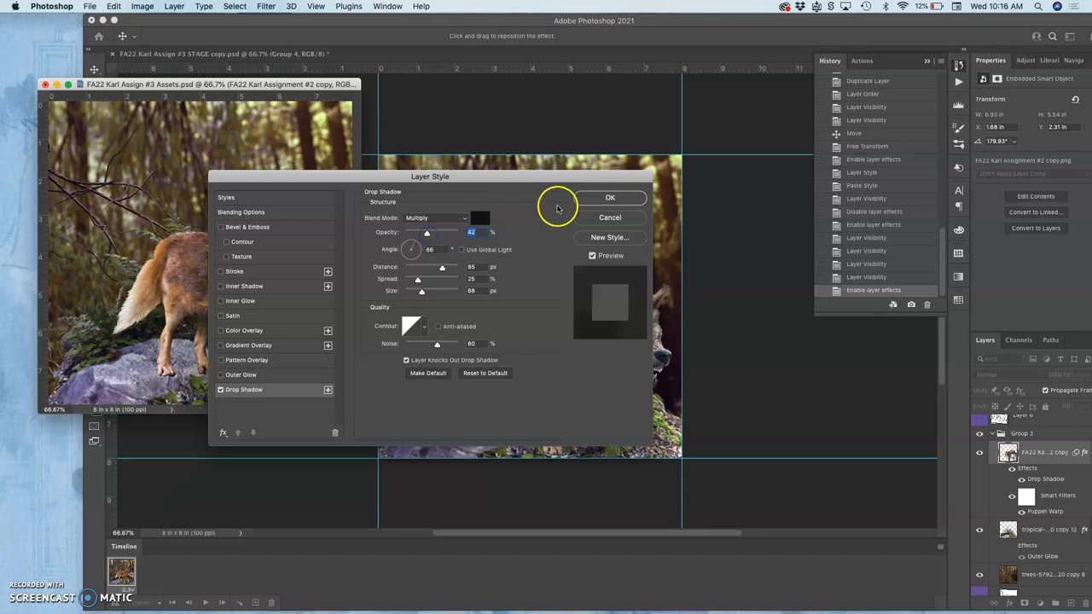
left_click(611, 197)
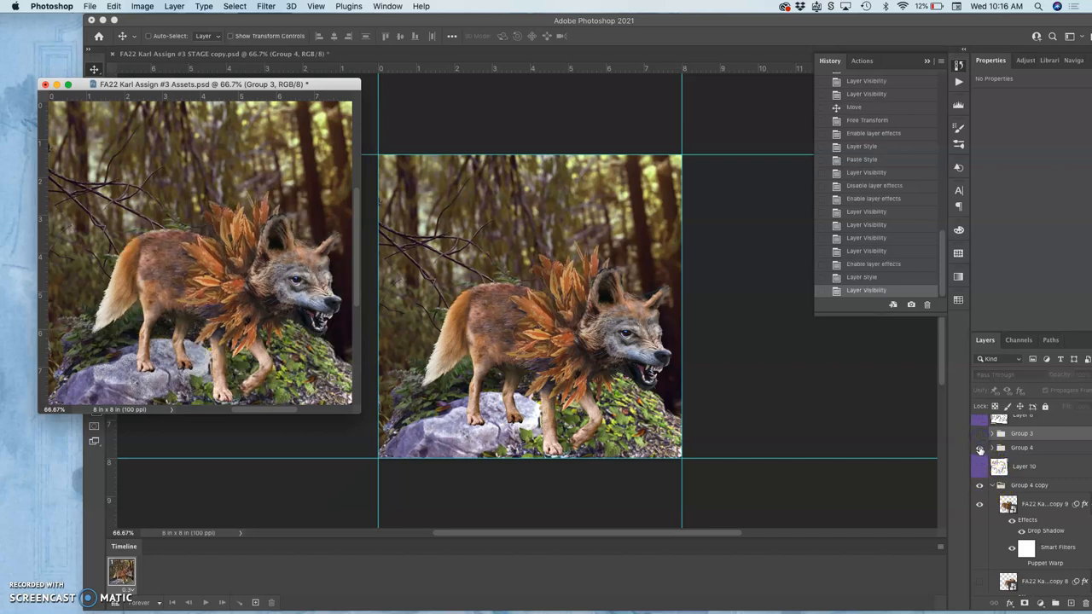
Collapse the copied group and select the wolf layer in the newest pose group
left_click(979, 486)
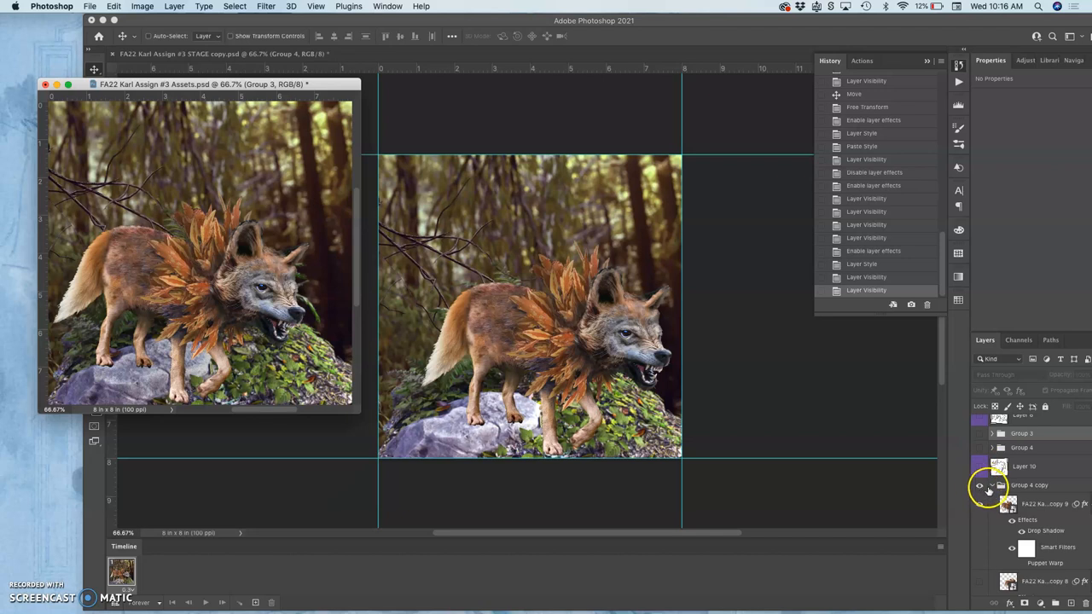
scroll("down", 3)
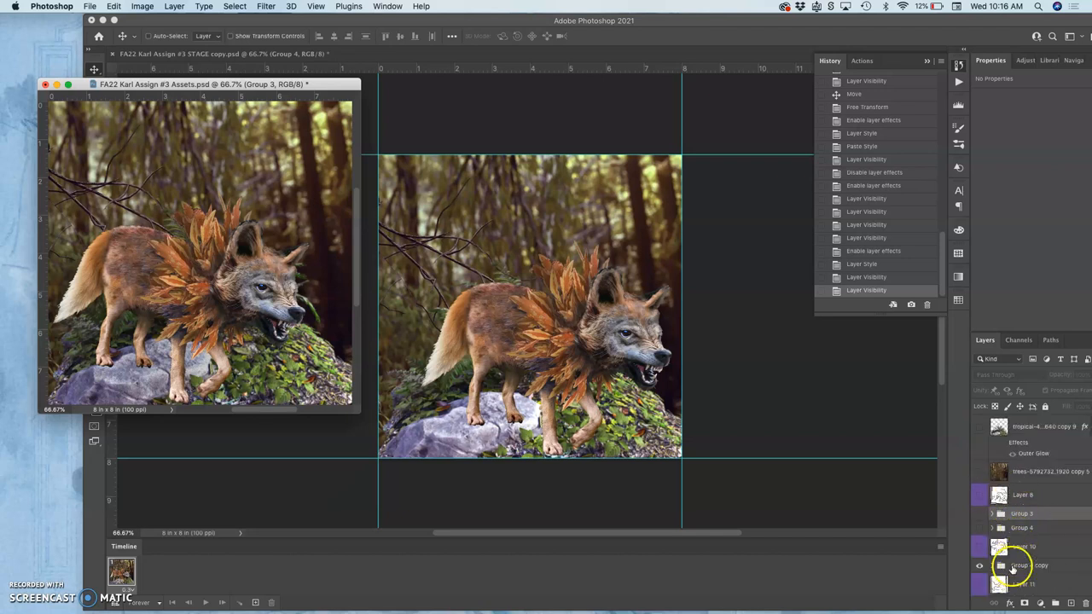
left_click(1030, 564)
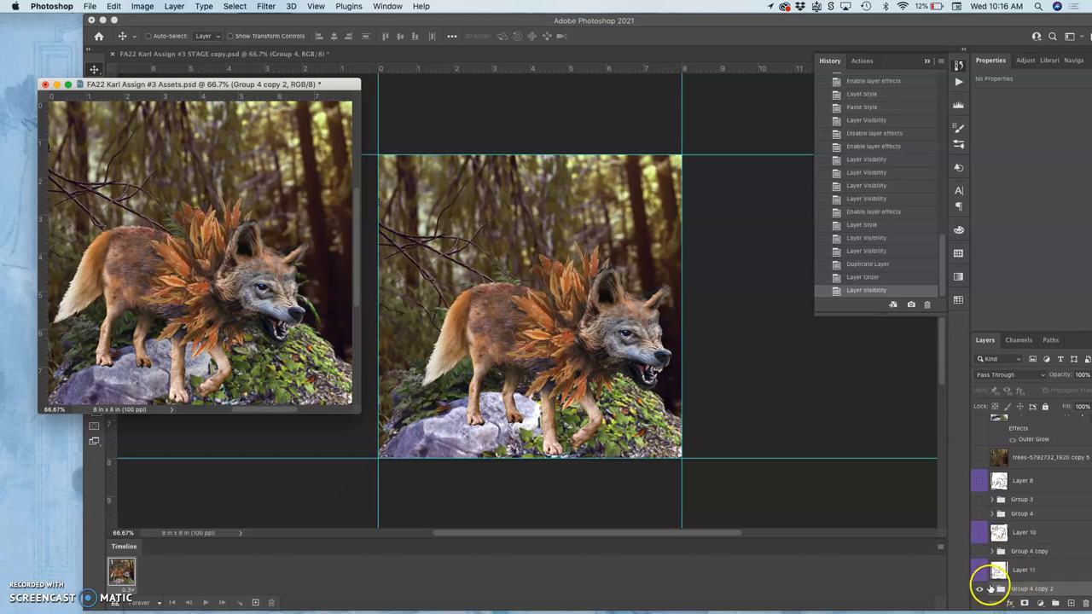
left_click(979, 588)
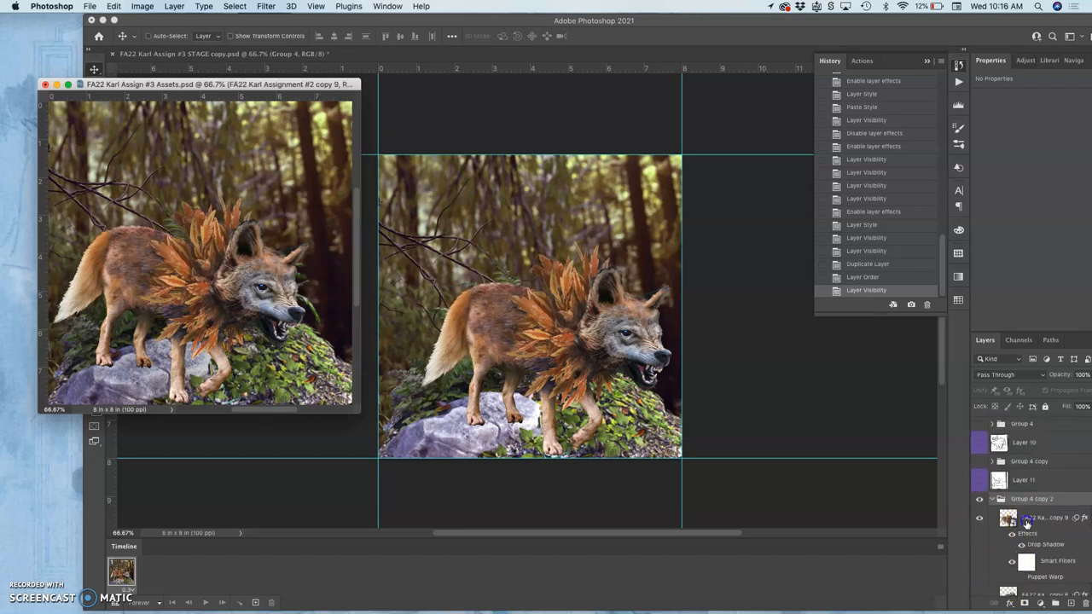
left_click(1041, 519)
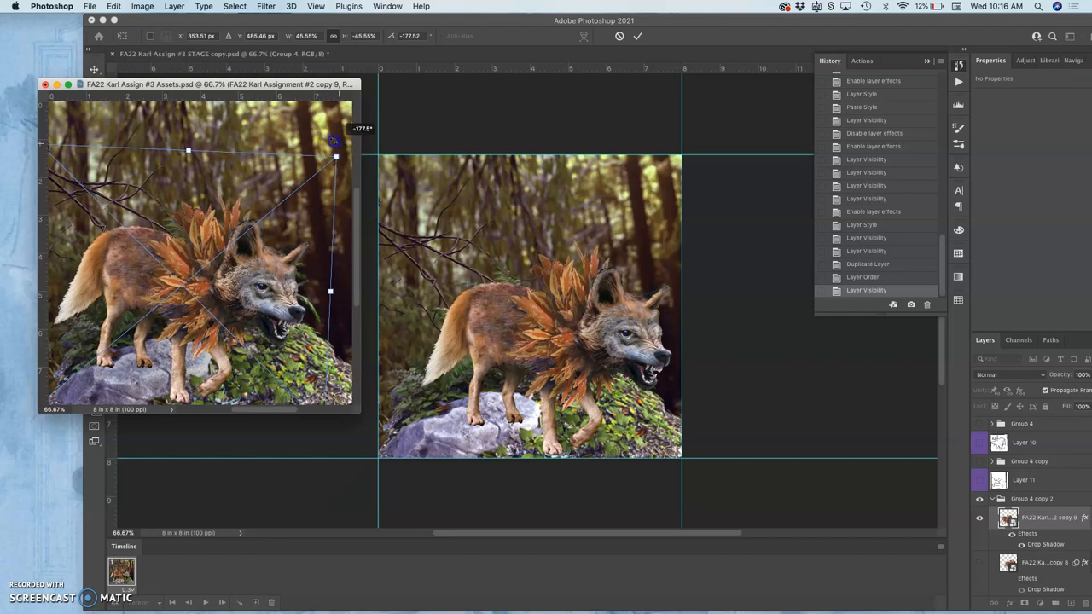
Rotate the wolf copy forward into the next walking pose and reapply its Drop Shadow
left_click_drag(333, 140, 327, 138)
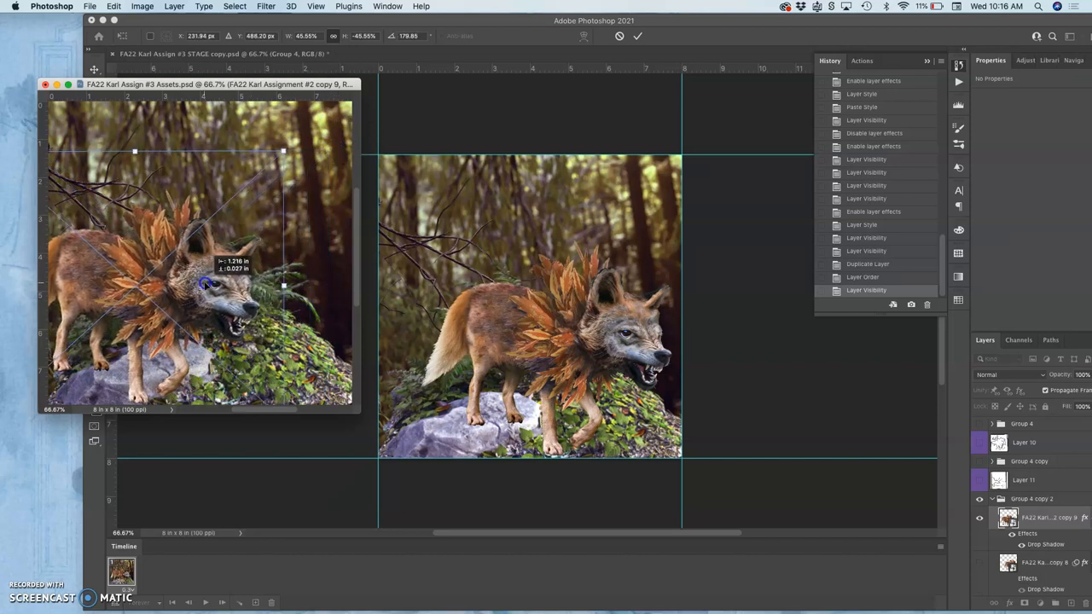
left_click_drag(205, 286, 230, 259)
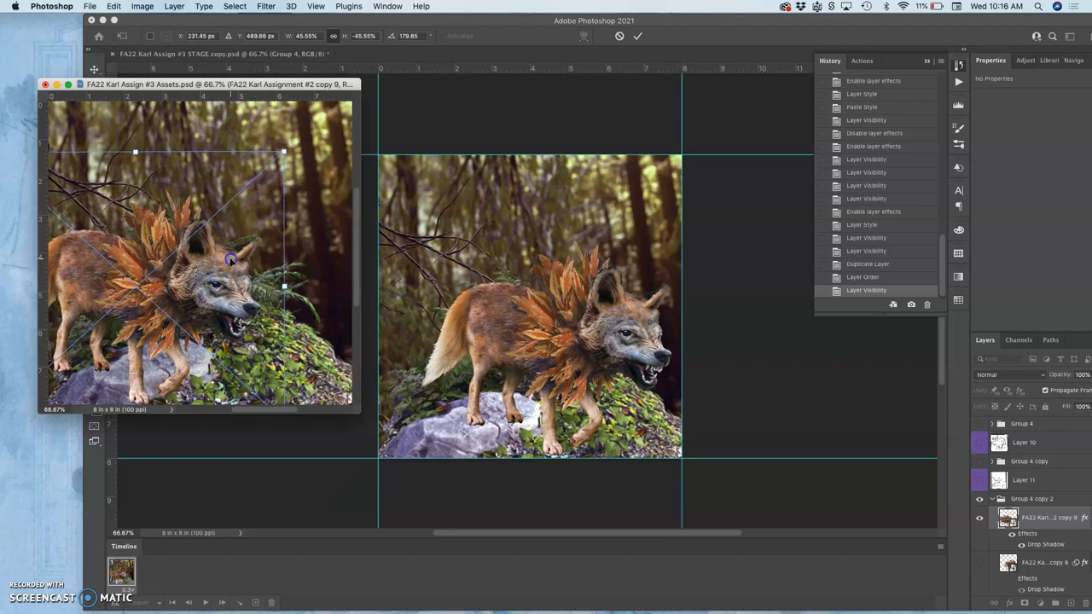
left_click_drag(230, 259, 211, 263)
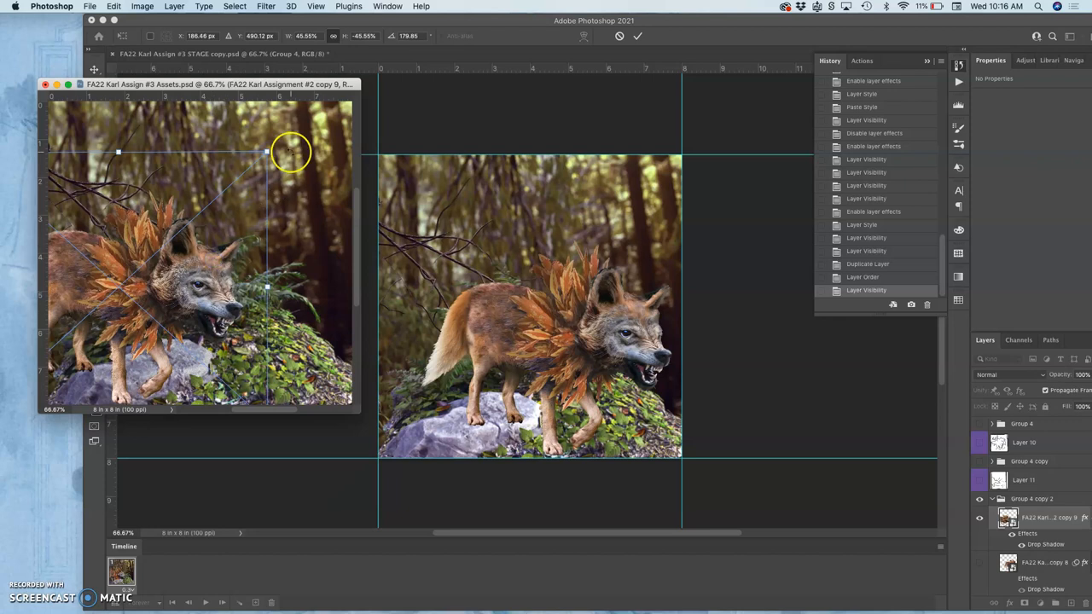
left_click_drag(290, 151, 283, 142)
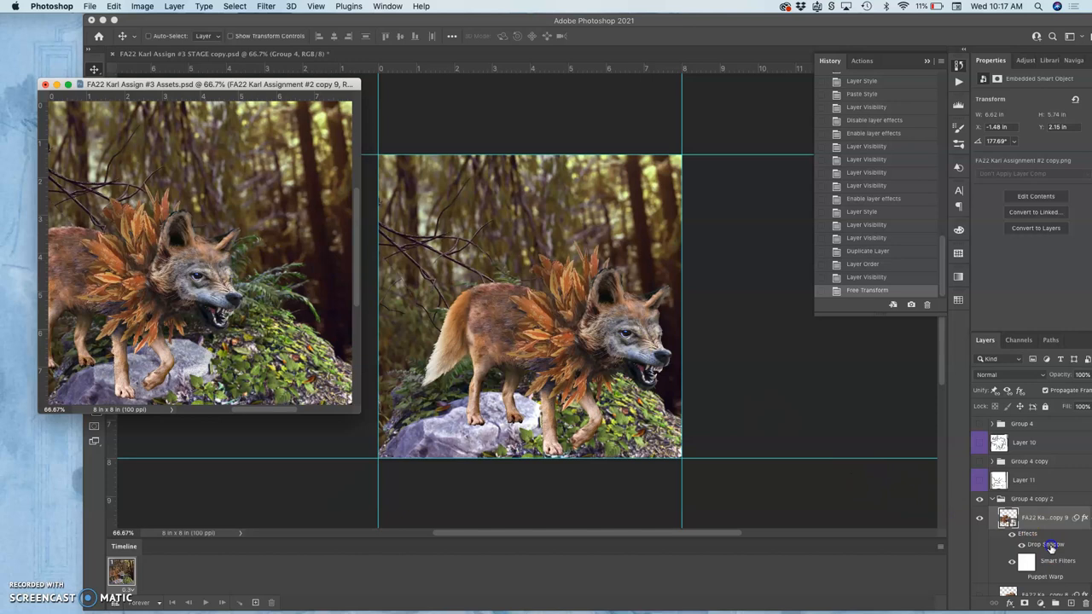
double_click(1047, 544)
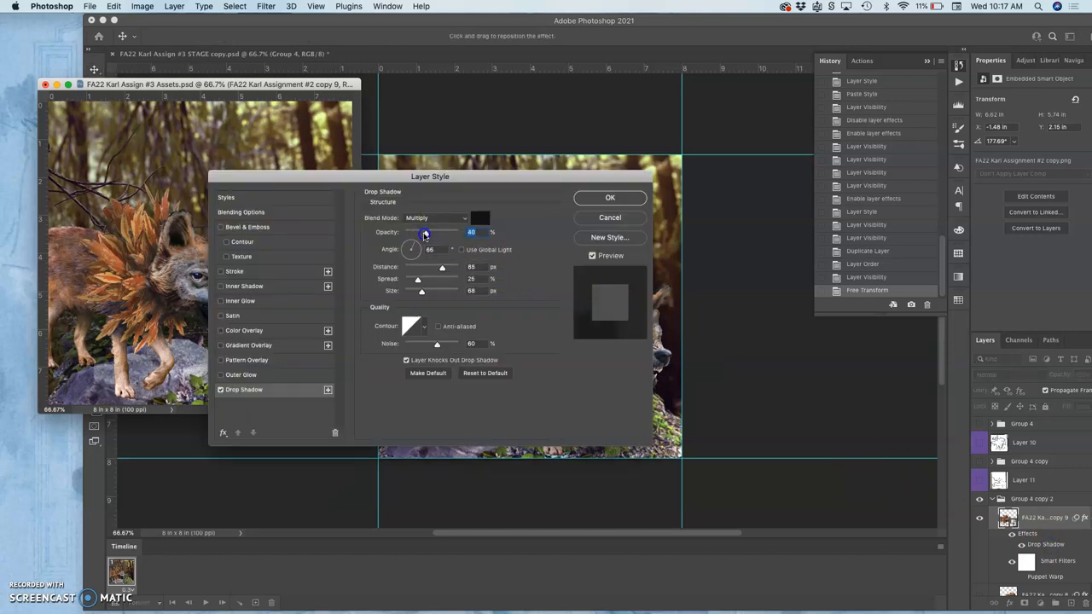
left_click(610, 198)
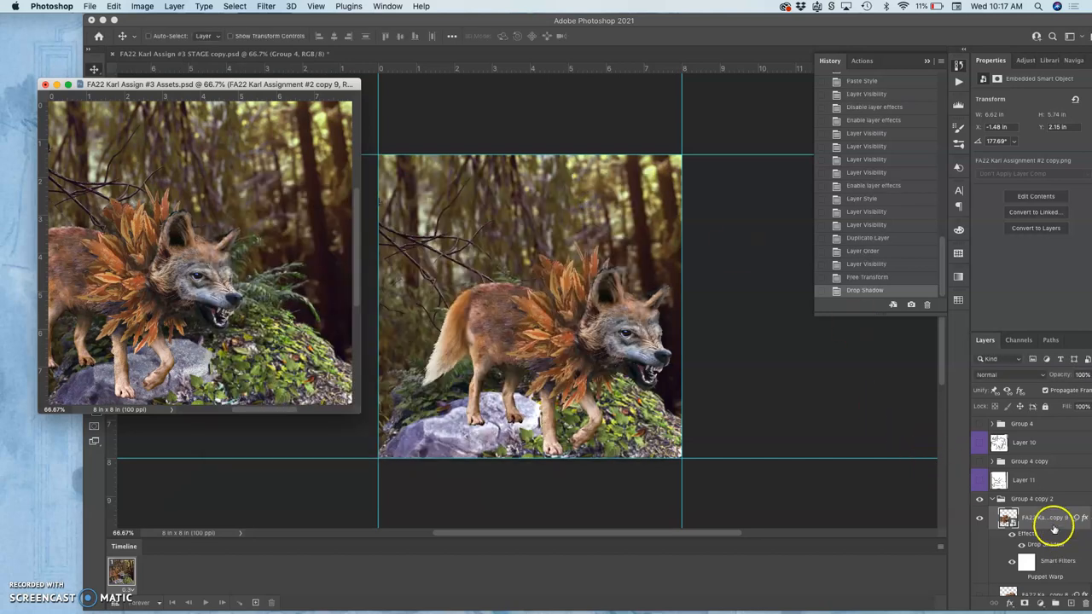
Duplicate the pose group, hide the previous one, and move the wolf left with its head tilted down
left_click(1013, 518)
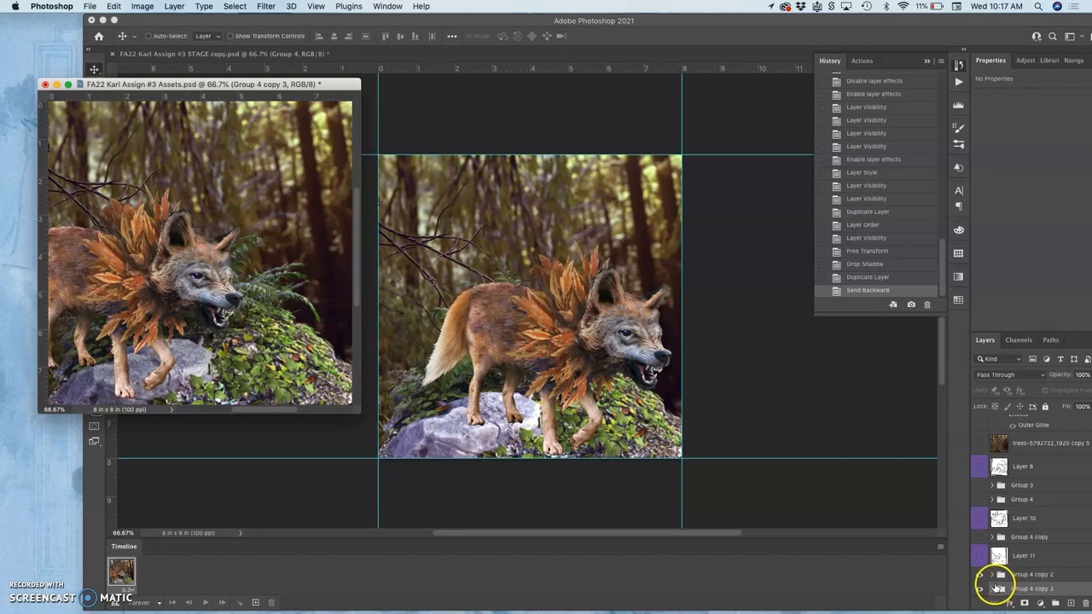
left_click(979, 589)
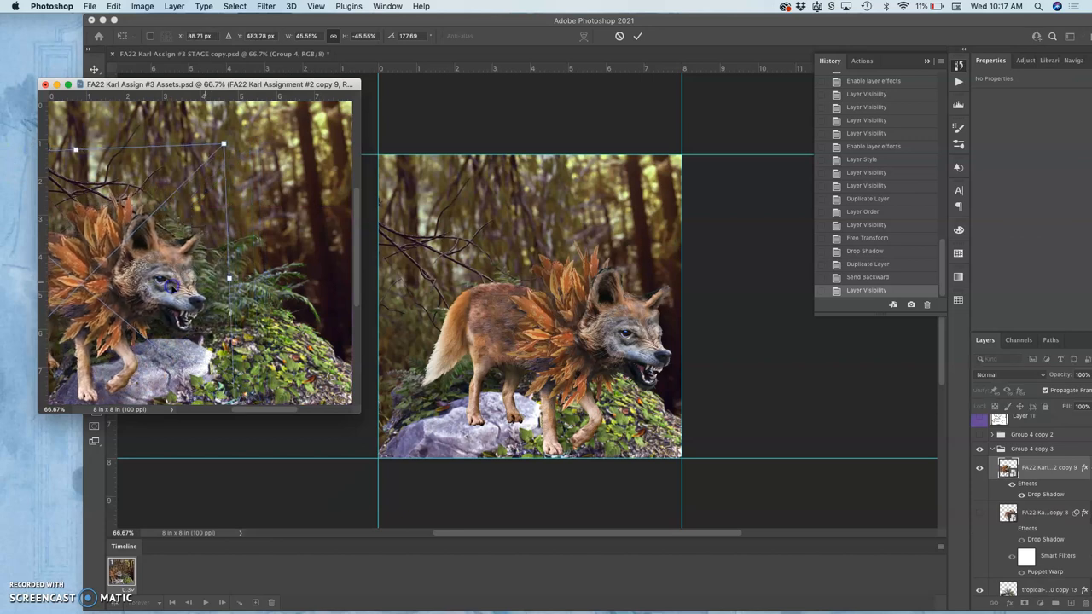
left_click_drag(223, 143, 247, 150)
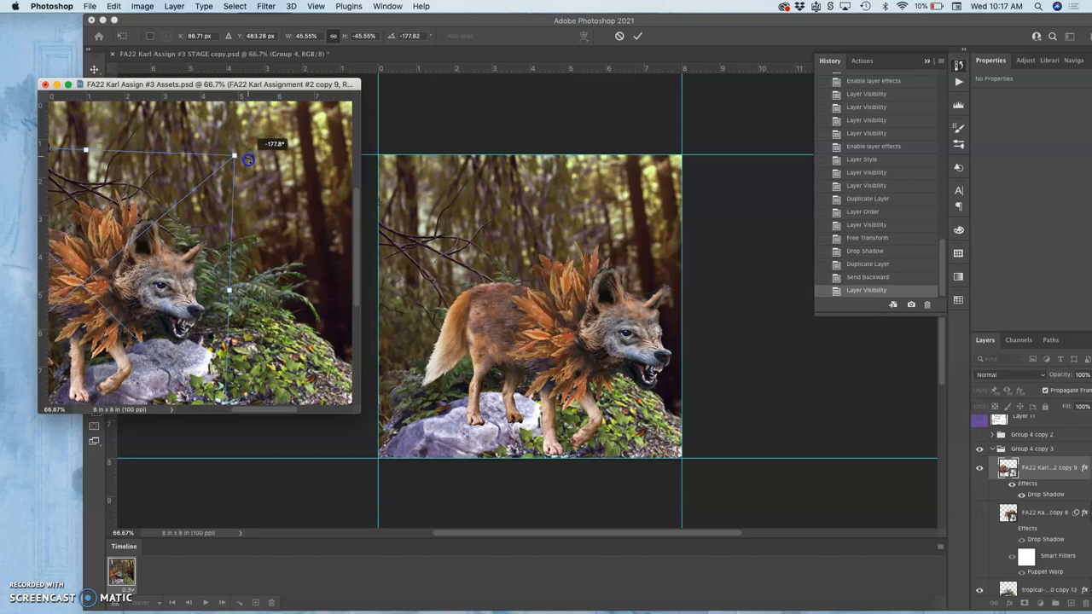
left_click_drag(247, 160, 150, 281)
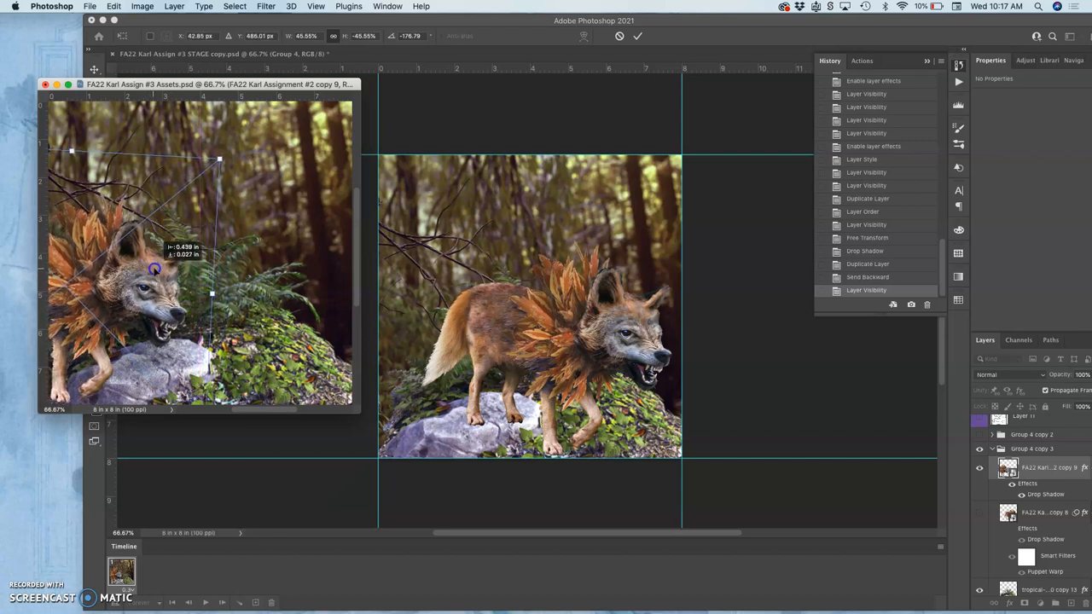
left_click_drag(153, 270, 157, 271)
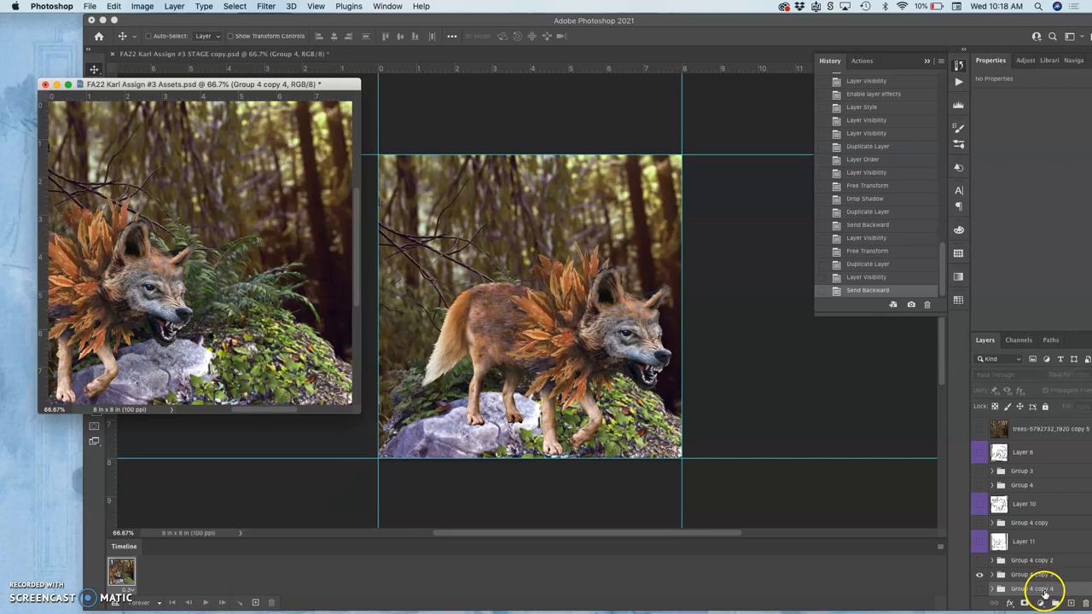
For the next copy, hide the prior pose and shift the wolf past the left edge, re-tilting its head
left_click(979, 588)
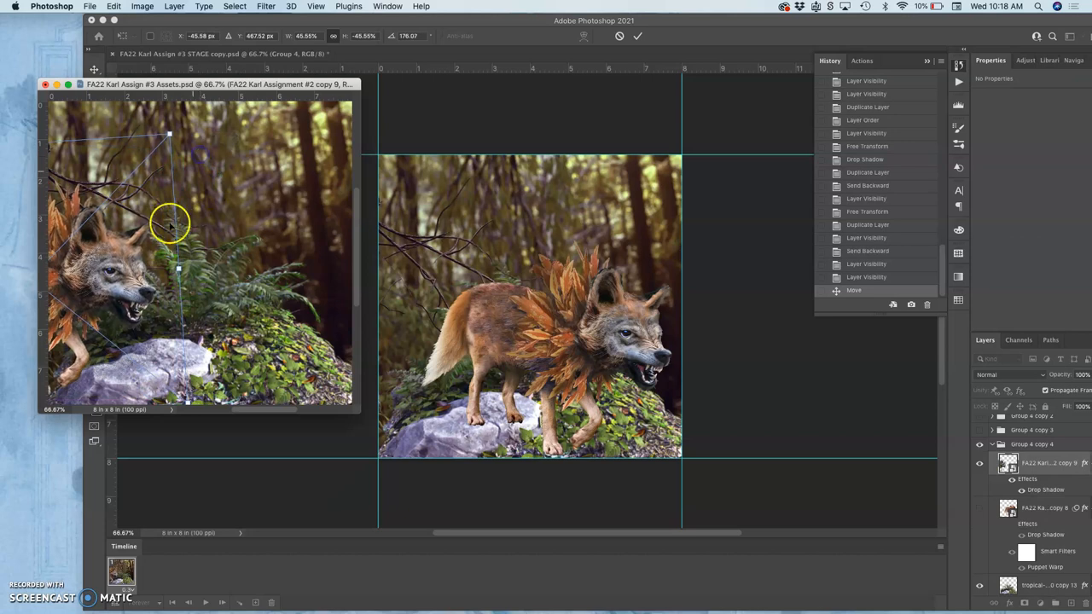
left_click_drag(171, 225, 133, 264)
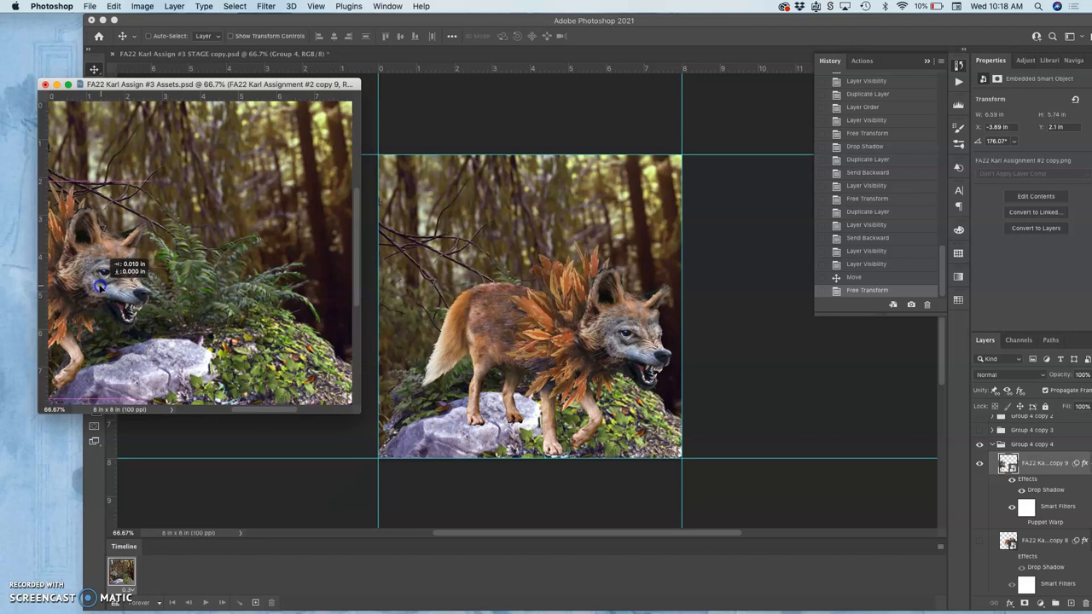
left_click_drag(99, 287, 99, 298)
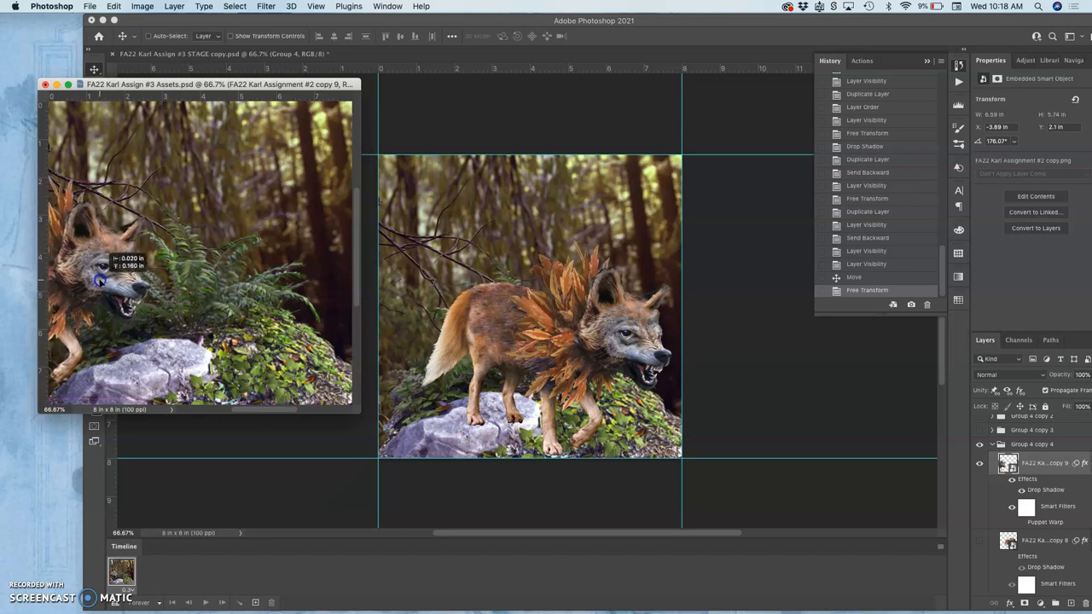
left_click_drag(110, 281, 208, 298)
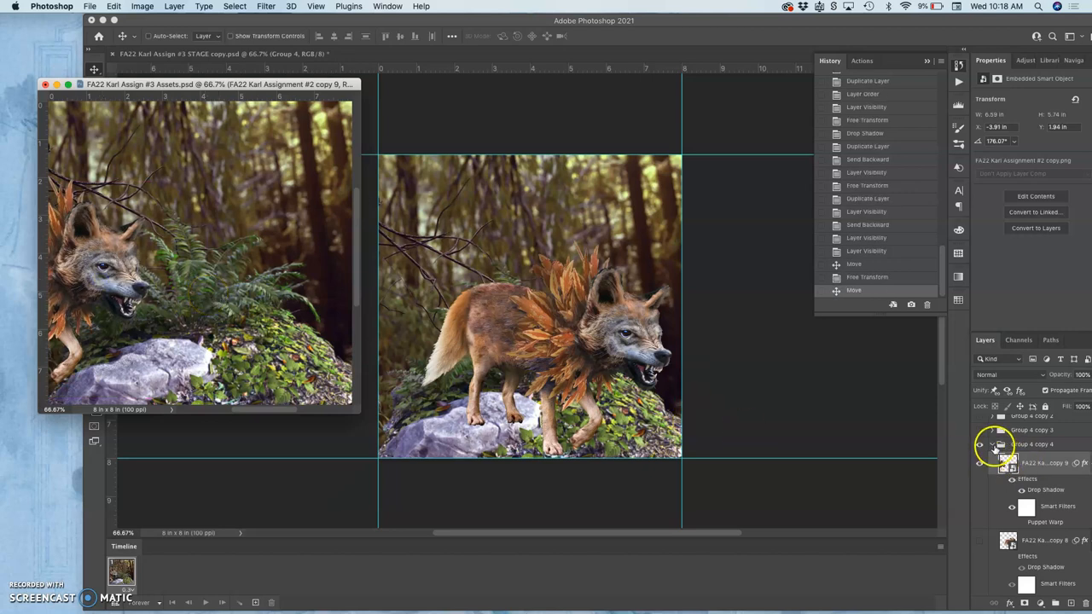
Cancel the accidental Blending Options dialog and reapply the head-only wolf's Drop Shadow
double_click(999, 454)
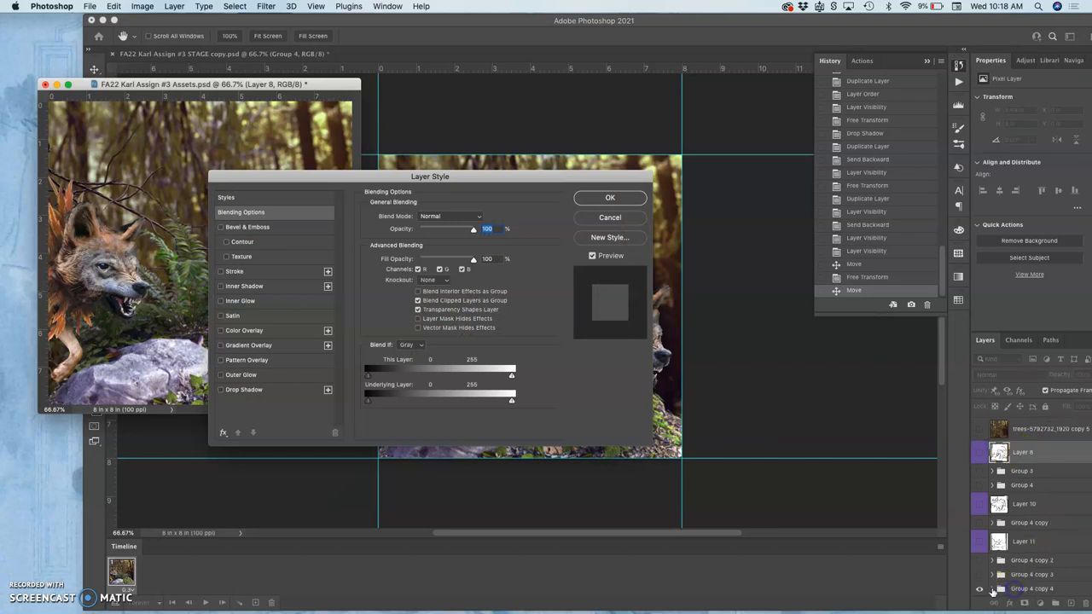
mouse_move(639, 237)
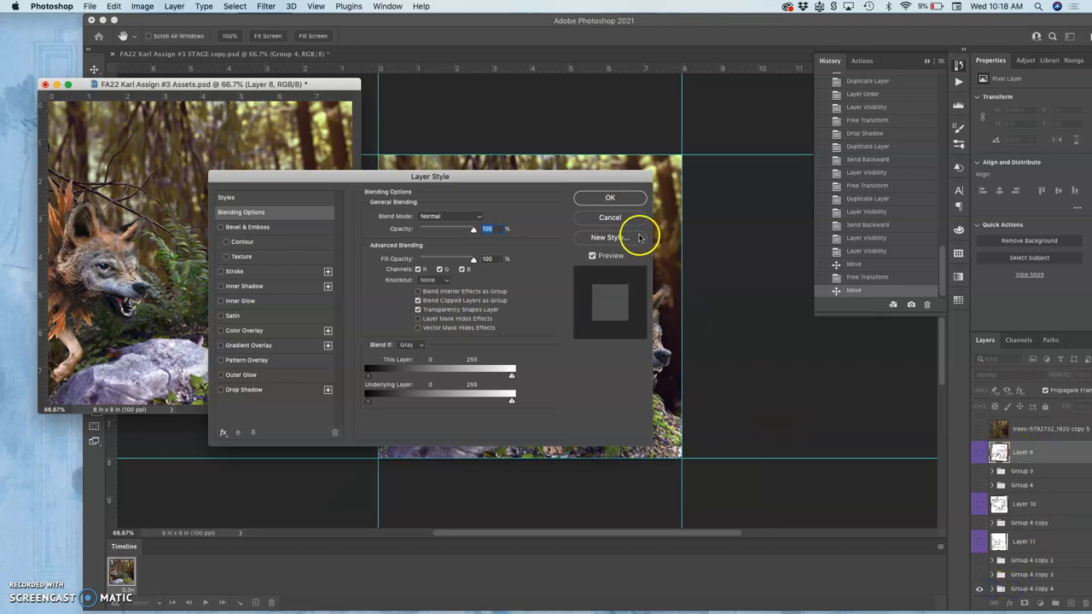
left_click(610, 198)
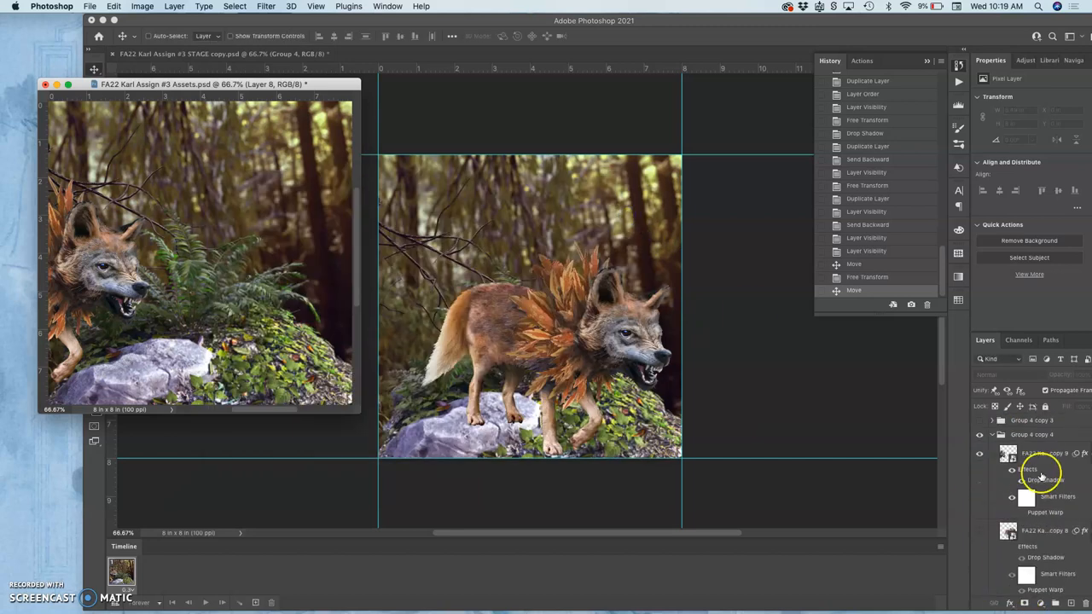
double_click(1043, 479)
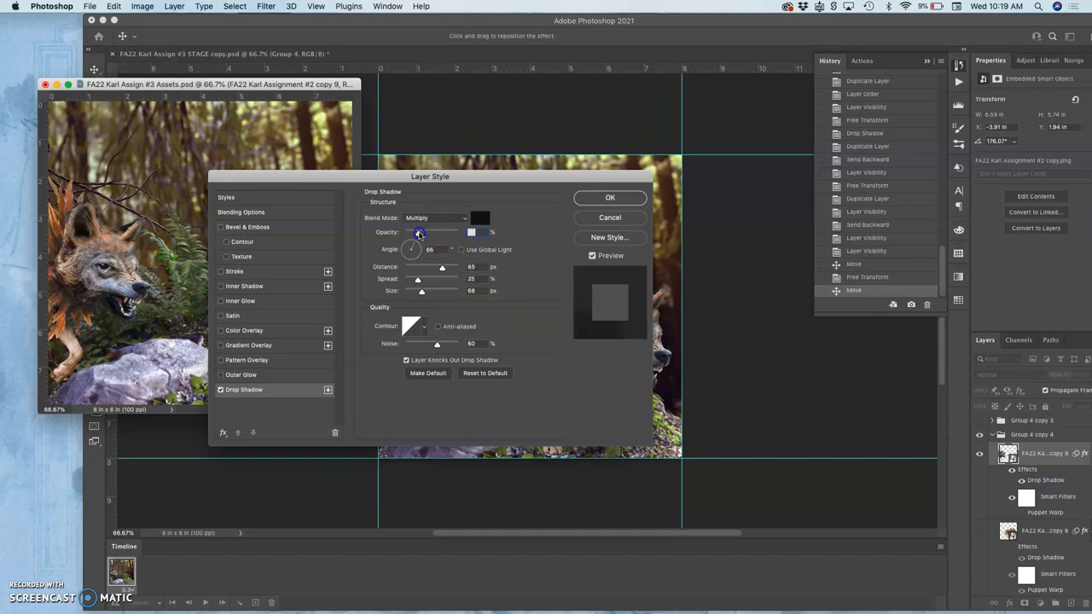
left_click(609, 198)
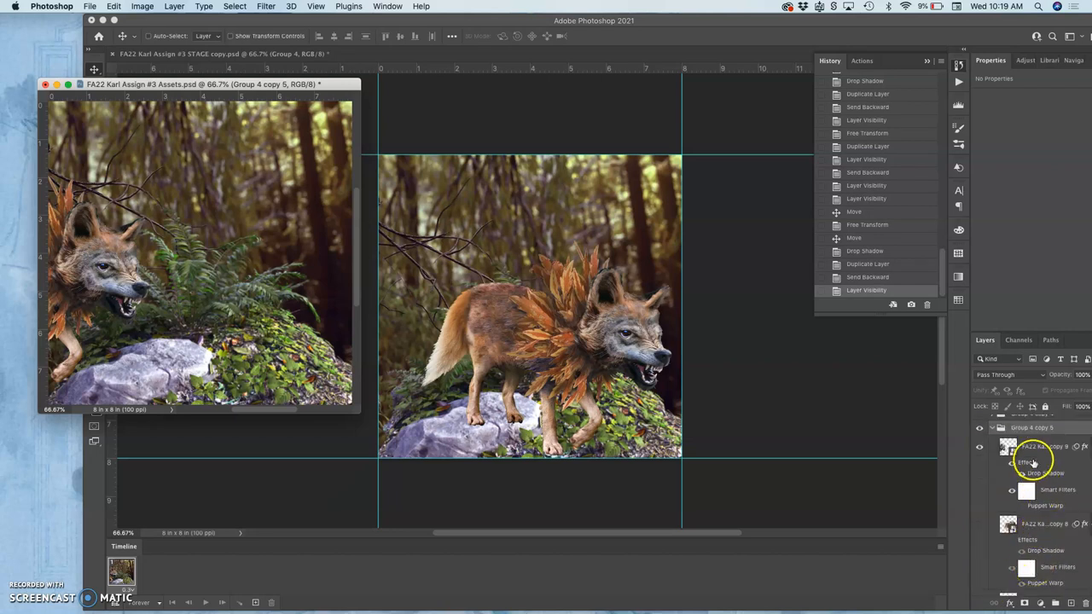
Show only the newest pose group and push its wolf almost entirely past the left edge
left_click(1010, 447)
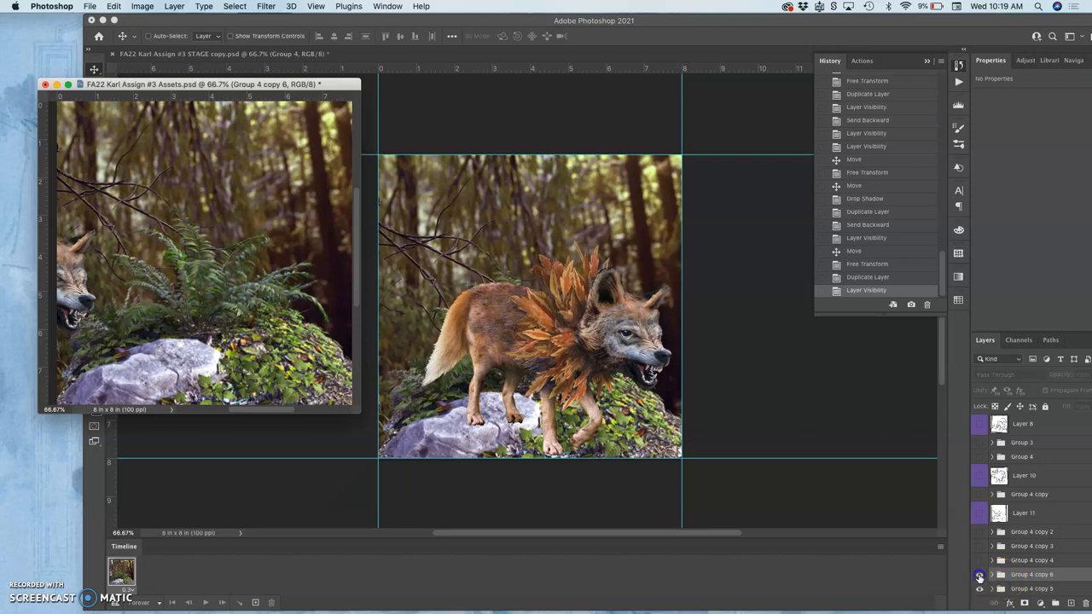
left_click(979, 588)
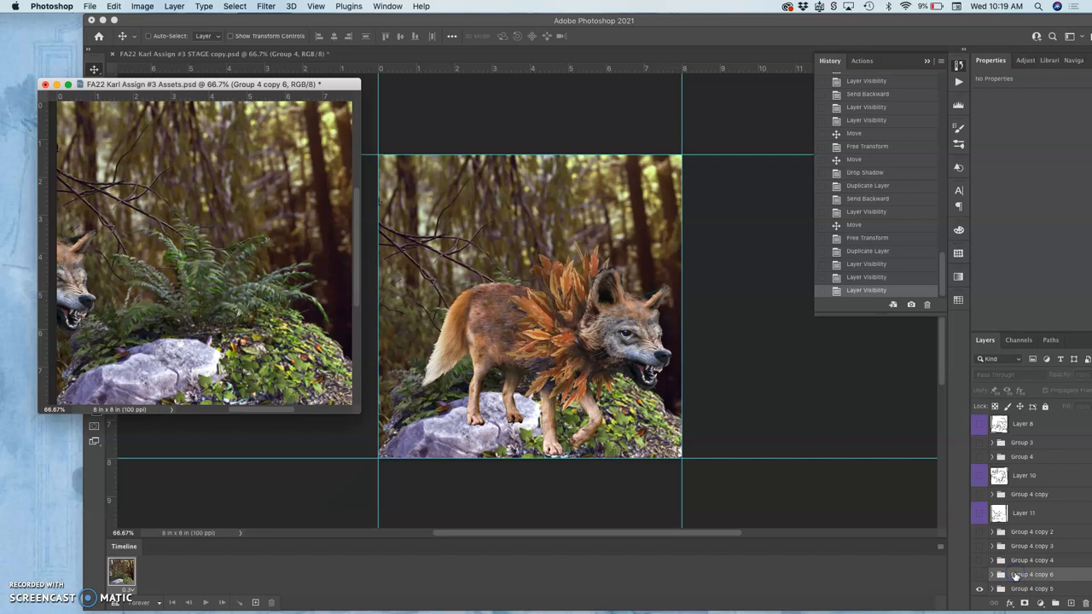
left_click(979, 588)
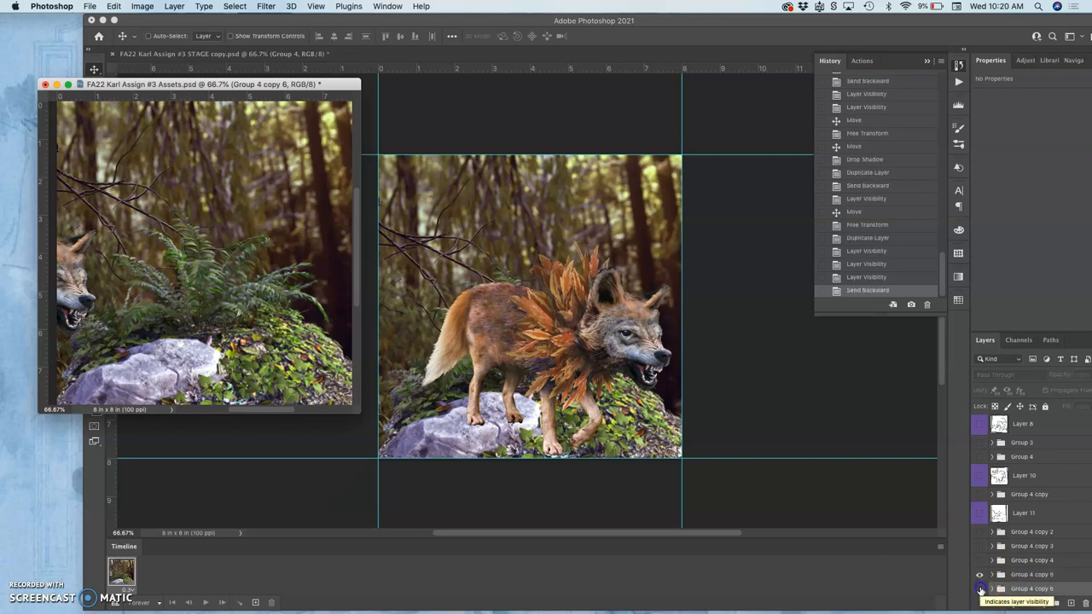
left_click(979, 589)
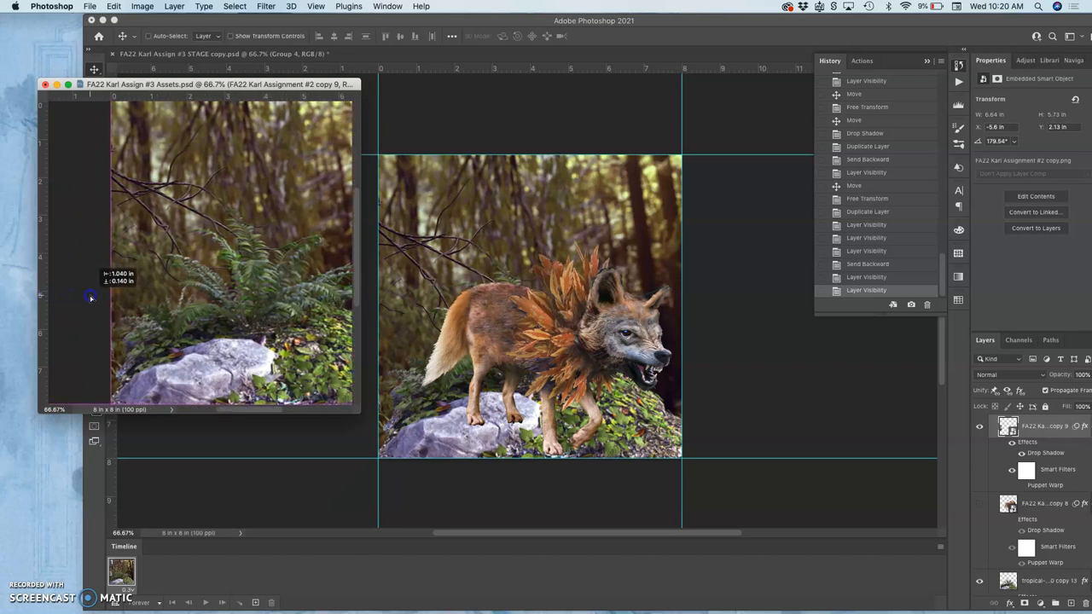
left_click_drag(91, 297, 236, 296)
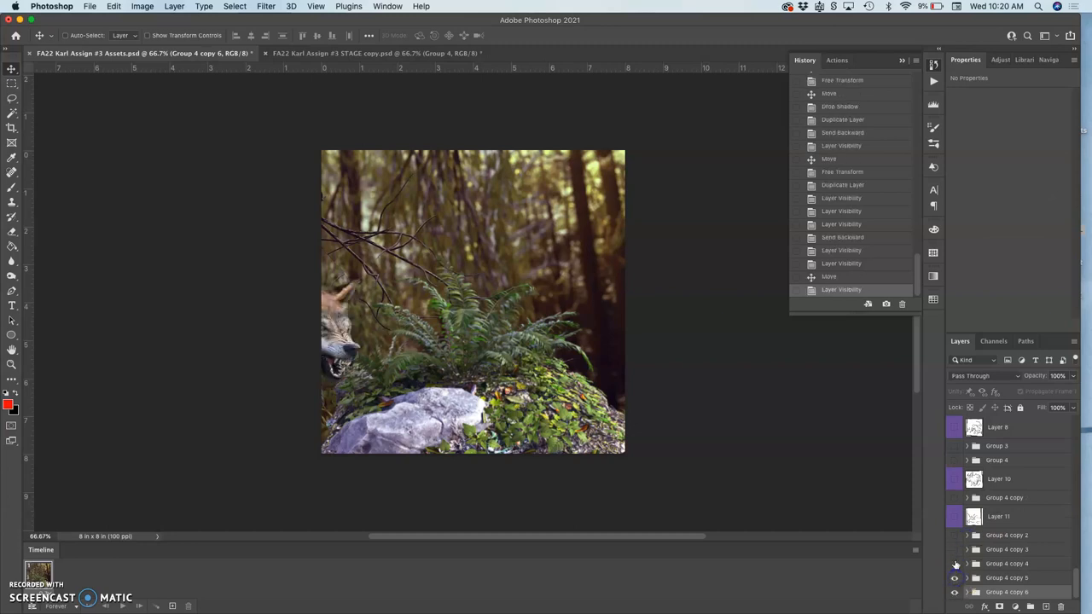
Turn a wolf pose group's visibility back on before moving the groups to the stage file
left_click(955, 549)
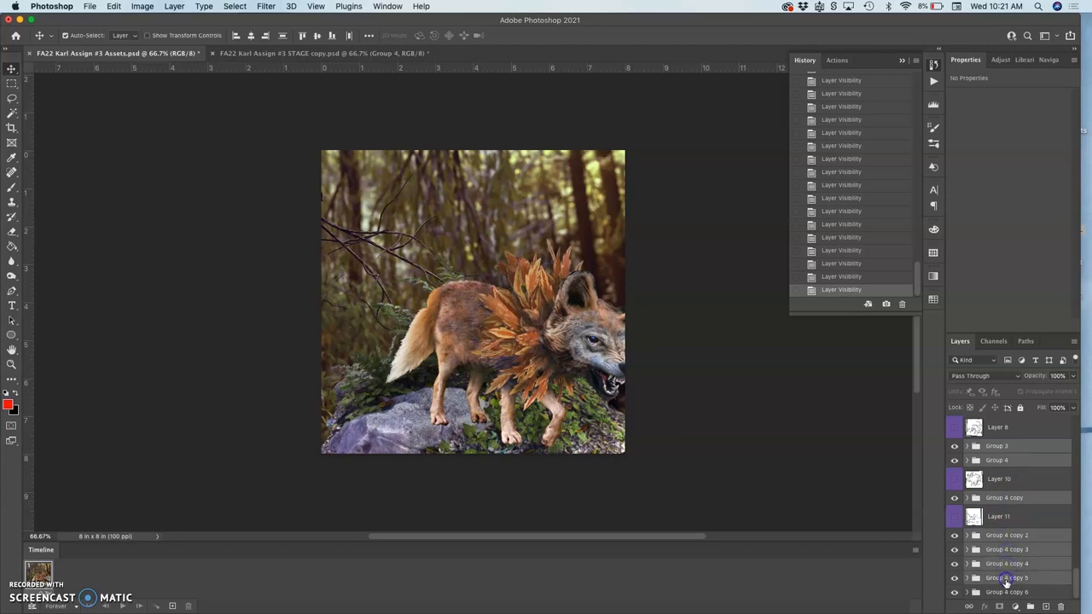
mouse_move(682, 247)
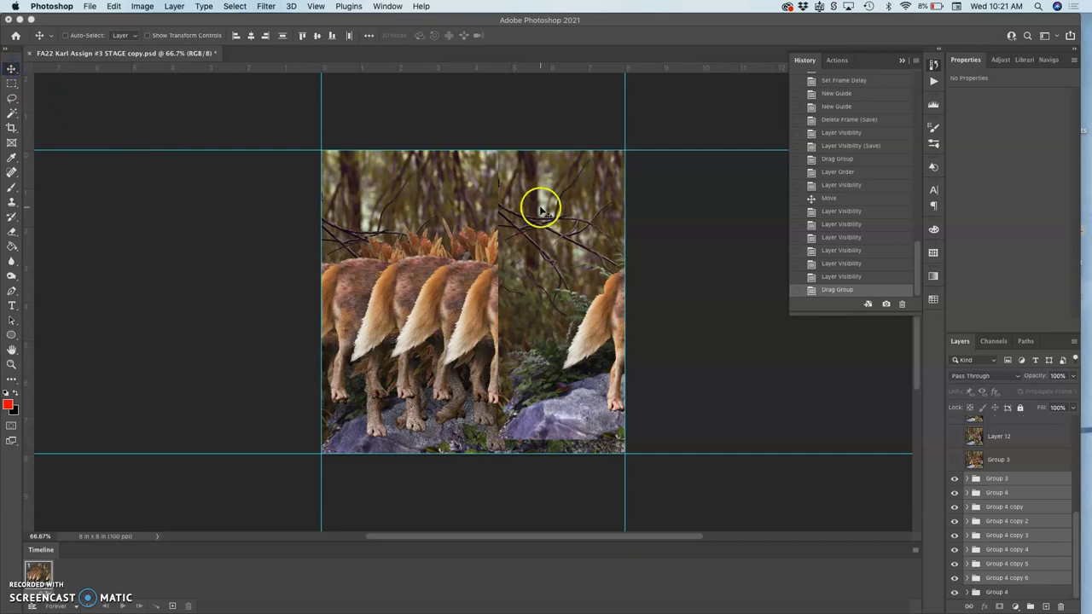
Drag the dropped wolf pose groups into alignment over the rock in the stage frame
left_click_drag(542, 208, 457, 211)
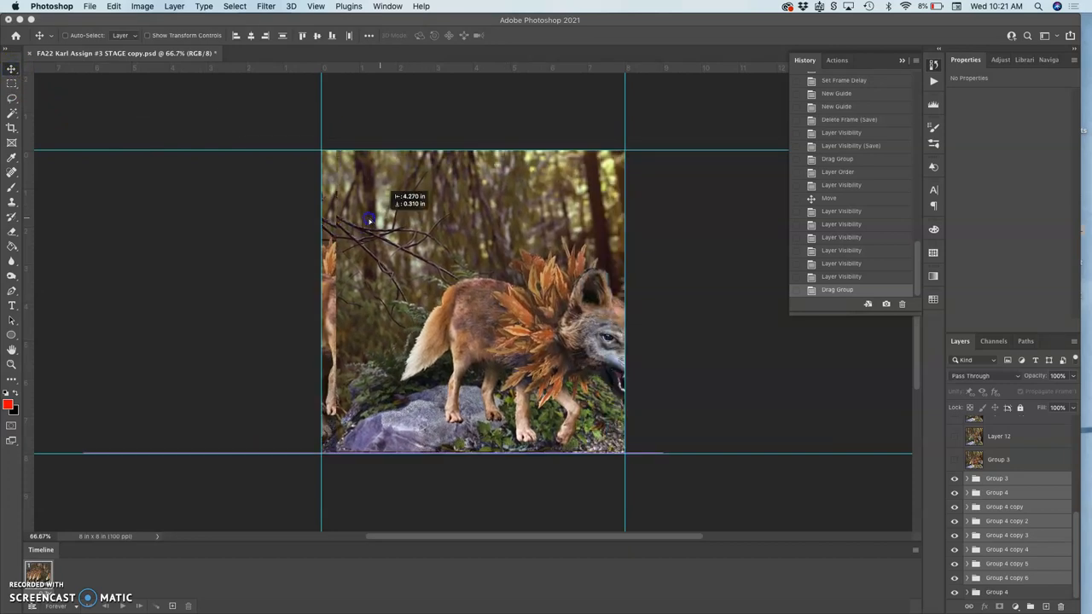
left_click_drag(368, 220, 375, 221)
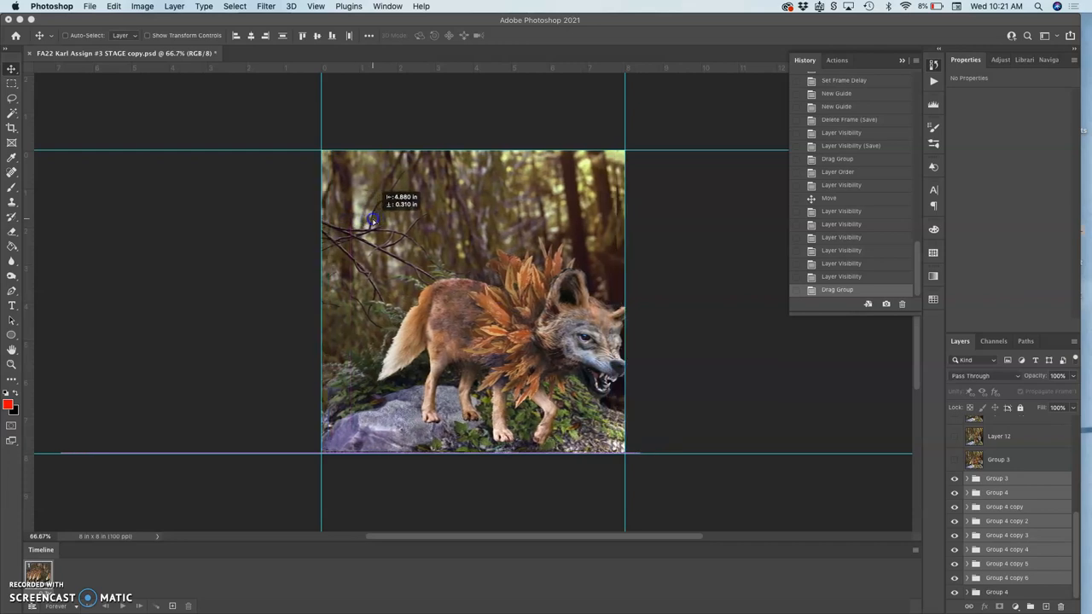
left_click_drag(372, 218, 379, 215)
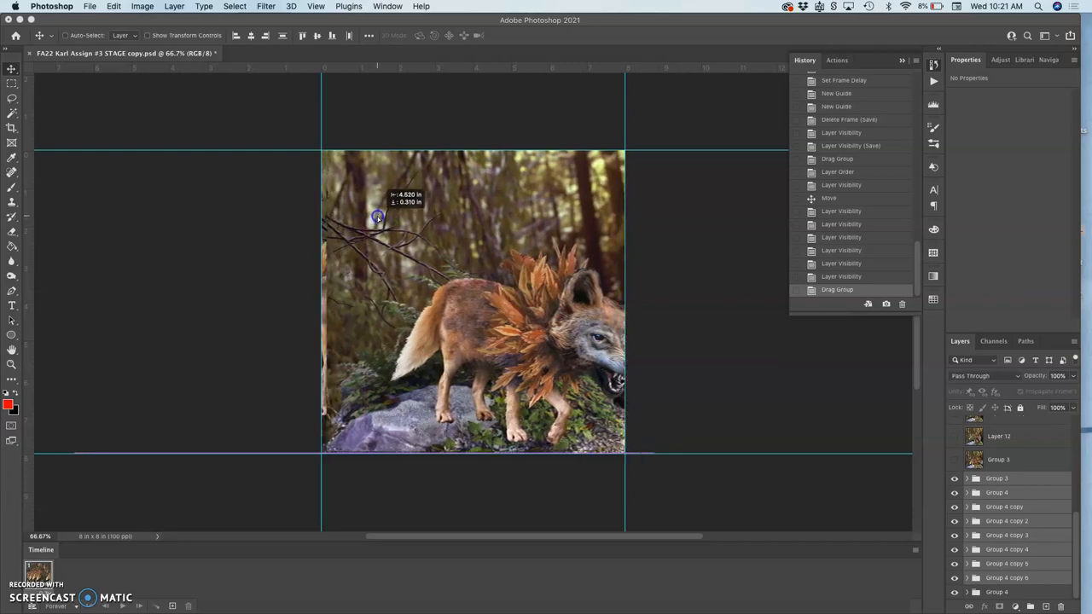
left_click_drag(379, 217, 384, 218)
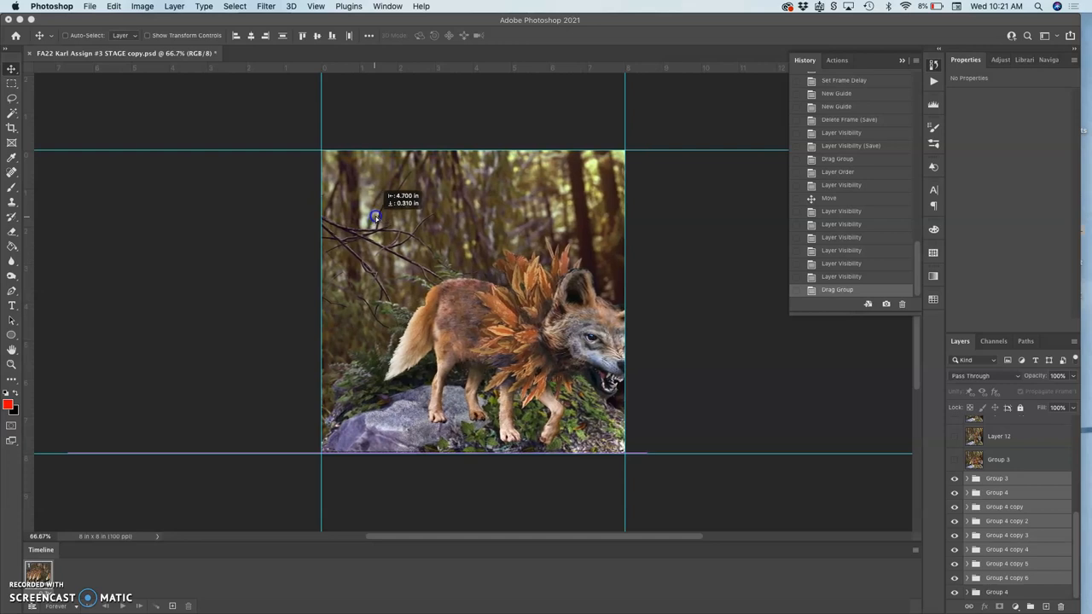
left_click_drag(375, 218, 373, 218)
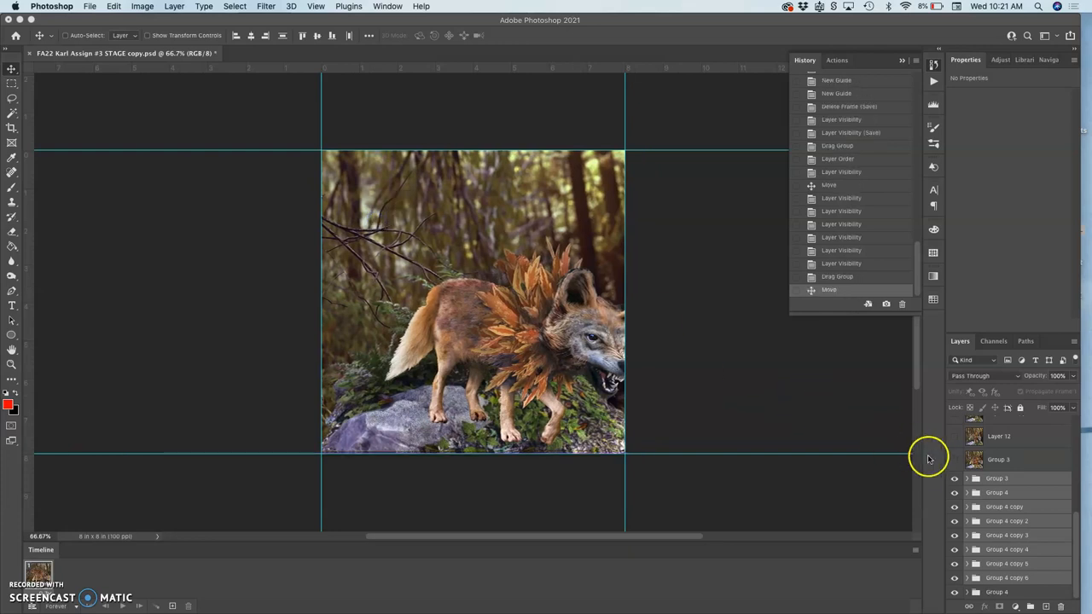
Toggle wolf pose layers including Layer 12 to compare positions, then select Group 3
left_click(955, 464)
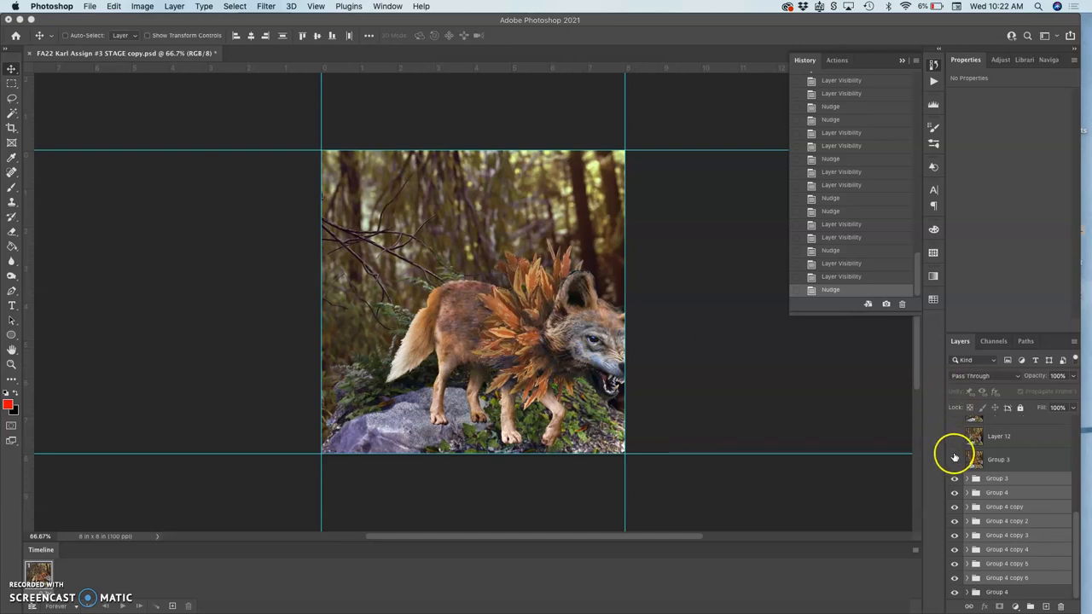
left_click(955, 467)
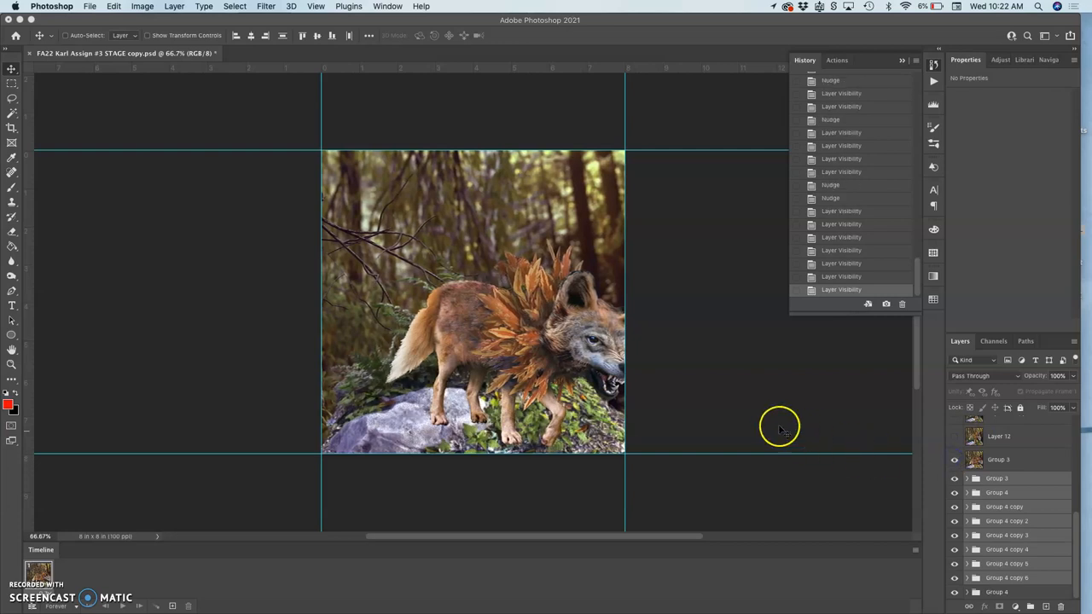
mouse_move(494, 348)
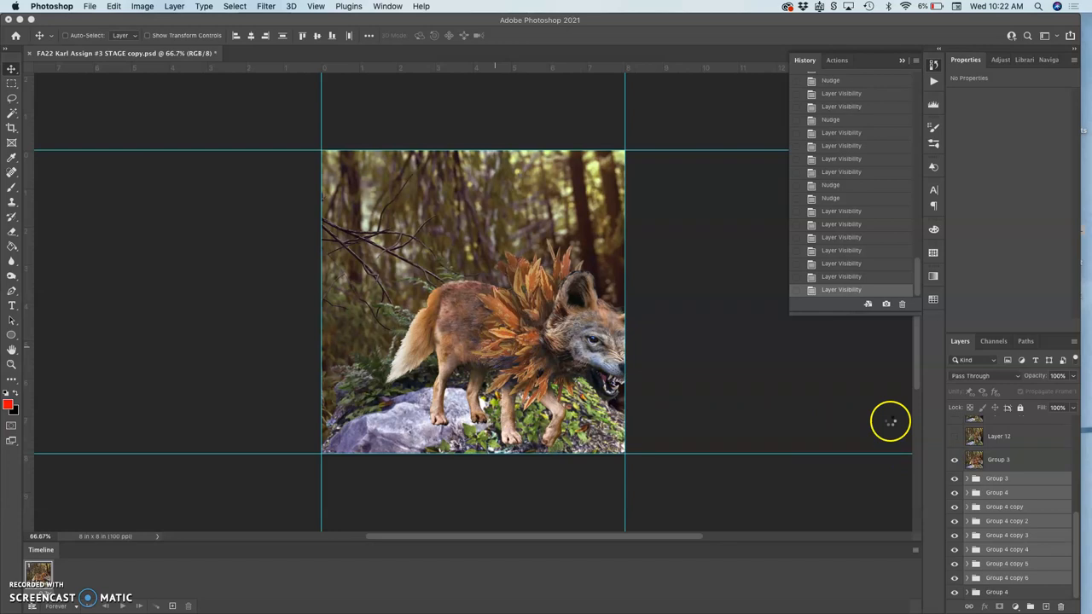
left_click(955, 459)
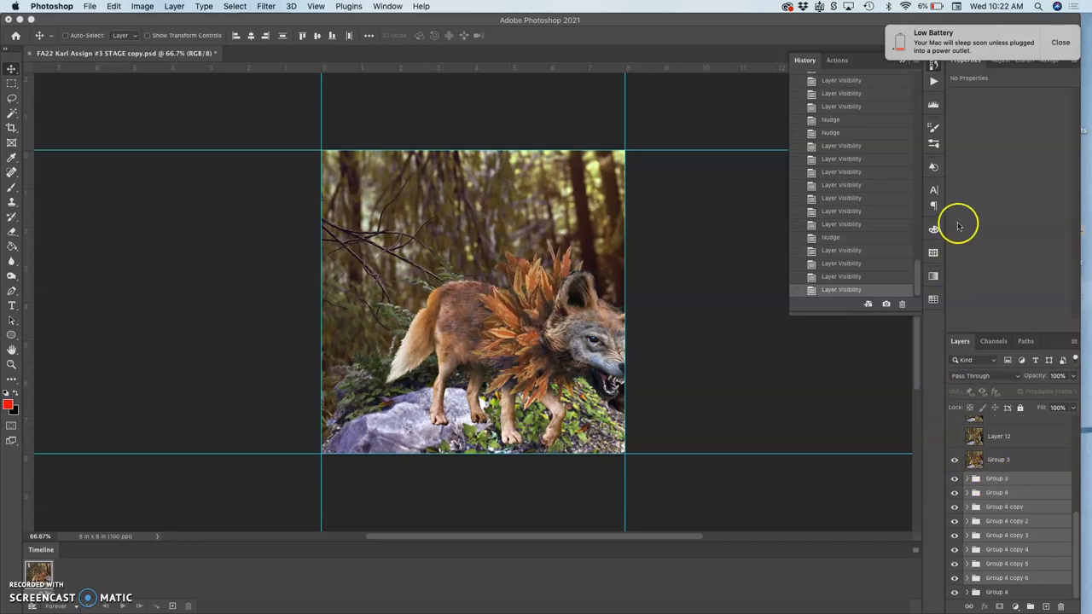
mouse_move(952, 229)
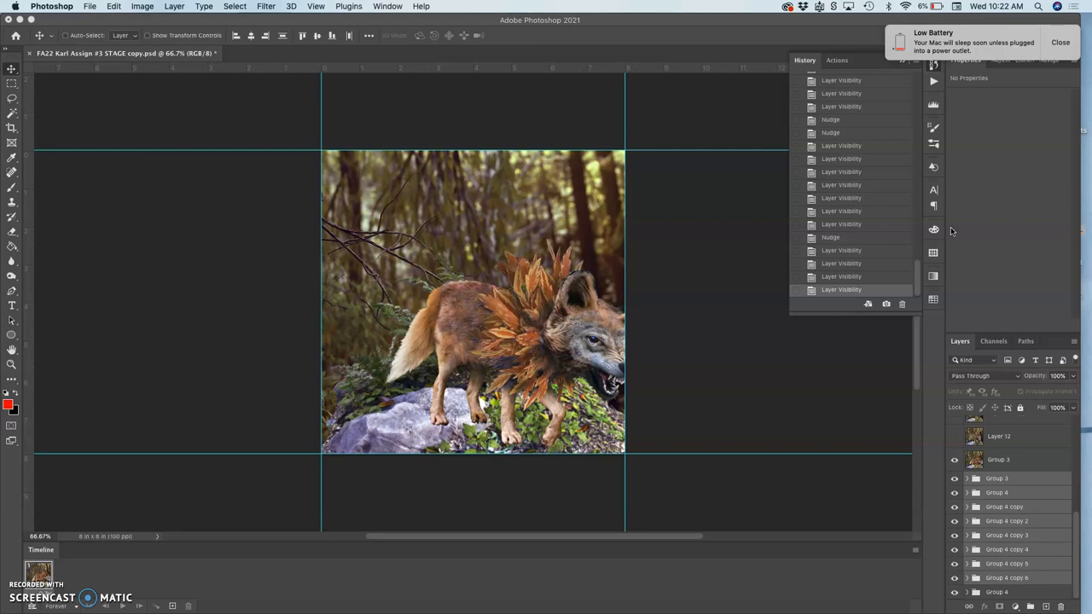
left_click(998, 478)
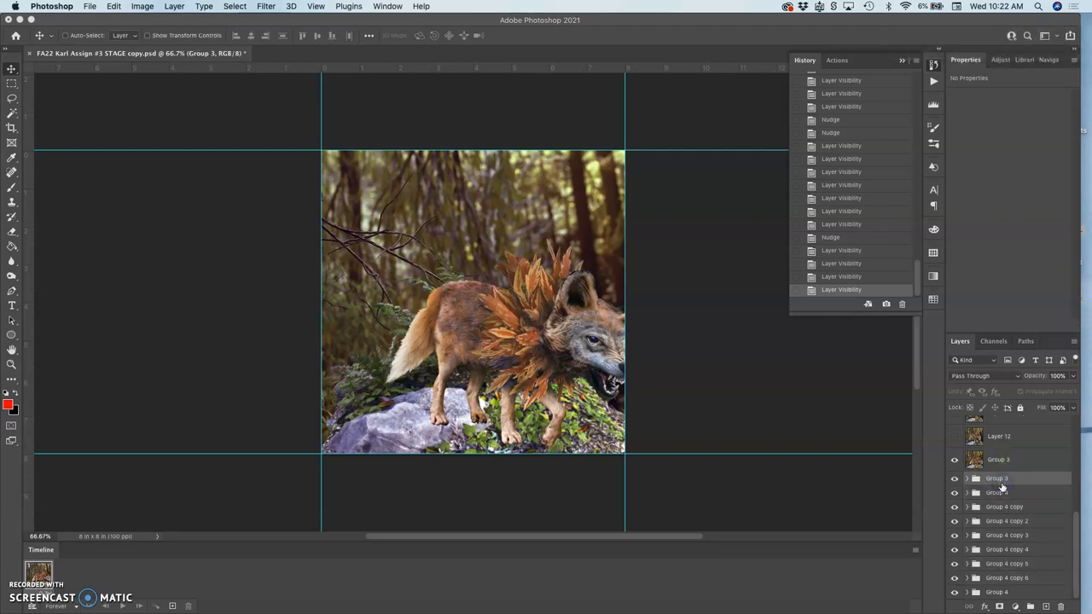
Merge the first wolf pose groups into single layers via Merge Group
right_click(996, 478)
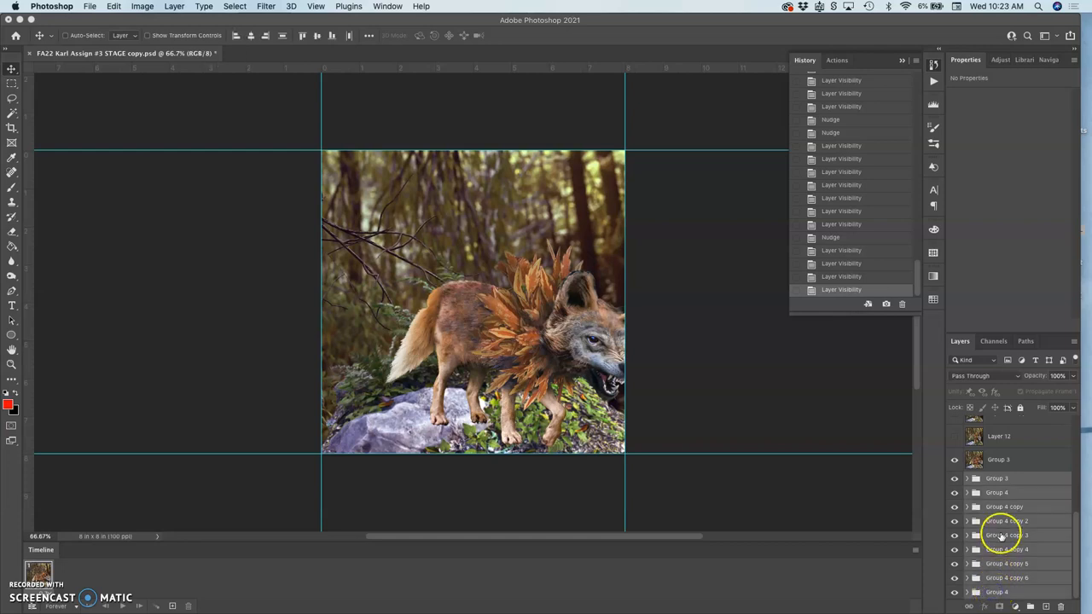
right_click(1007, 536)
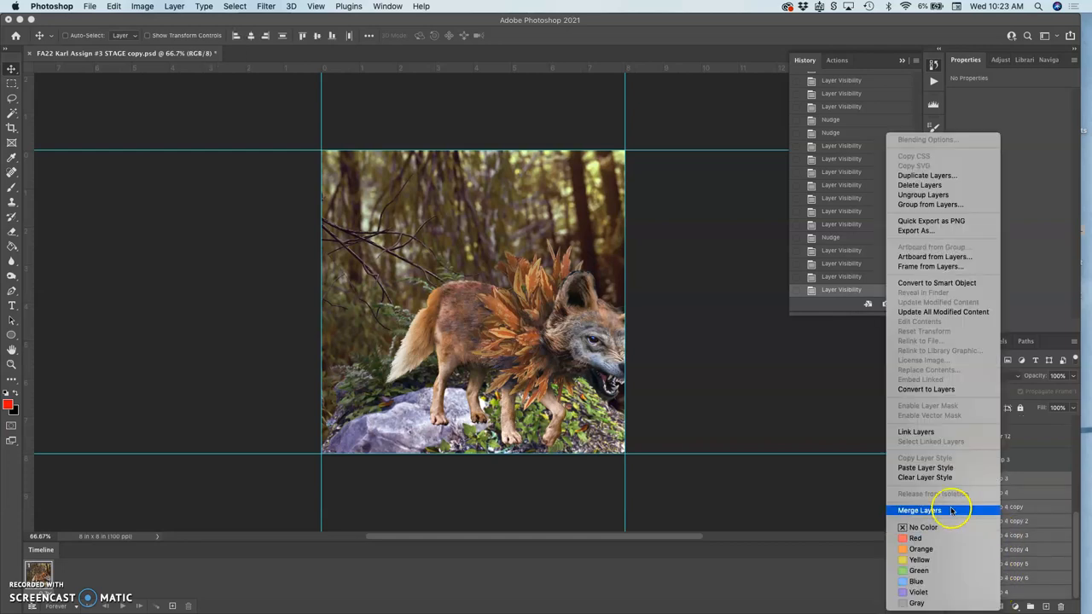
left_click(920, 508)
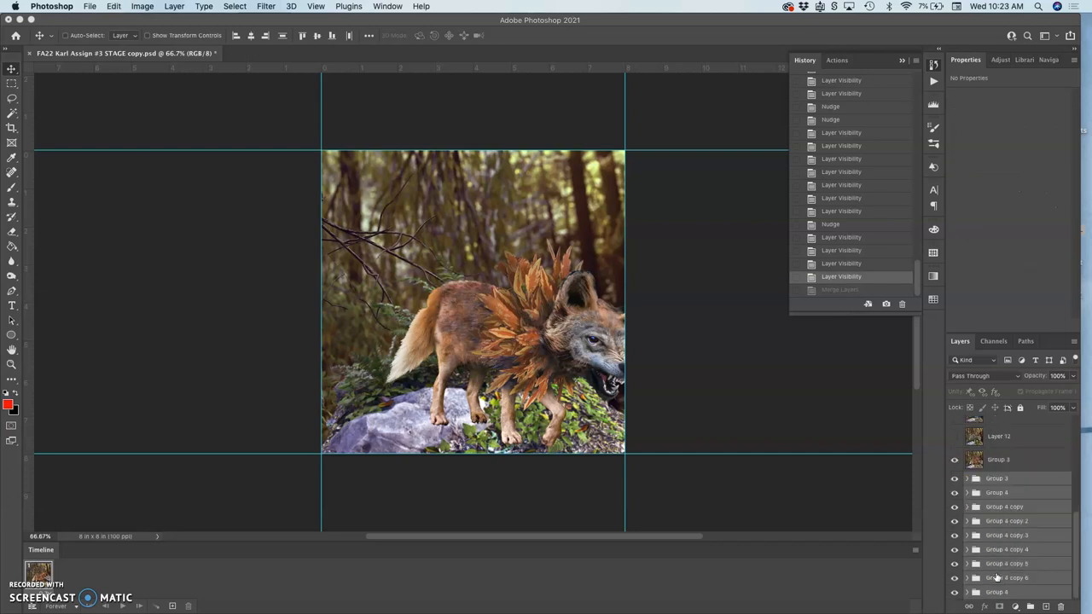
right_click(996, 477)
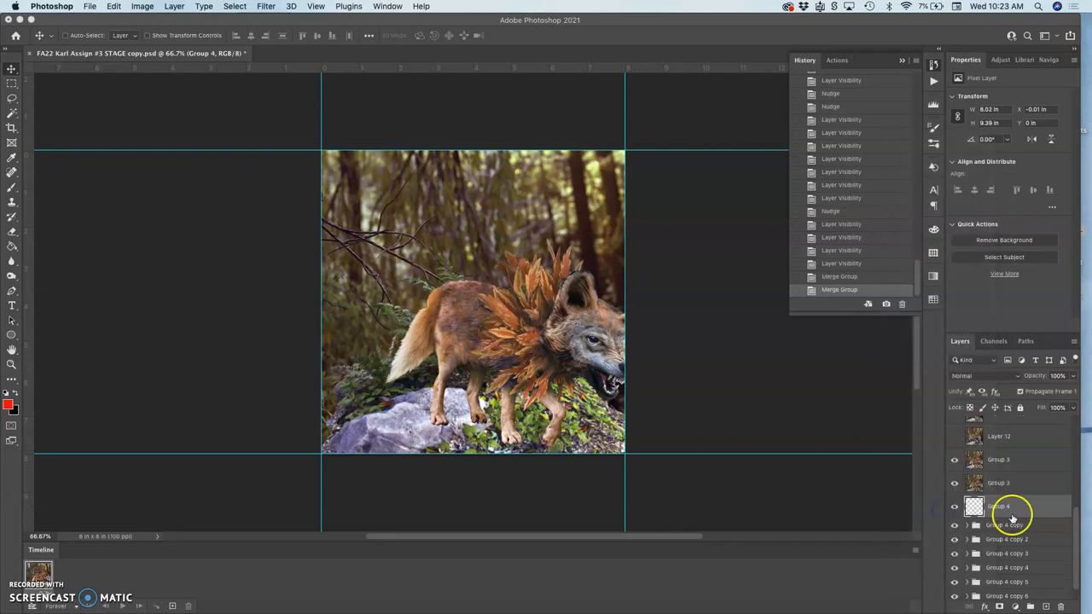
right_click(1010, 507)
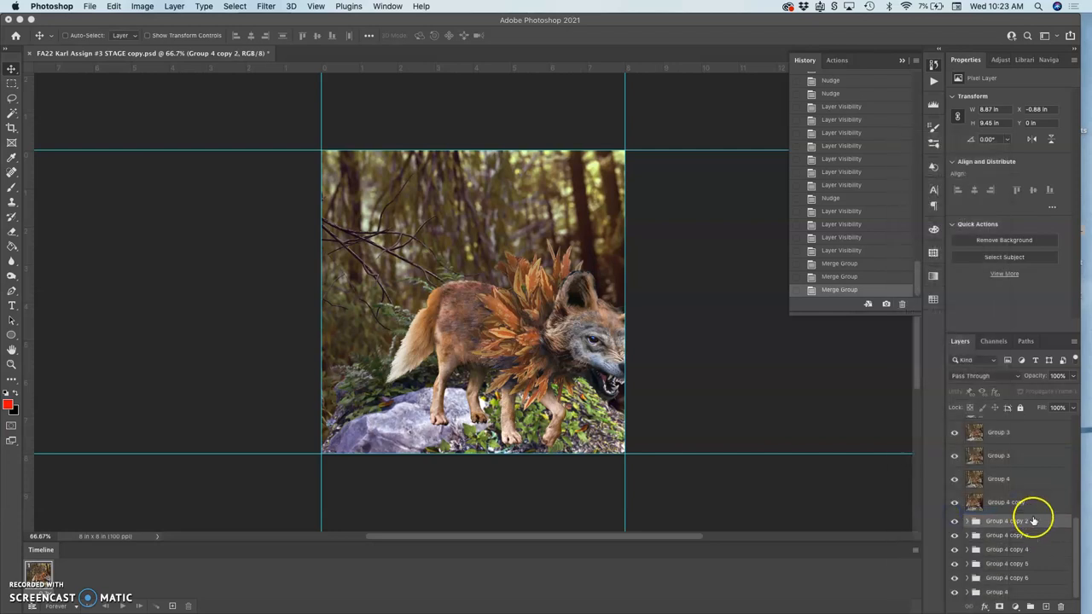
right_click(1006, 521)
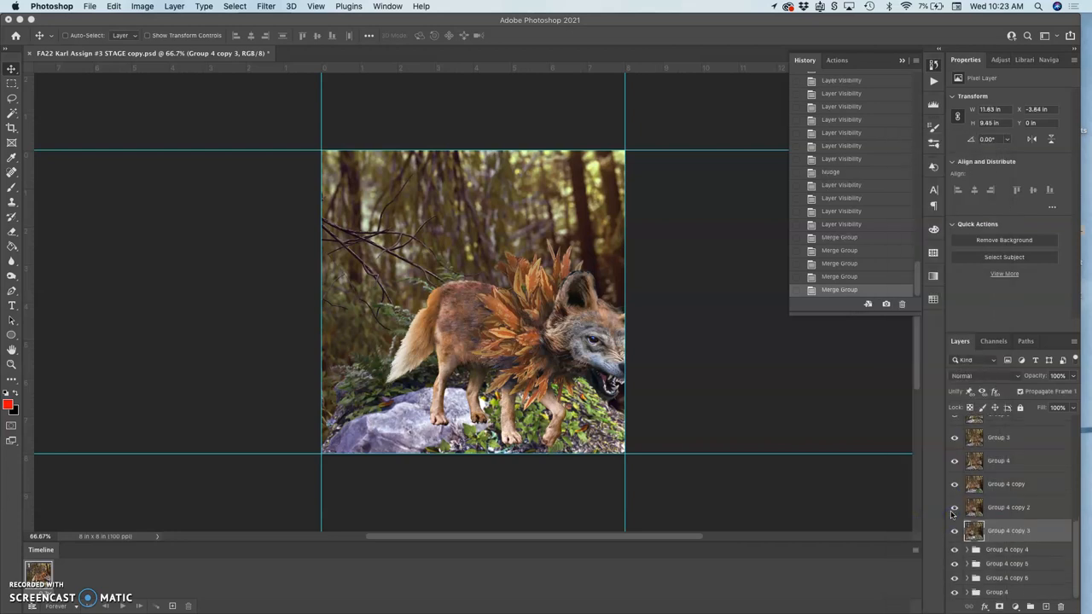
Merge Group 4 copies 4, 5 and 6 into single layers
right_click(1006, 531)
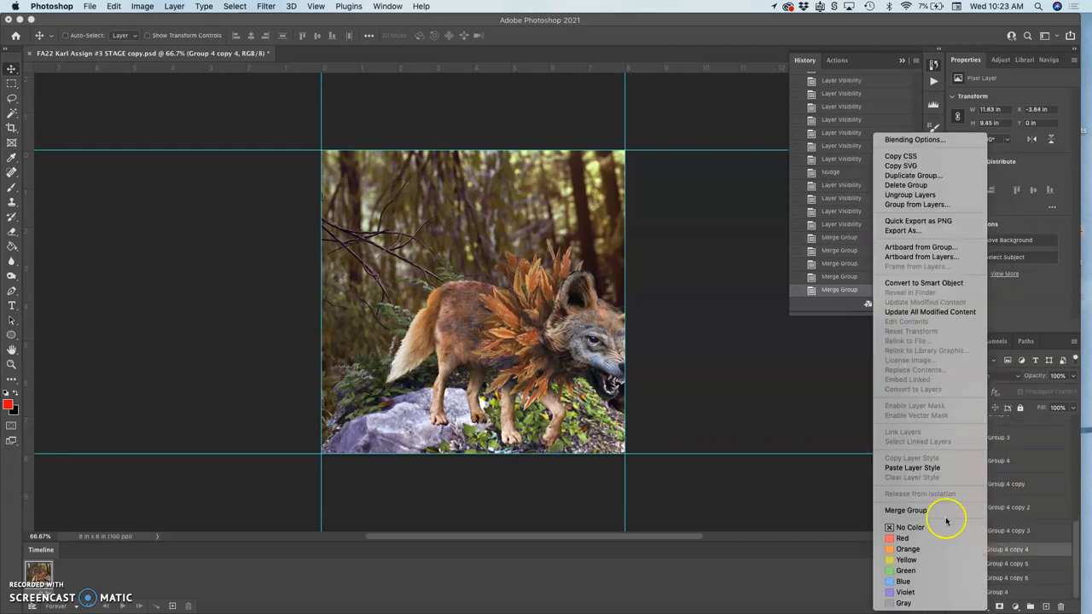
mouse_move(930, 510)
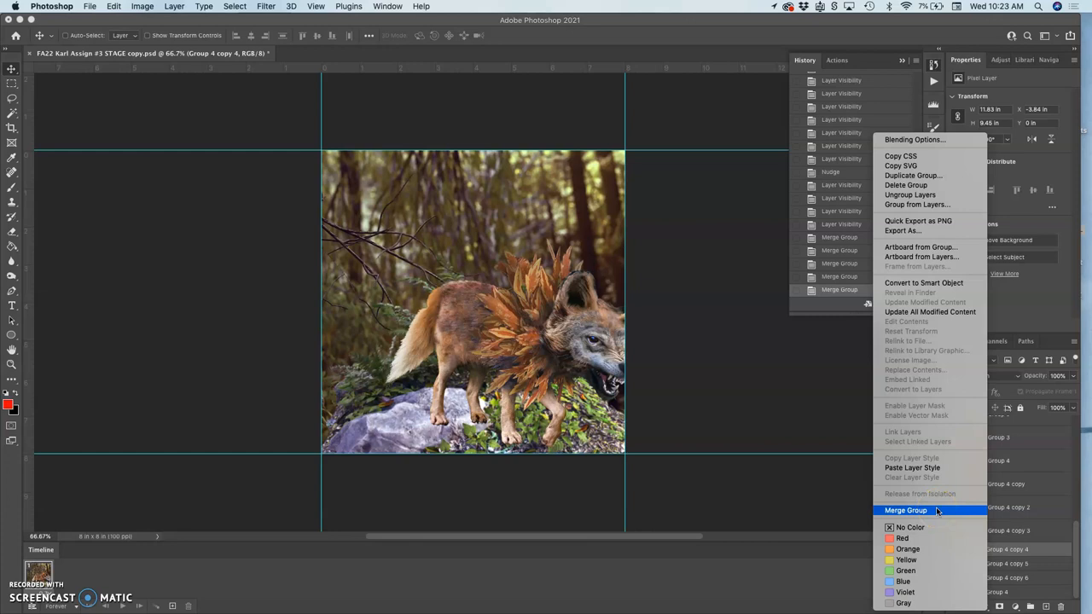
left_click(905, 510)
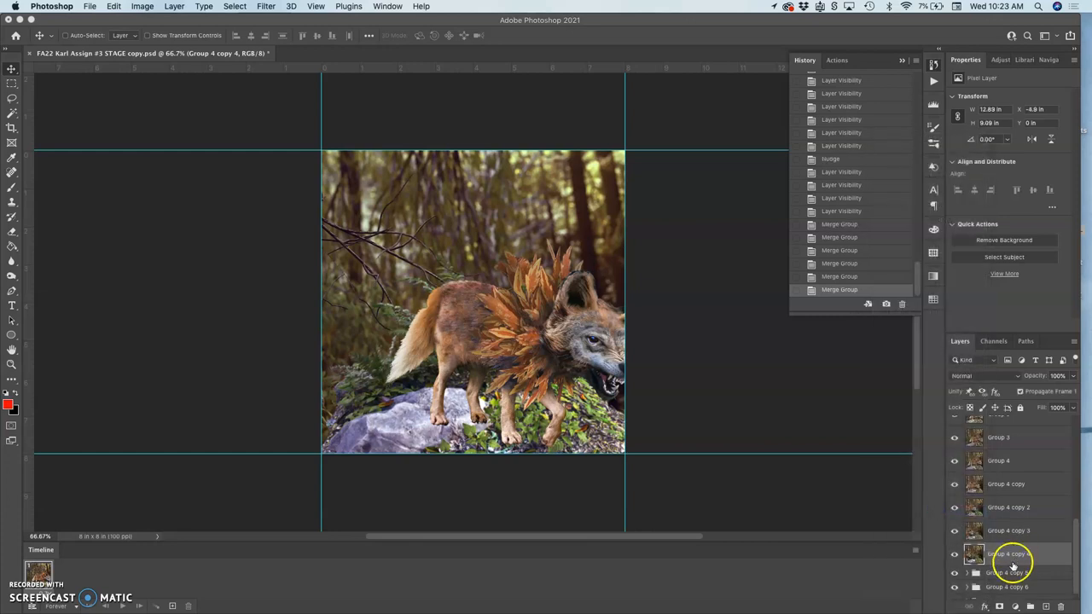
right_click(1010, 553)
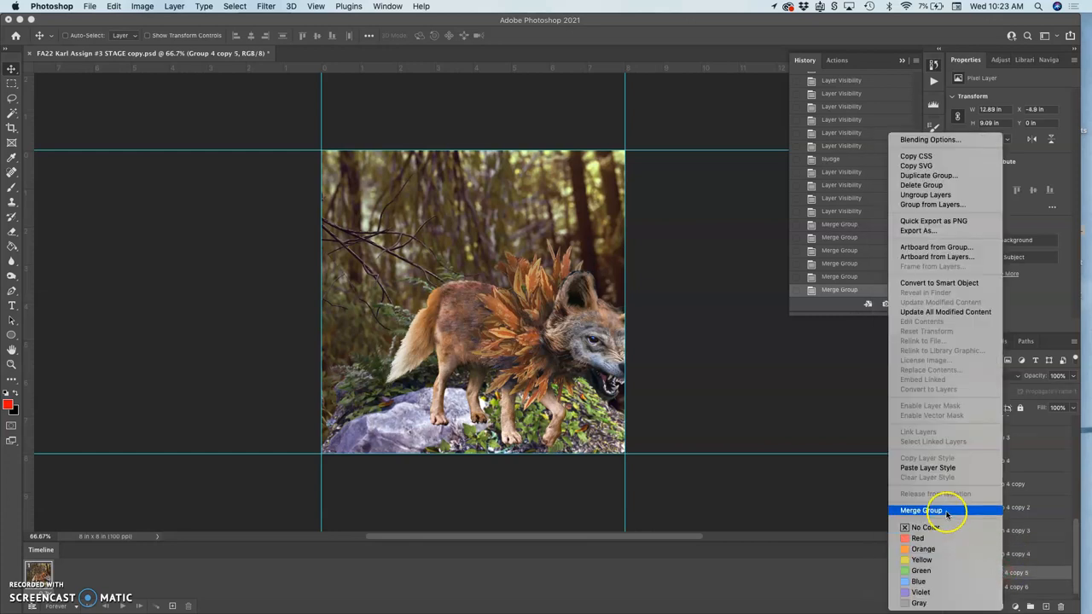
left_click(919, 510)
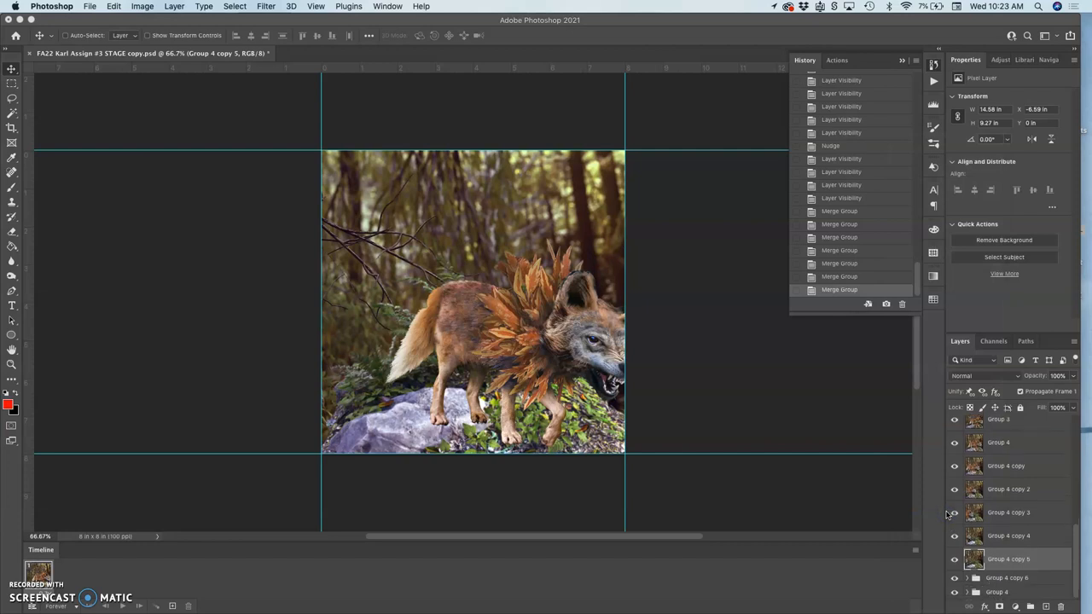
right_click(1008, 511)
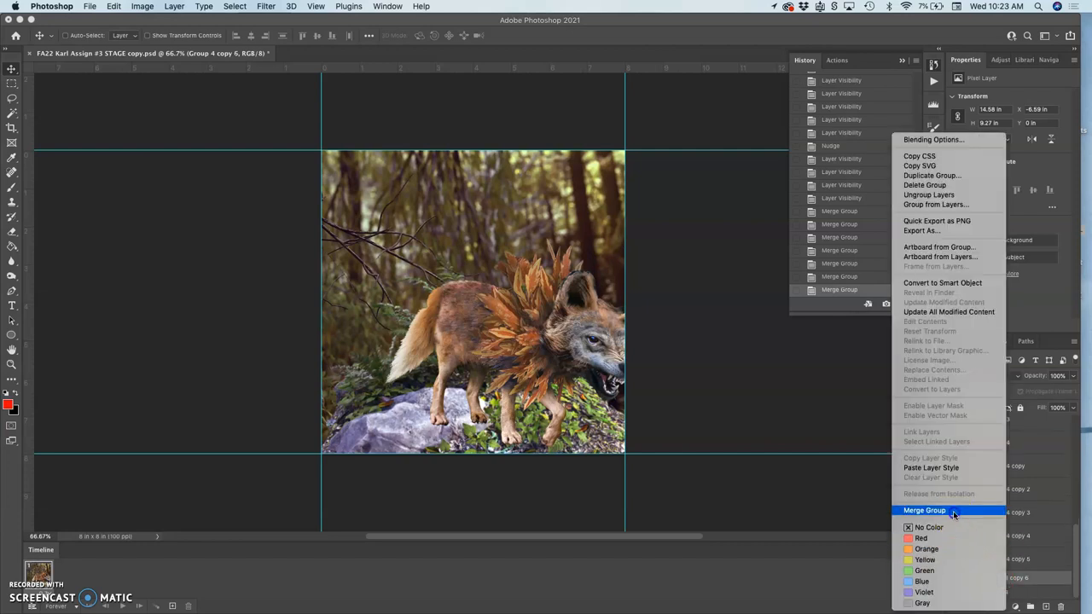
left_click(925, 508)
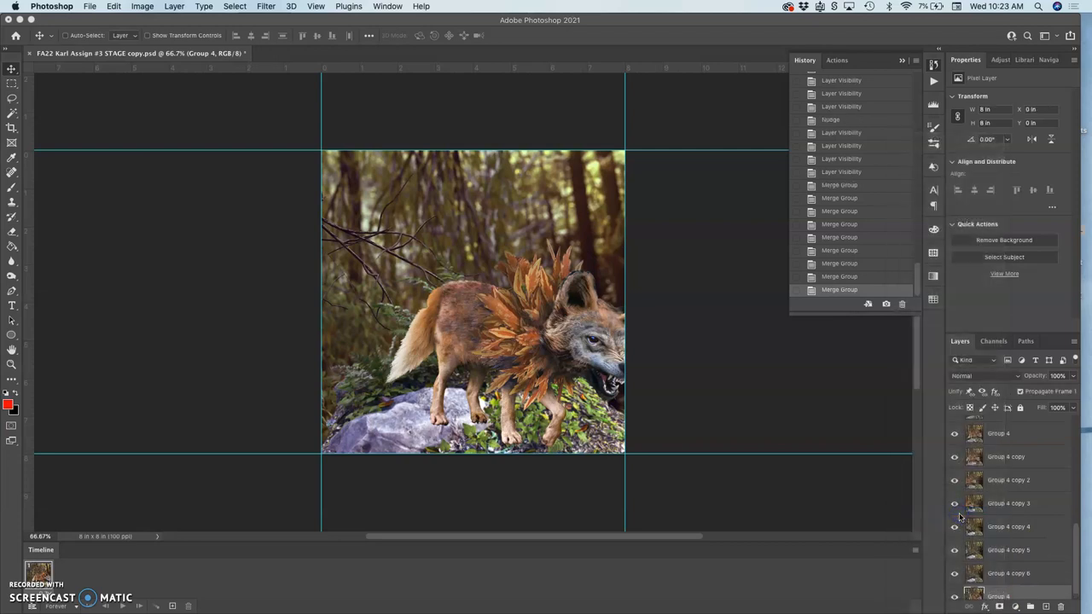
mouse_move(955, 529)
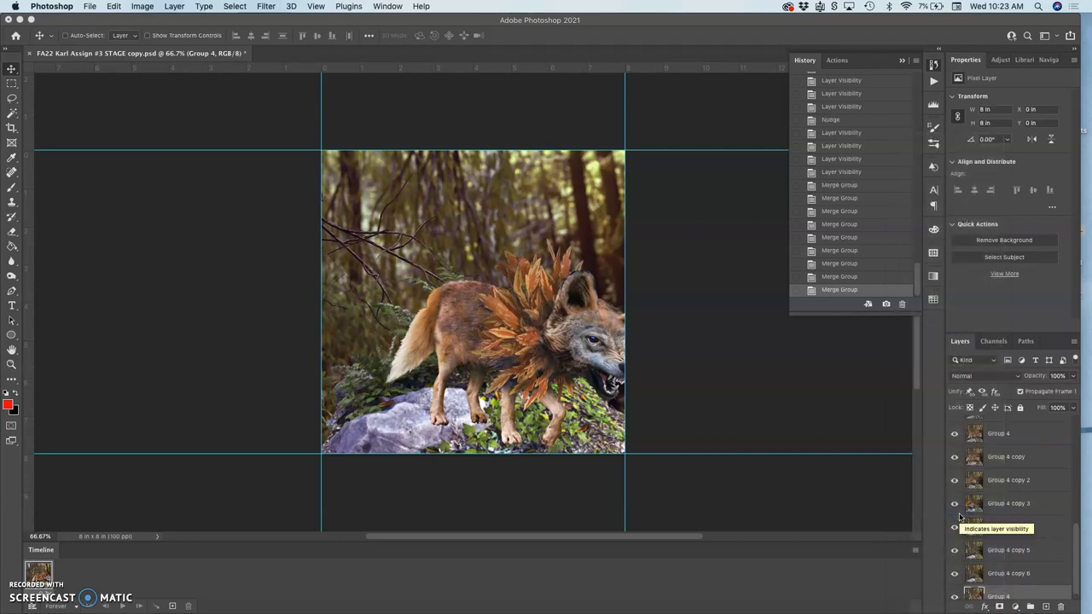
mouse_move(829, 420)
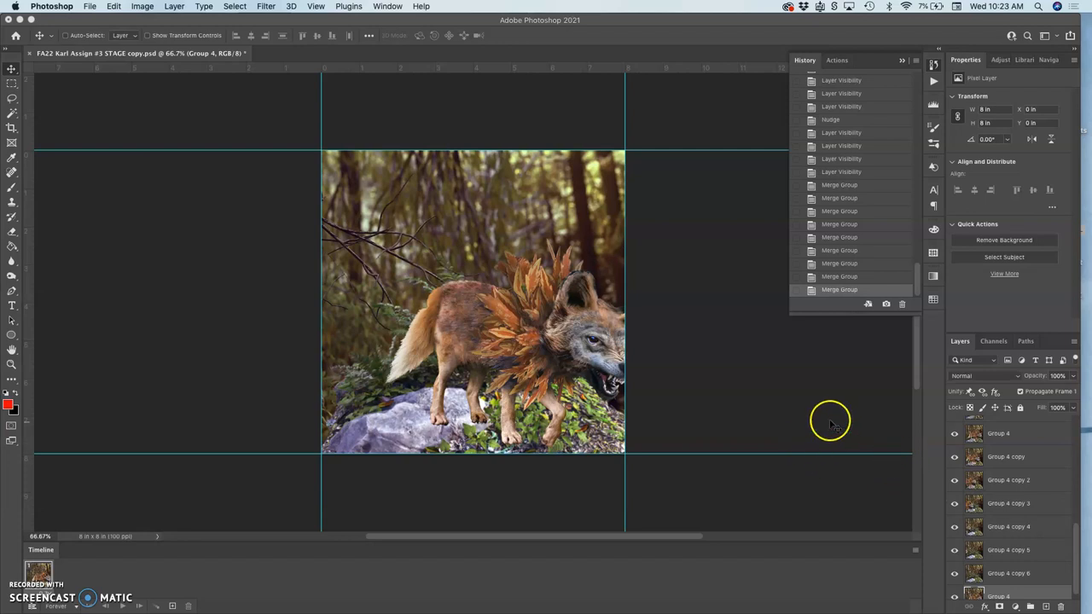
mouse_move(668, 321)
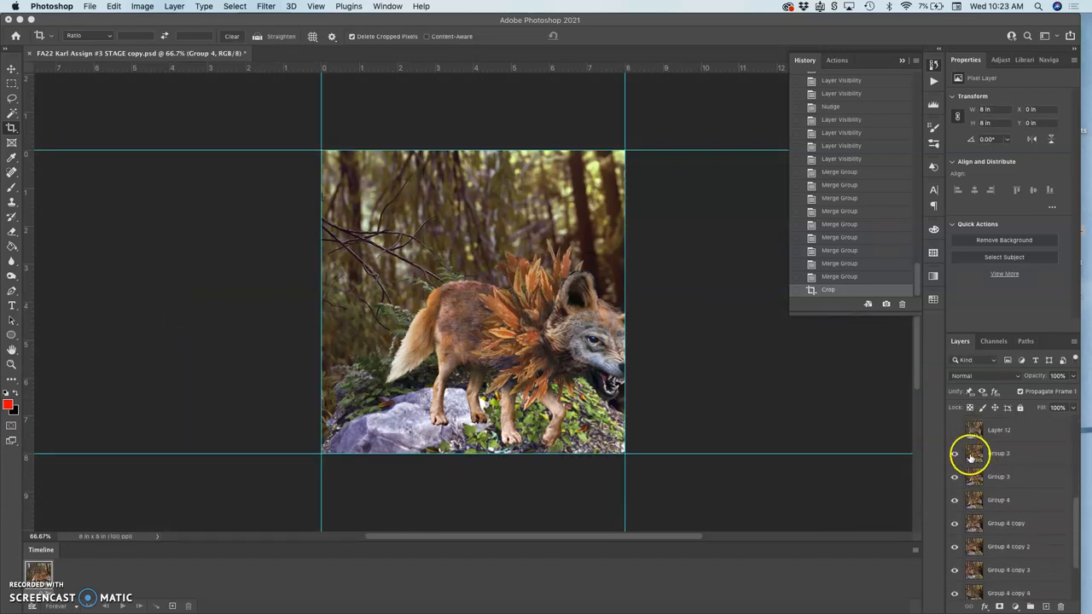
Toggle the Group 3 layer's visibility and select it for cleanup
left_click(955, 431)
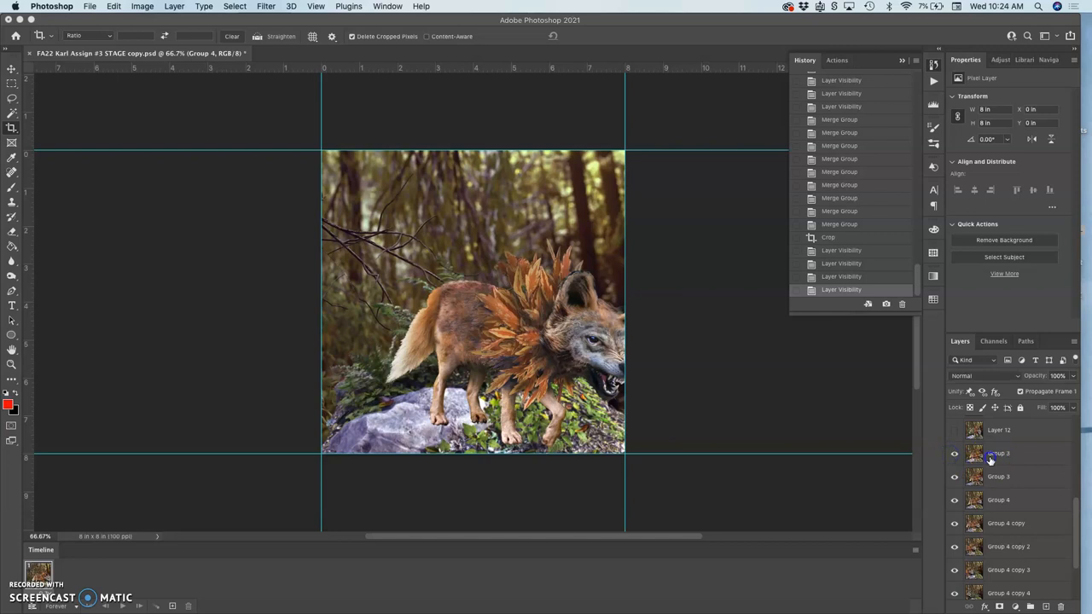
left_click(955, 453)
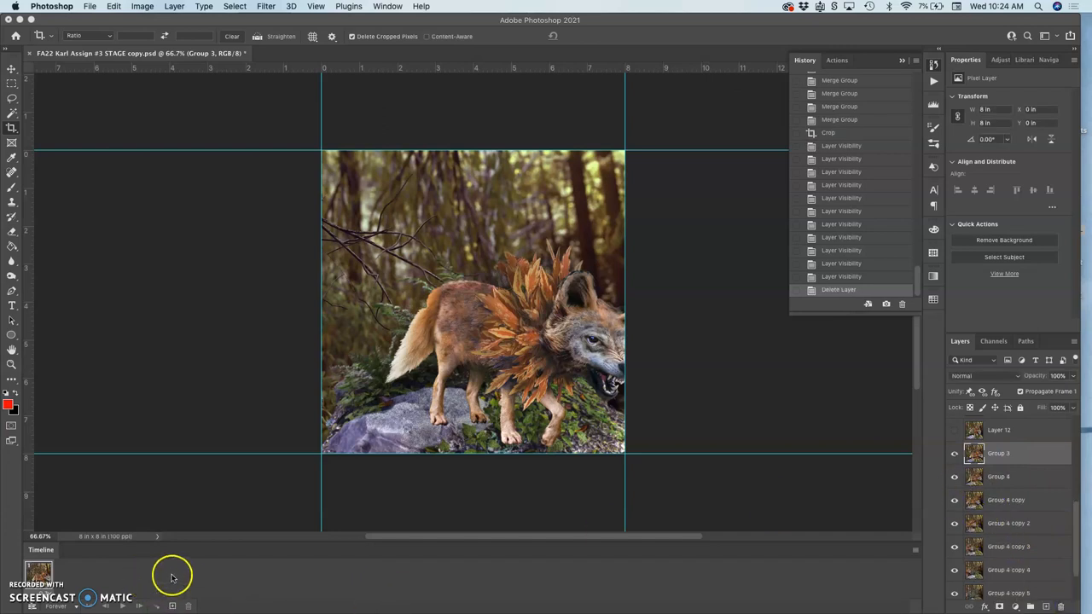
mouse_move(887, 550)
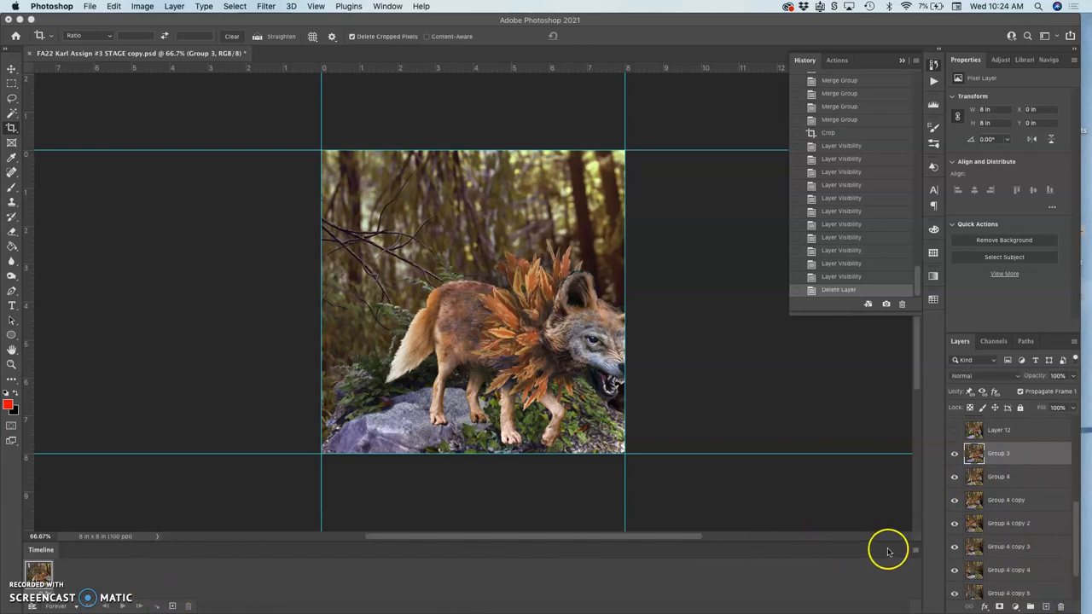
Make Frames From Layers in the Timeline and give every frame a 0.3-second delay
left_click(887, 549)
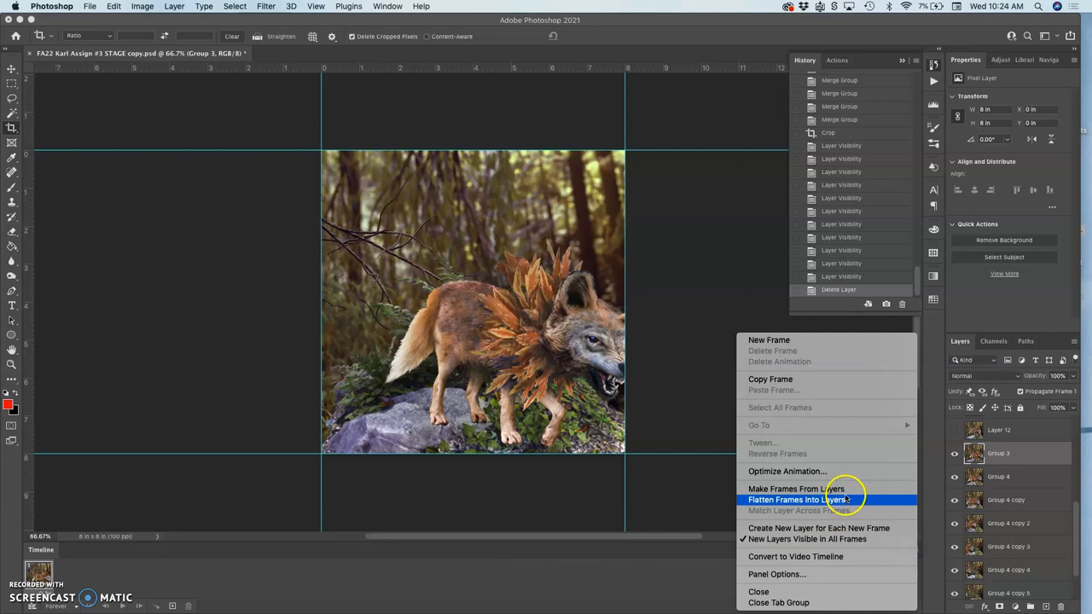
left_click(795, 487)
type(".3")
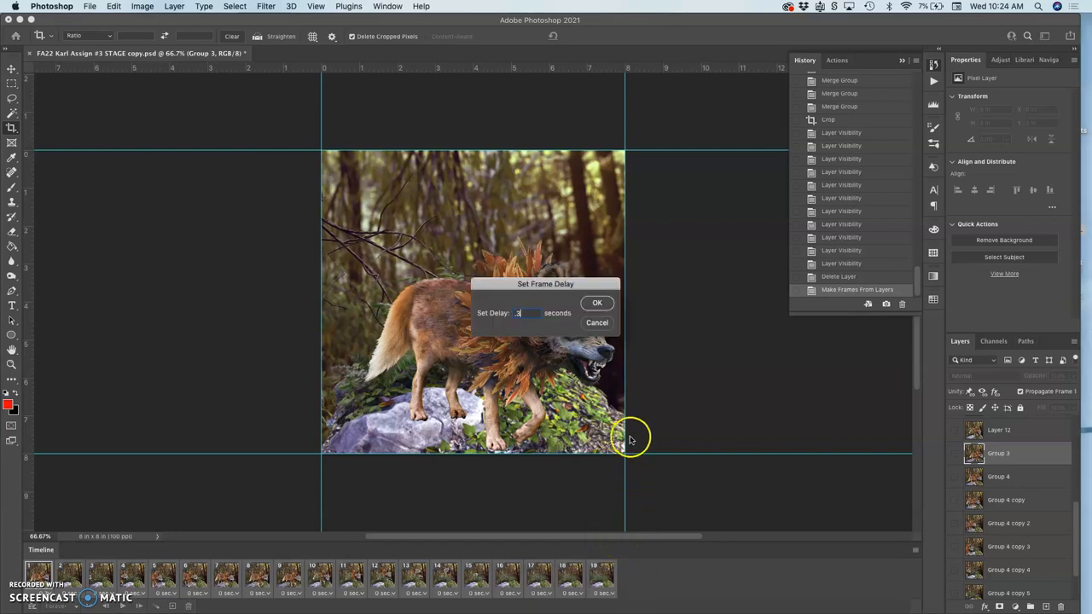
left_click(597, 303)
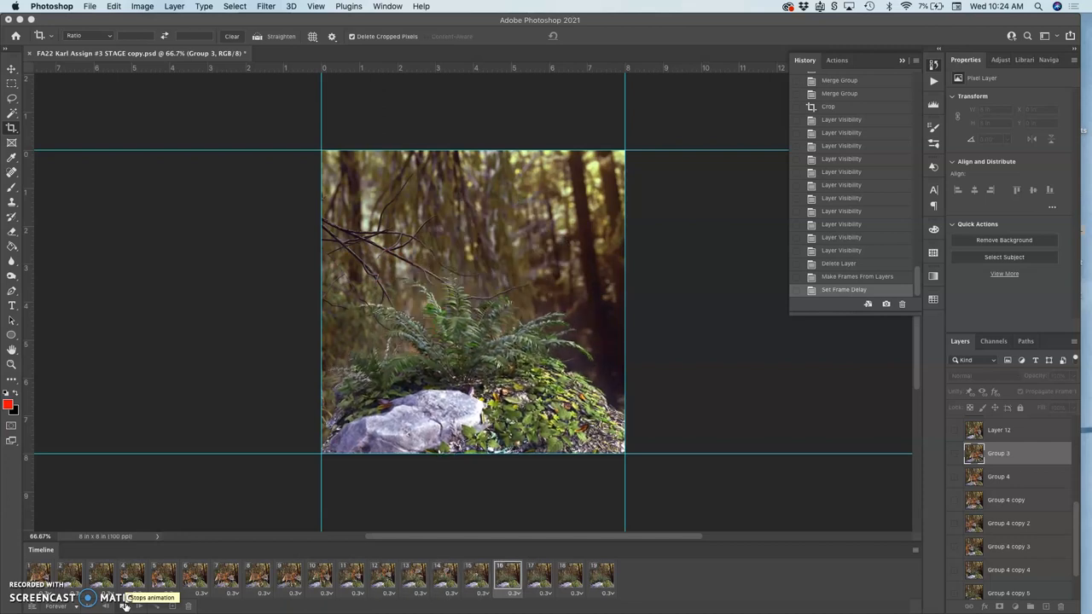
left_click(99, 577)
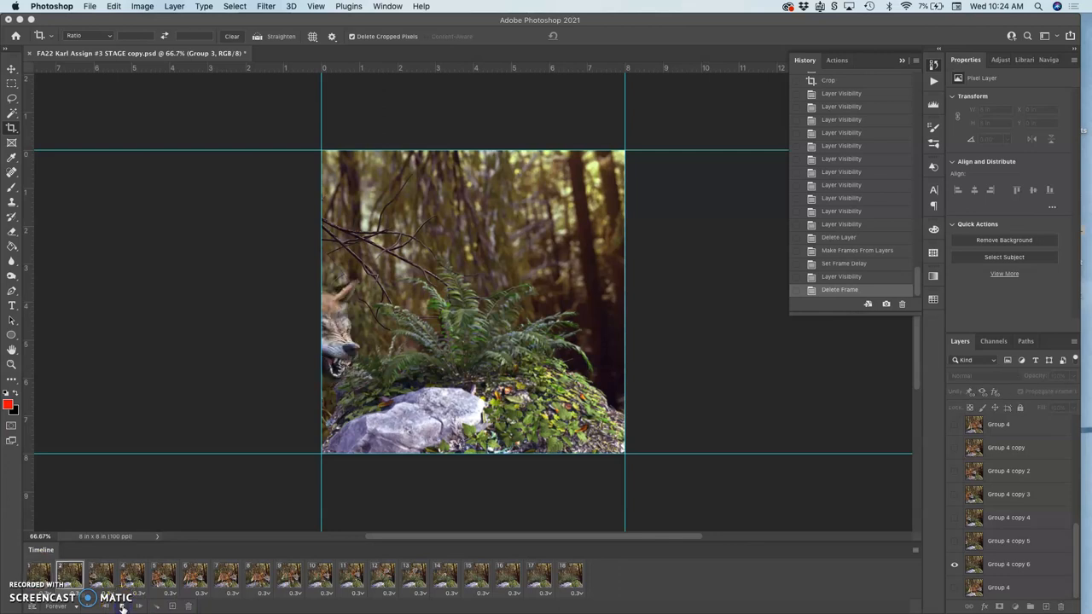
left_click(256, 576)
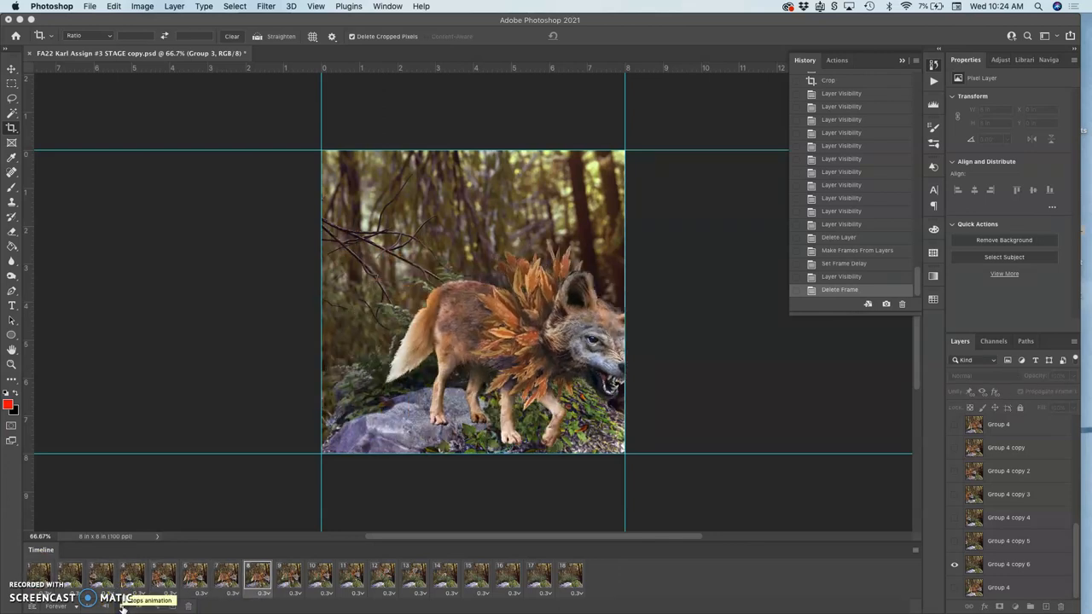
left_click(443, 578)
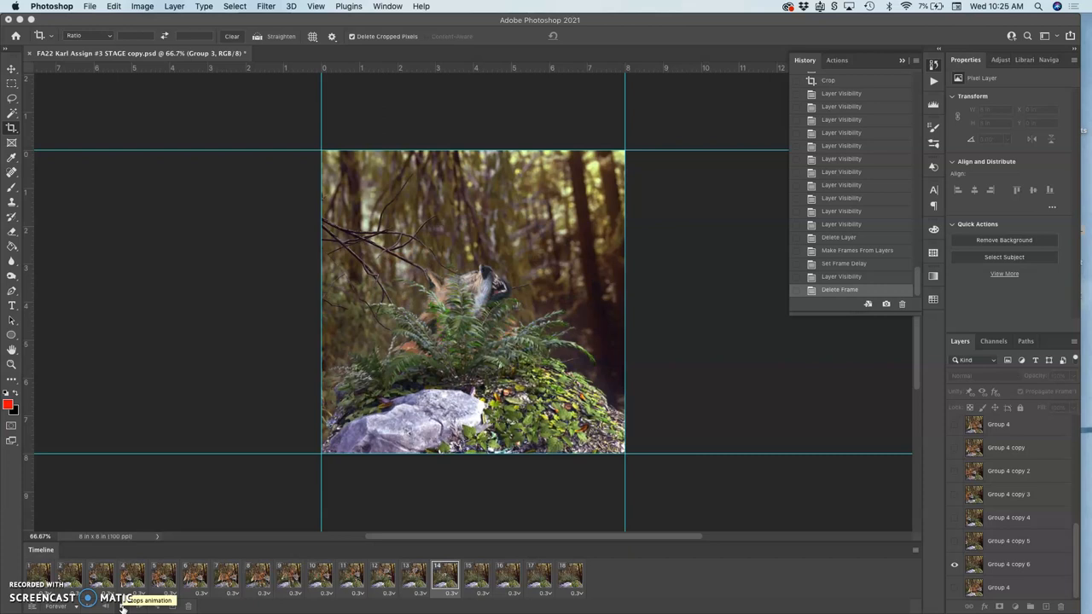
left_click(70, 577)
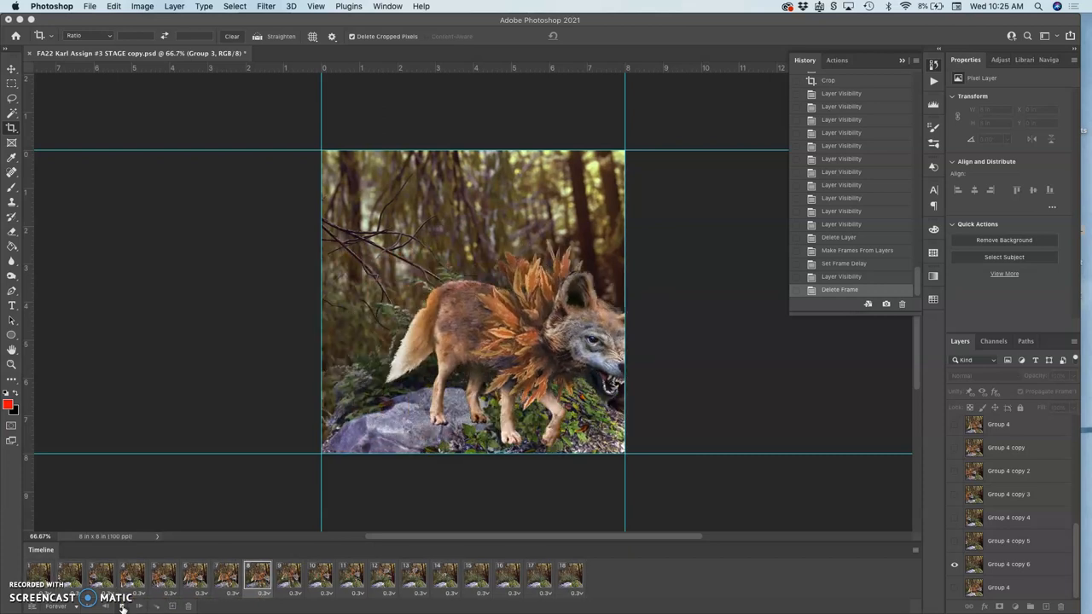
left_click(443, 577)
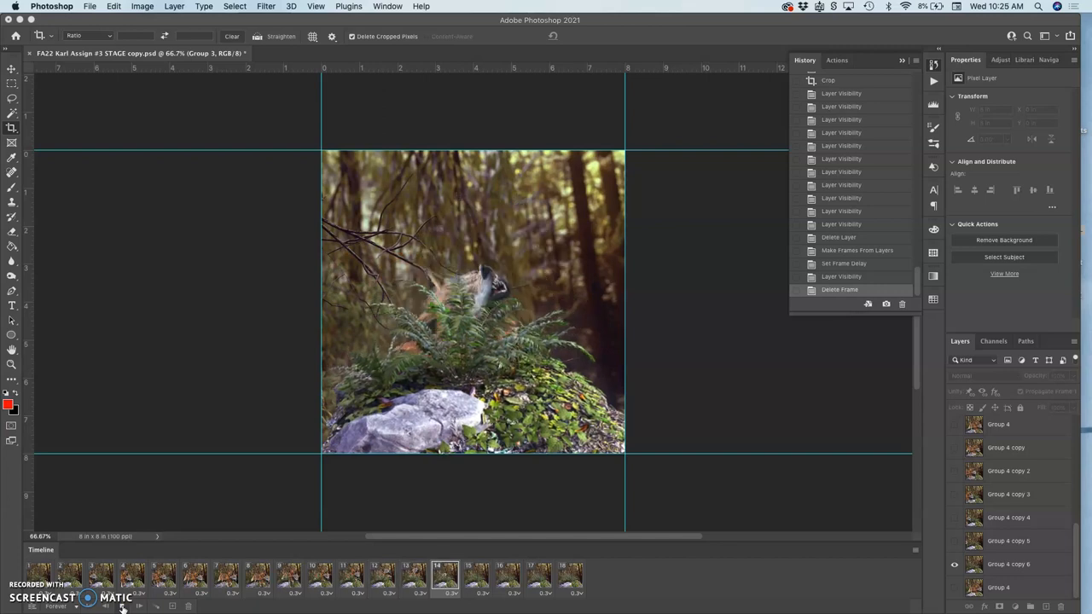
left_click(70, 577)
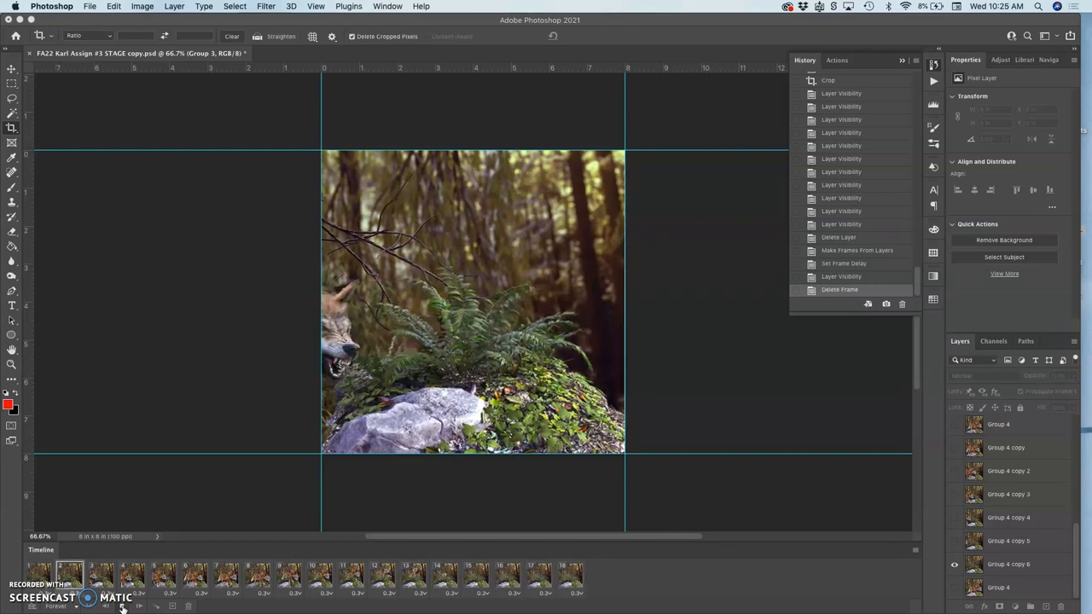
left_click(257, 576)
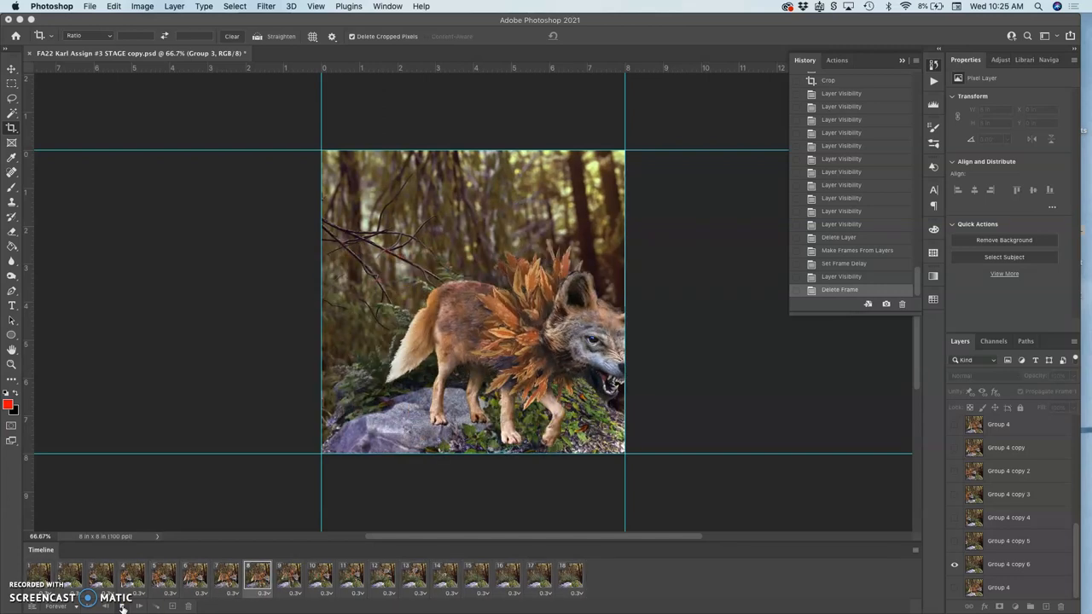
left_click(443, 577)
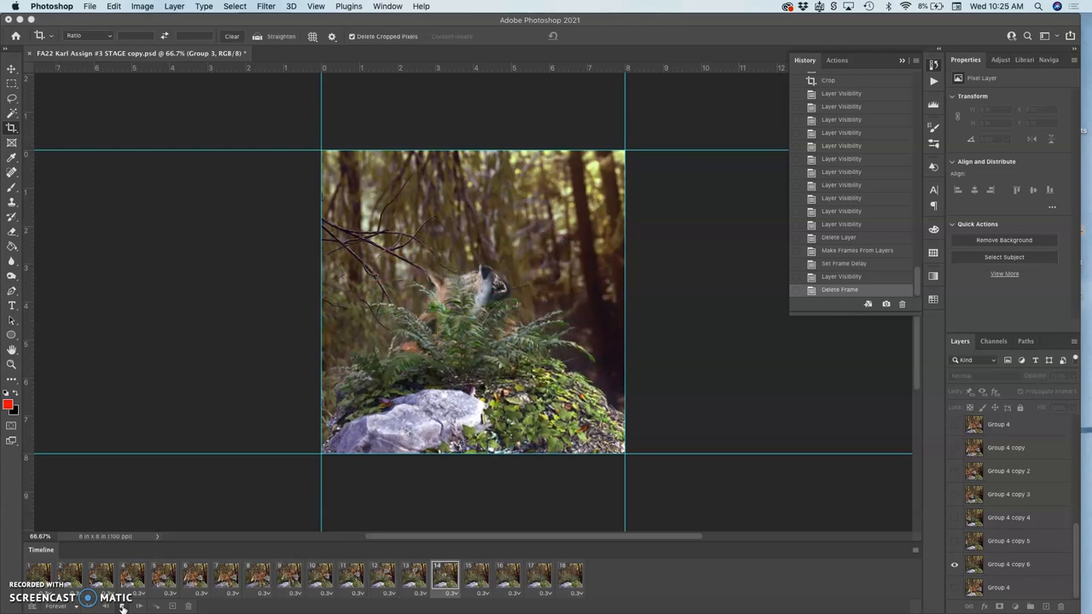
left_click(68, 576)
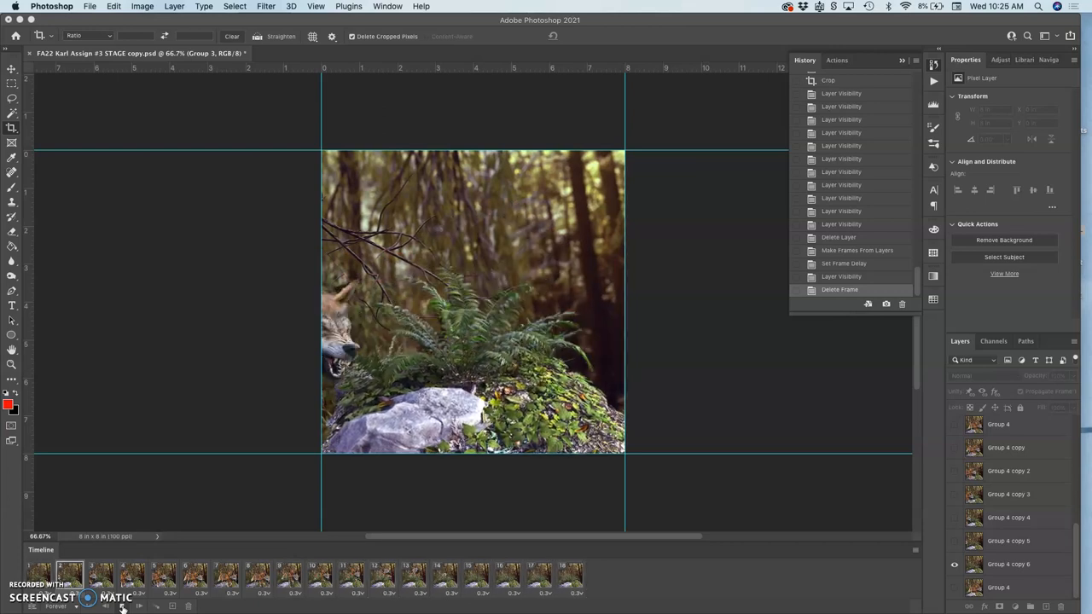
left_click(256, 576)
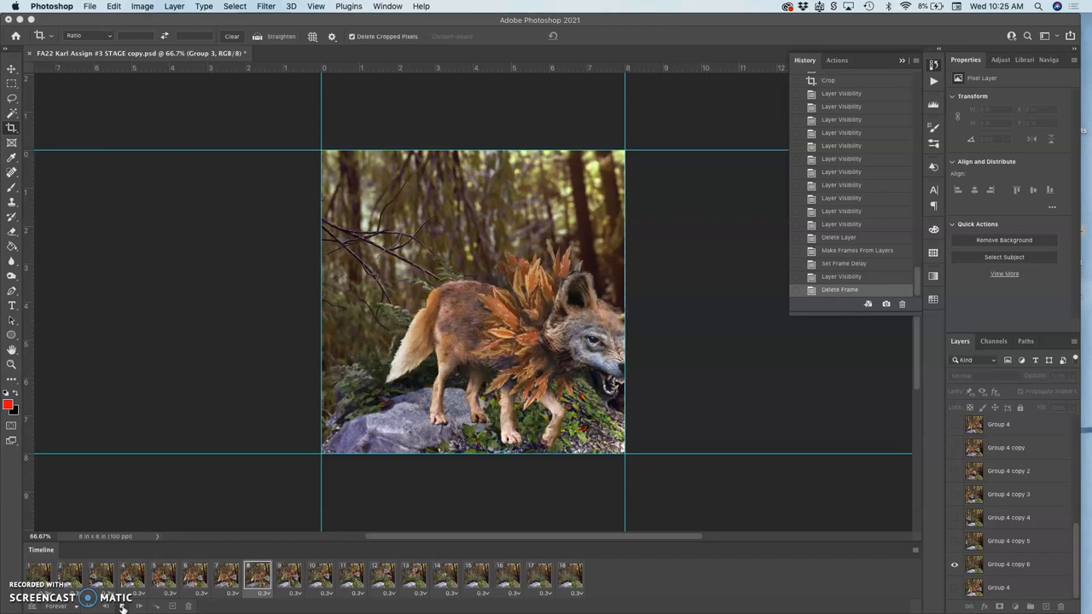
left_click(443, 579)
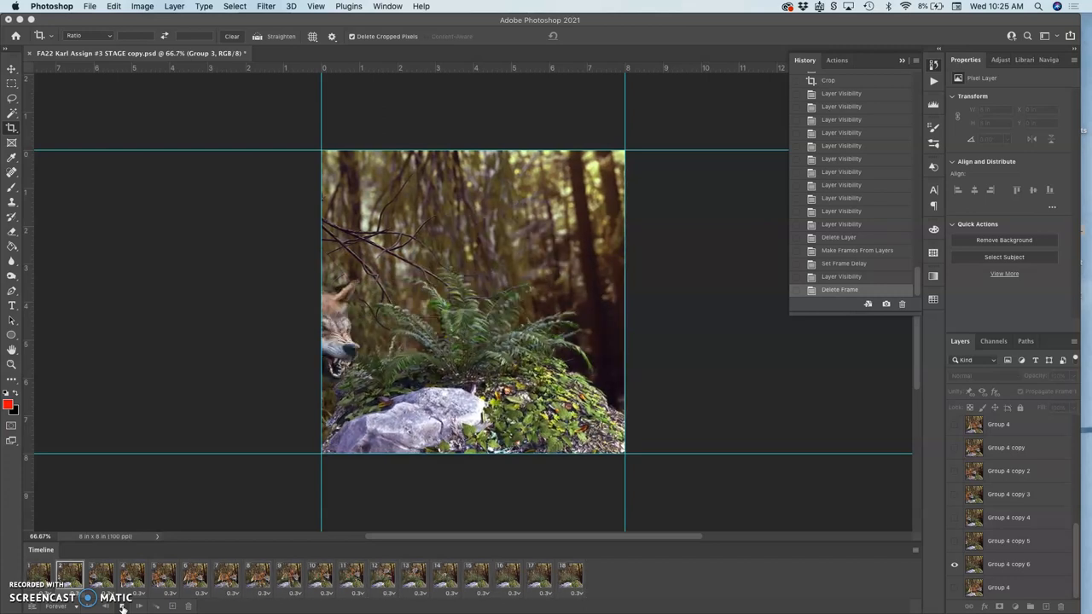
left_click(256, 578)
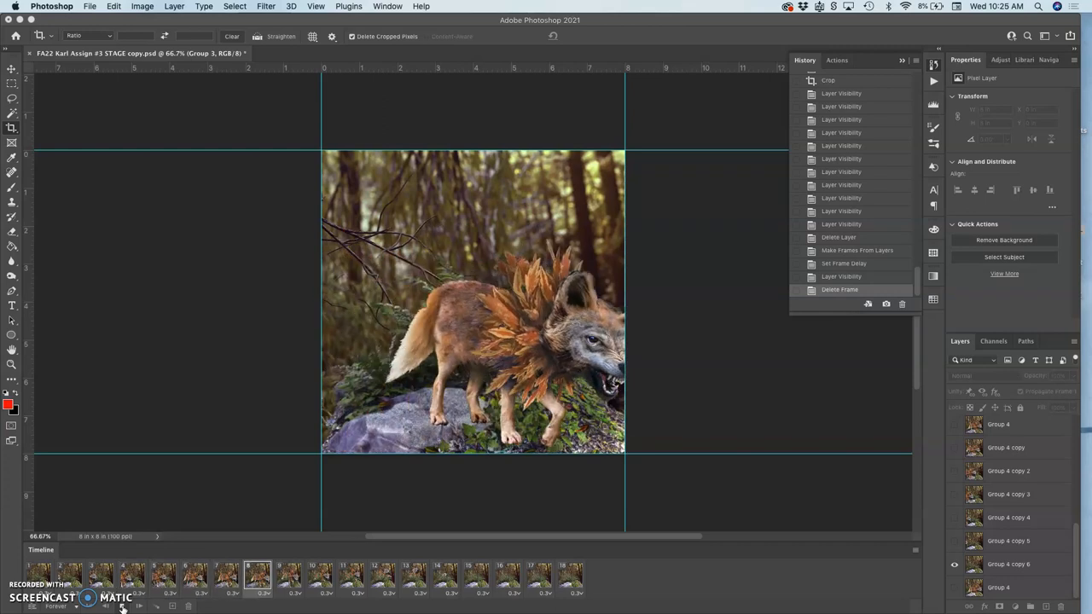
left_click(443, 576)
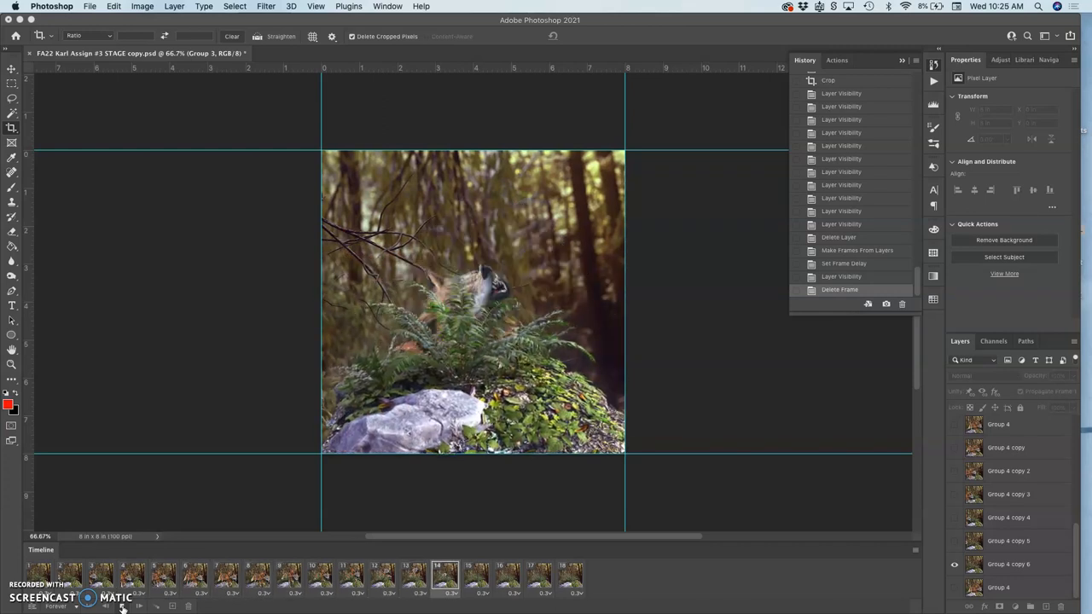
left_click(70, 578)
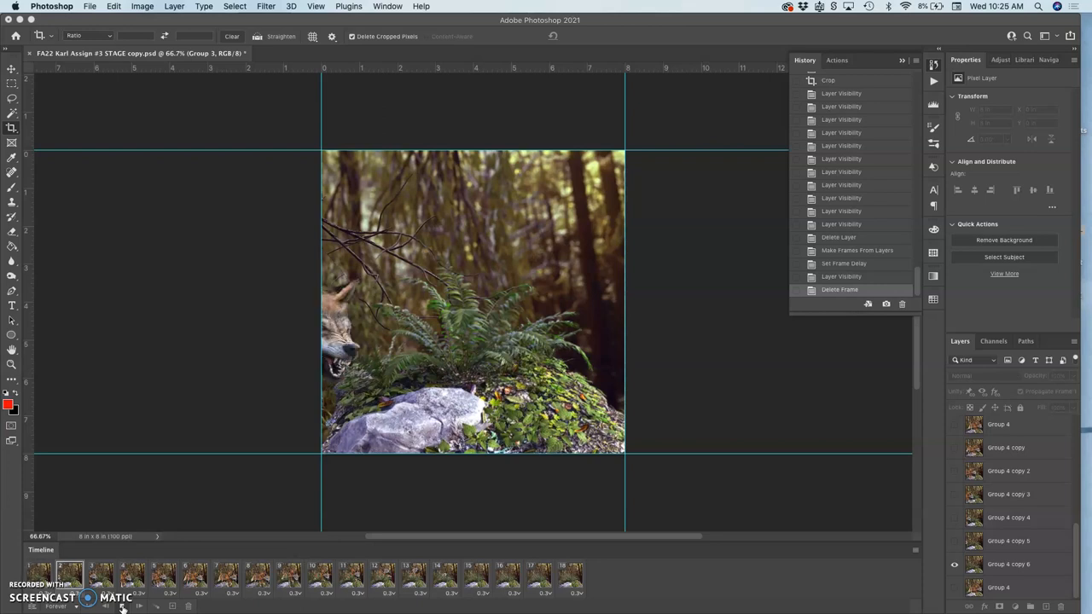
left_click(258, 578)
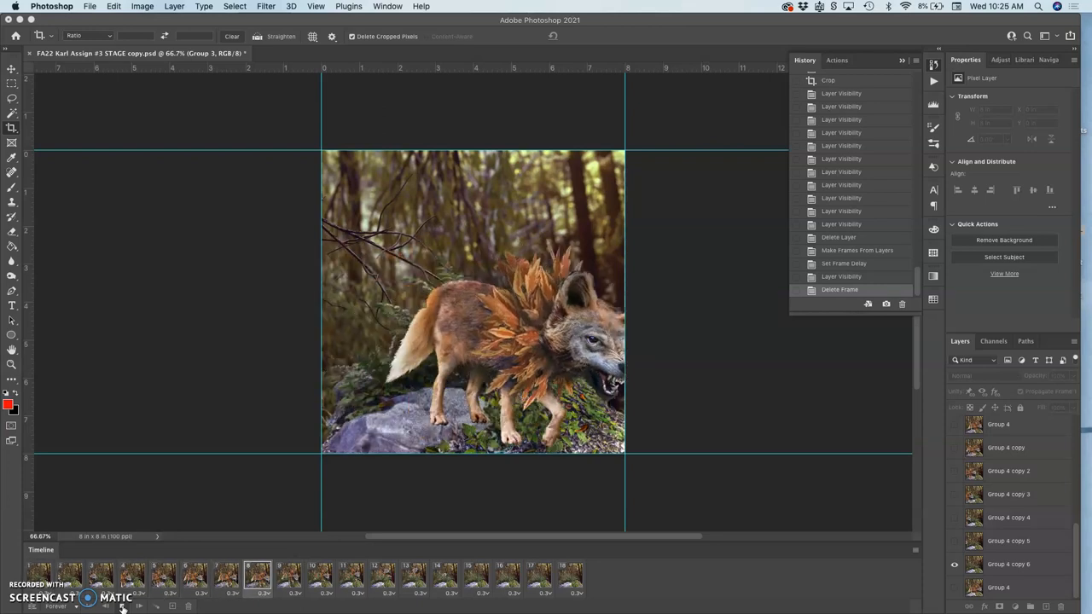
left_click(444, 577)
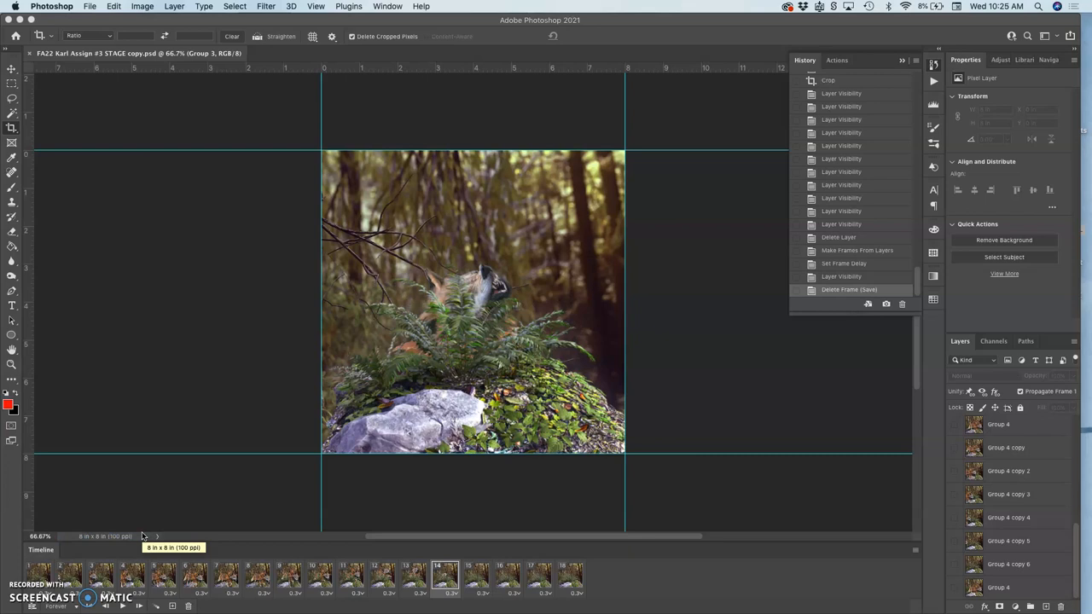
left_click(570, 577)
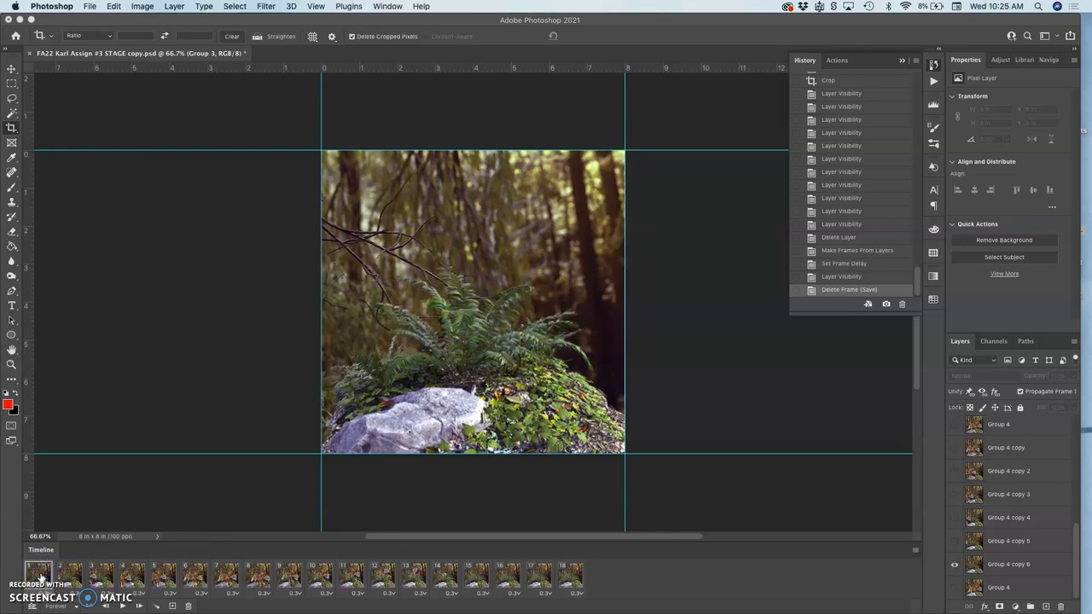
left_click(570, 576)
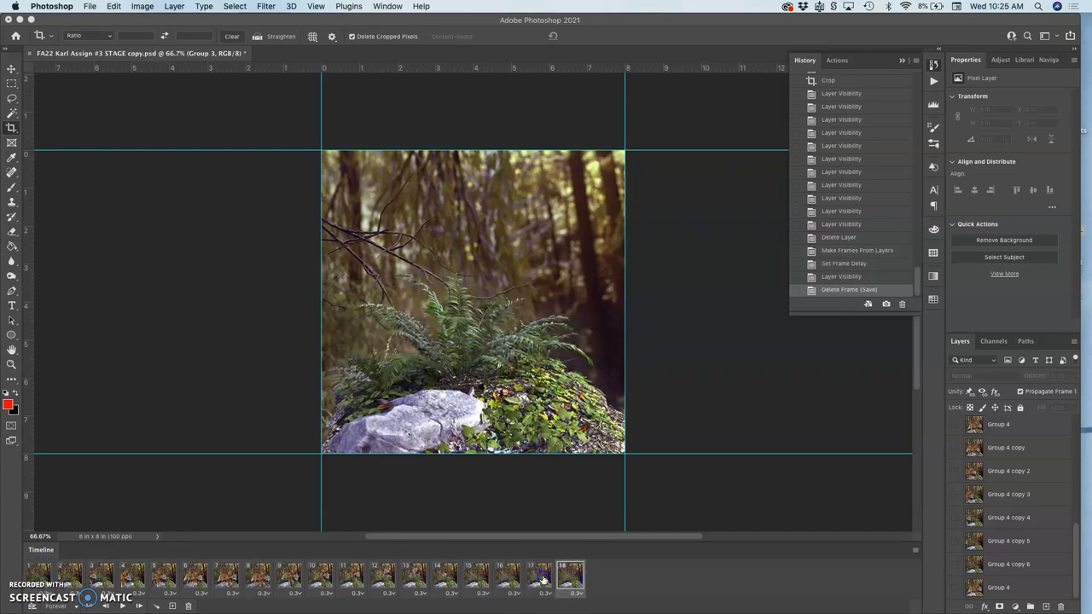
left_click(508, 577)
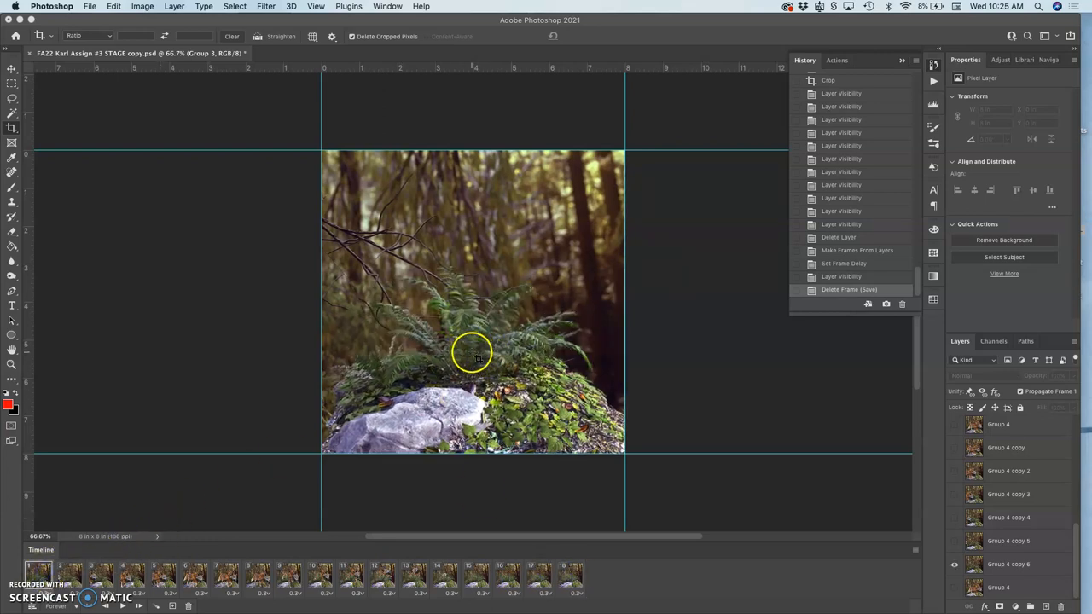
left_click(570, 577)
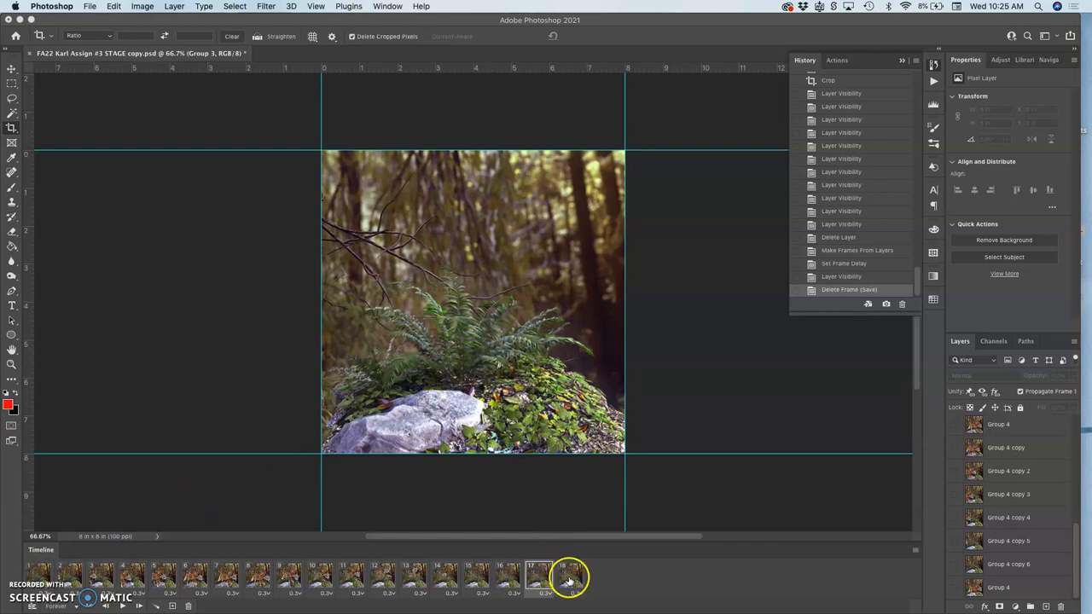
left_click(538, 577)
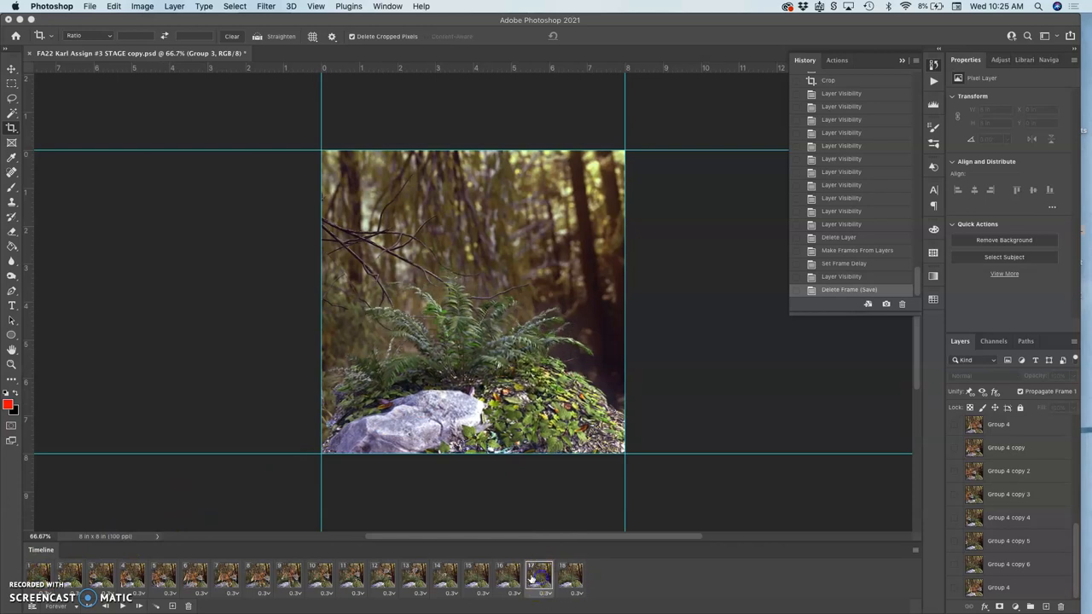
left_click(539, 577)
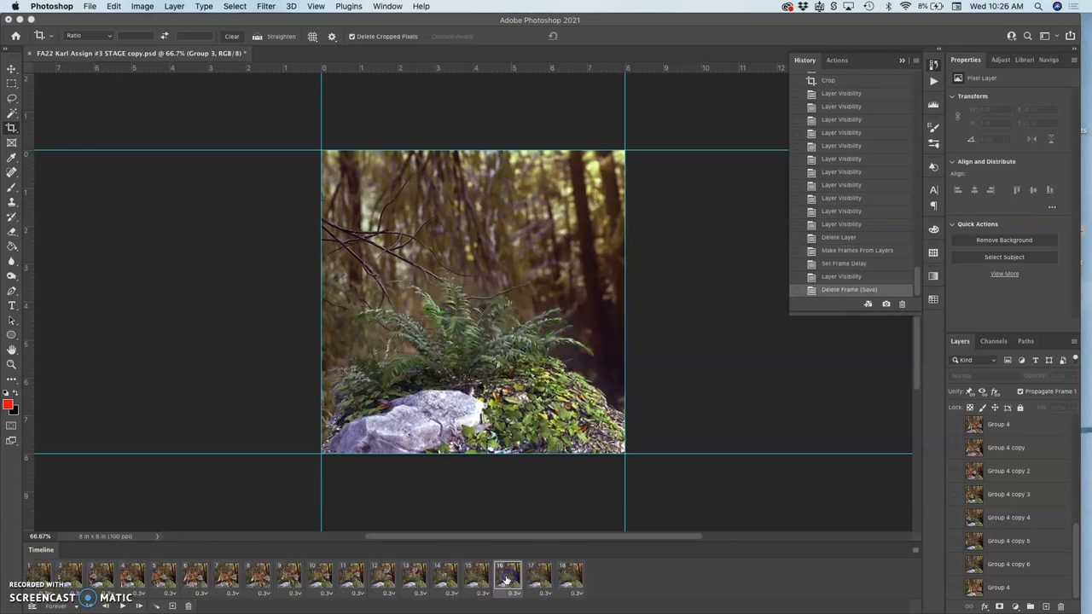
left_click(419, 576)
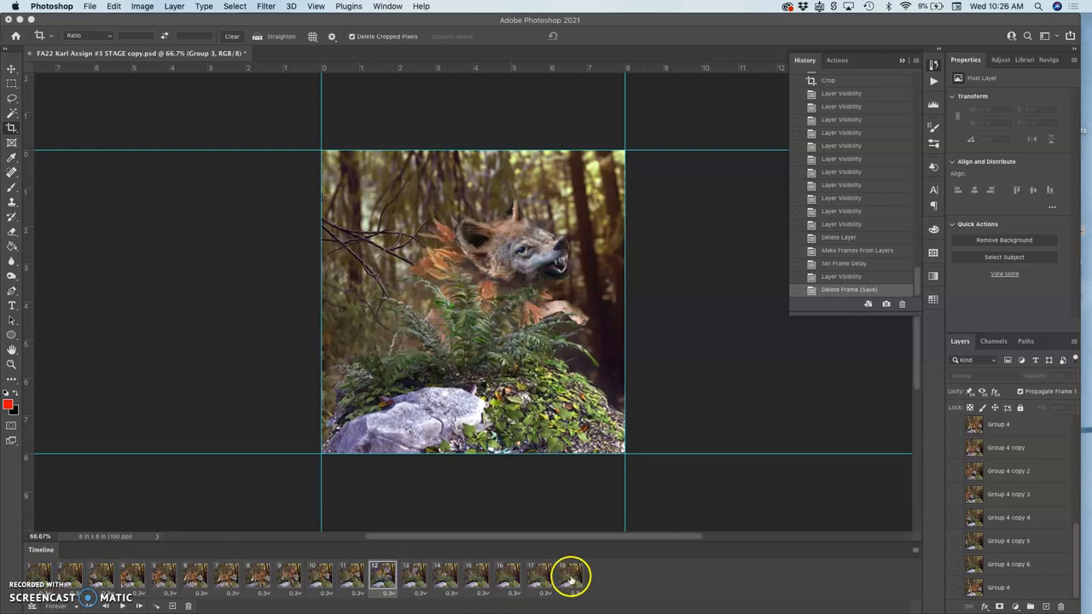
left_click(572, 576)
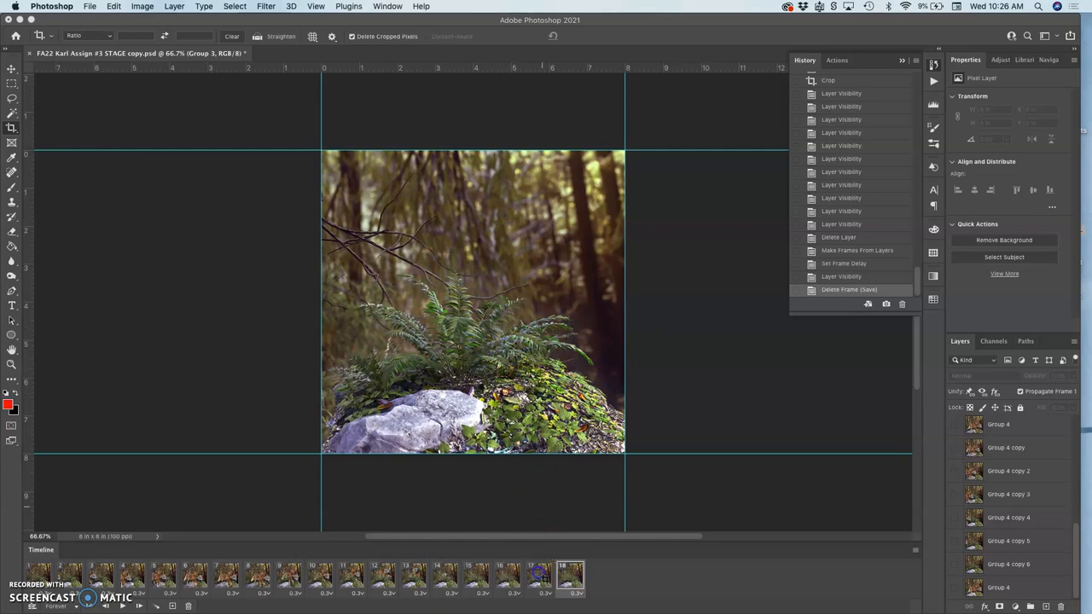
left_click(539, 578)
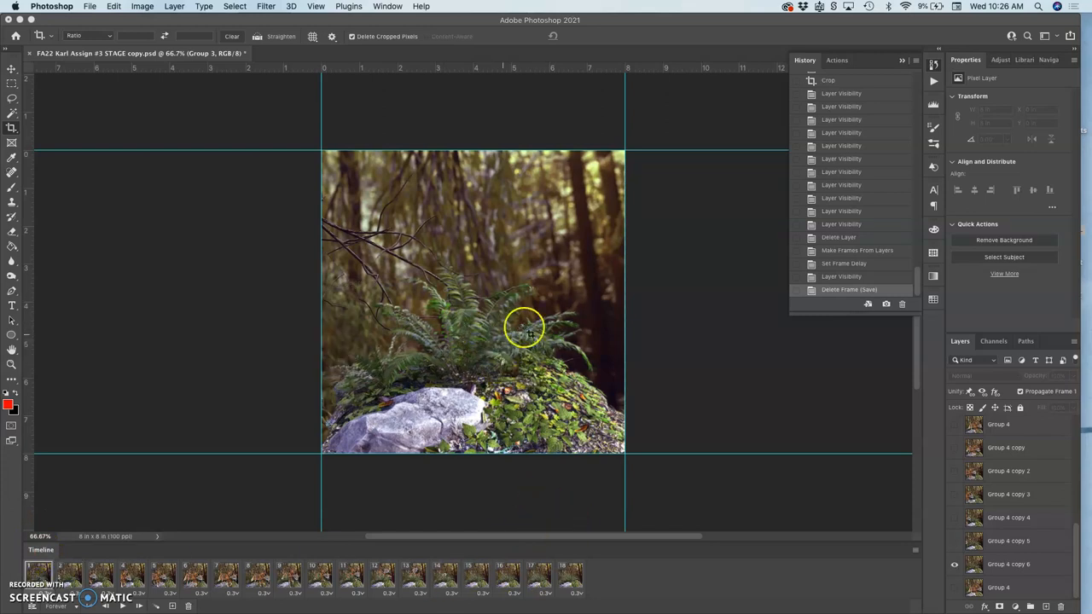
left_click(569, 576)
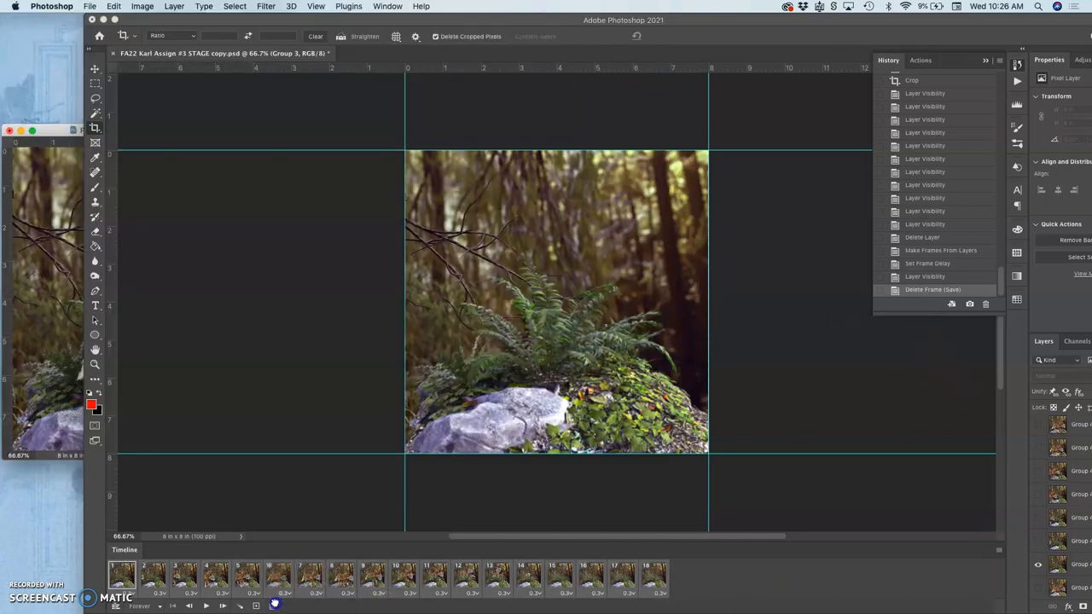
Bring up the Assets document and dock it as a tab beside the stage file
left_click(1000, 549)
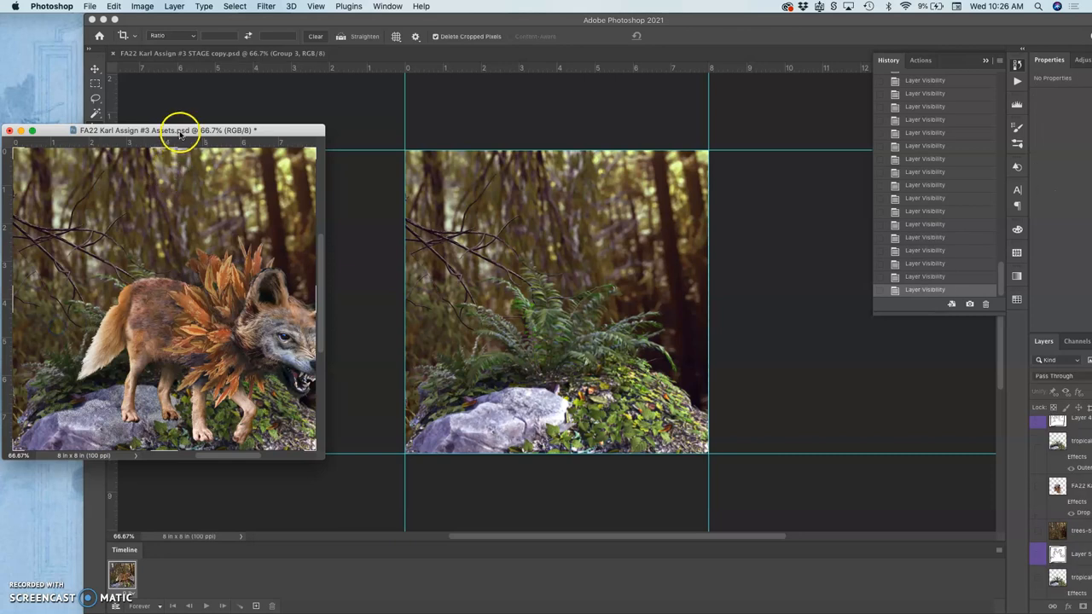
left_click(412, 53)
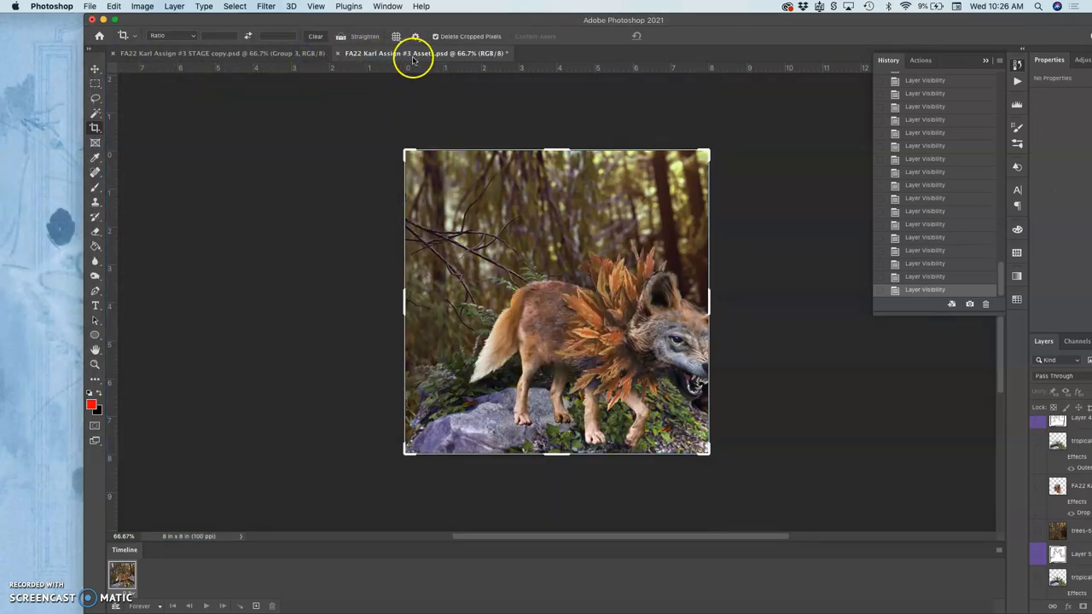
left_click(112, 53)
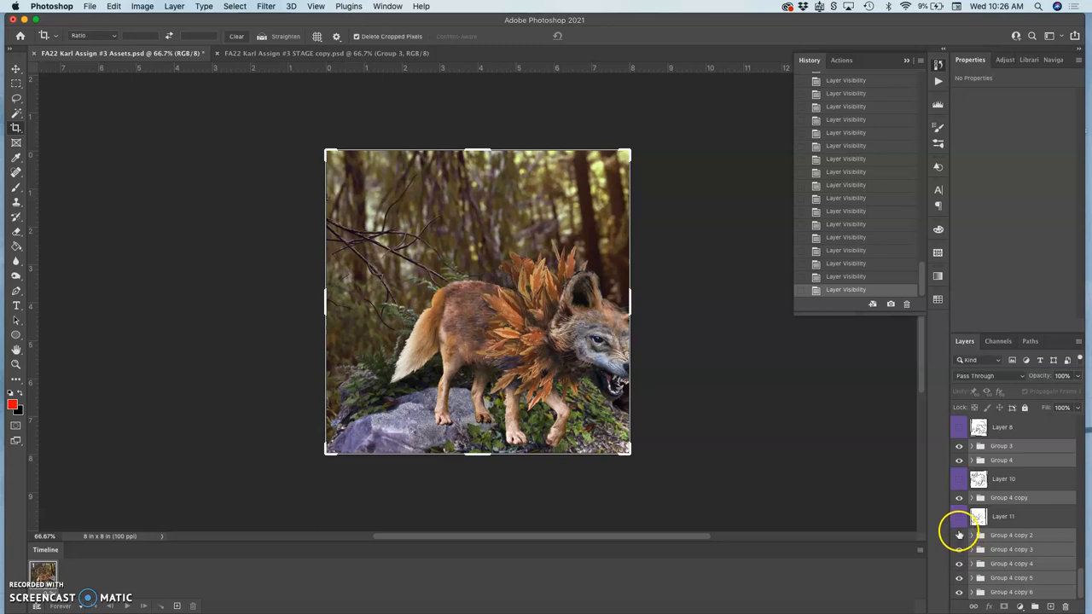
Hide the wolf layer so only the ferns and mossy rock remain visible
left_click(958, 535)
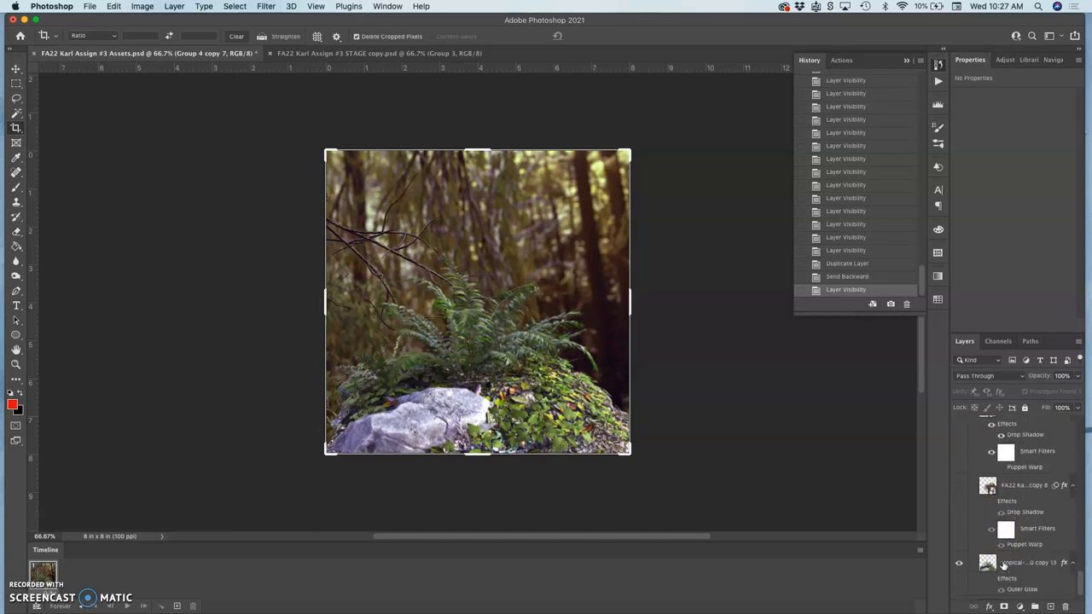
scroll("down", 3)
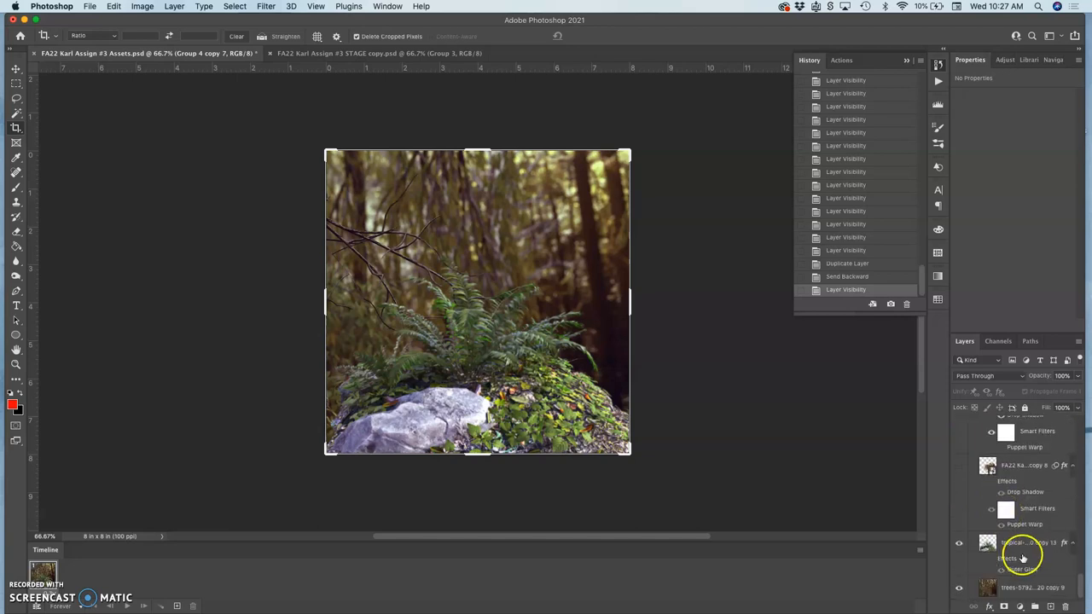